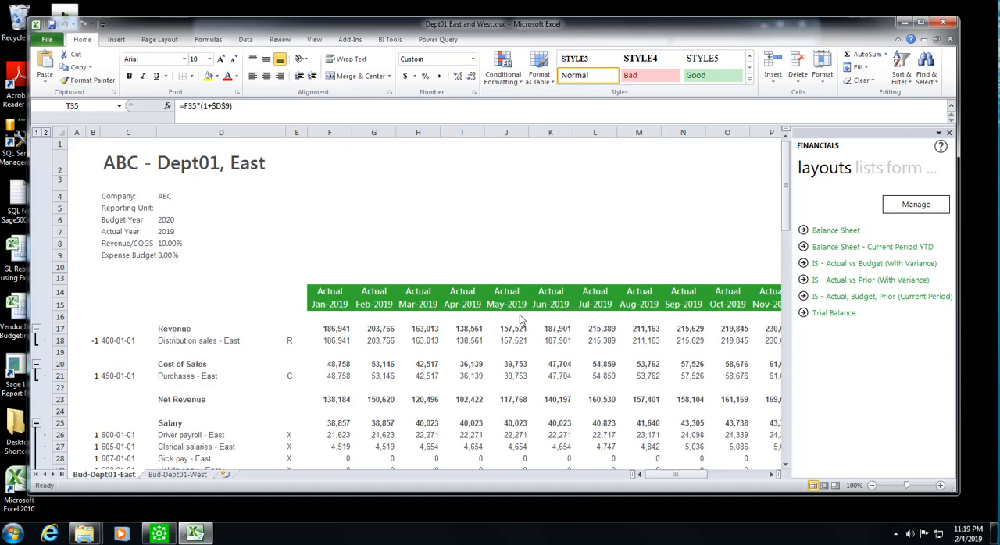
{"action": "mouse_move", "coordinate": [319, 265]}
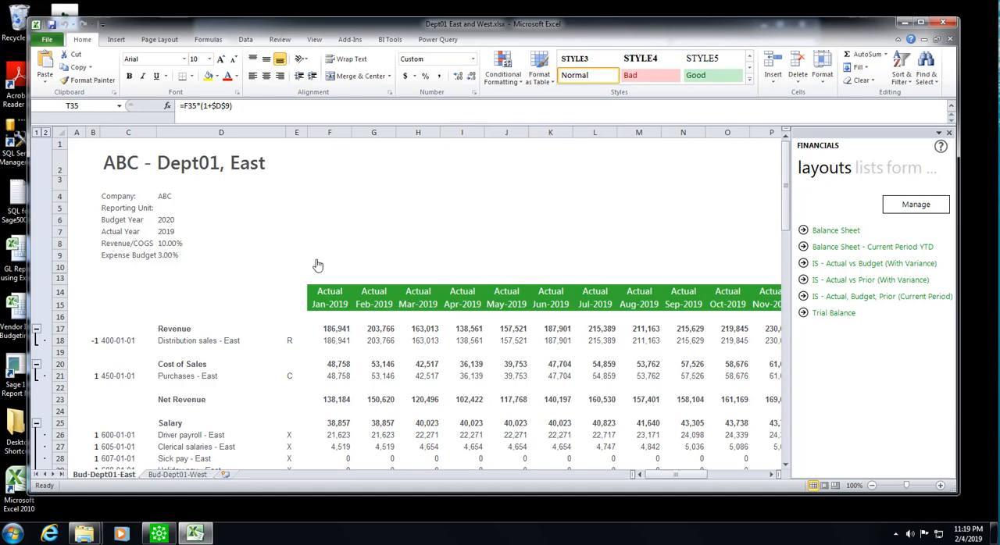
{"action": "mouse_move", "coordinate": [218, 241]}
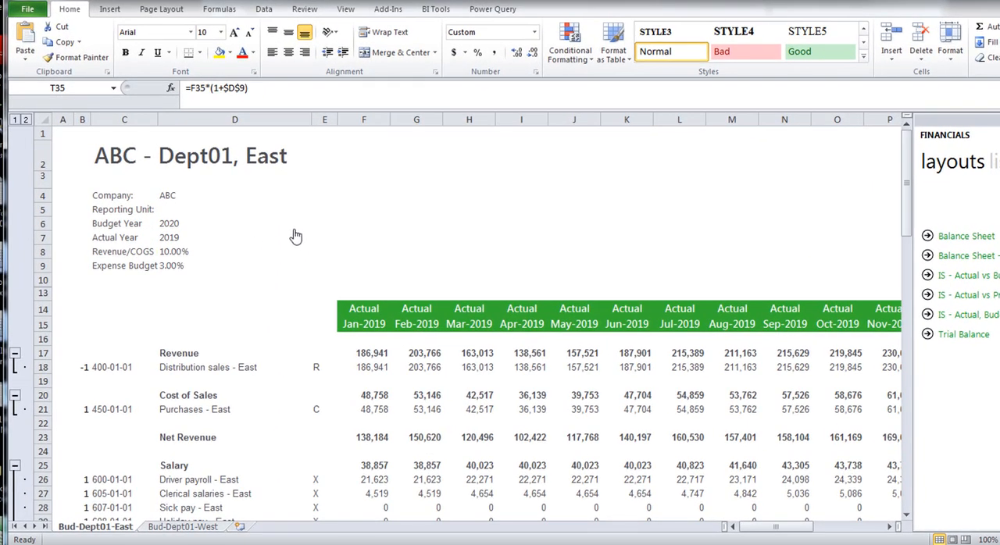
{"action": "mouse_move", "coordinate": [304, 200]}
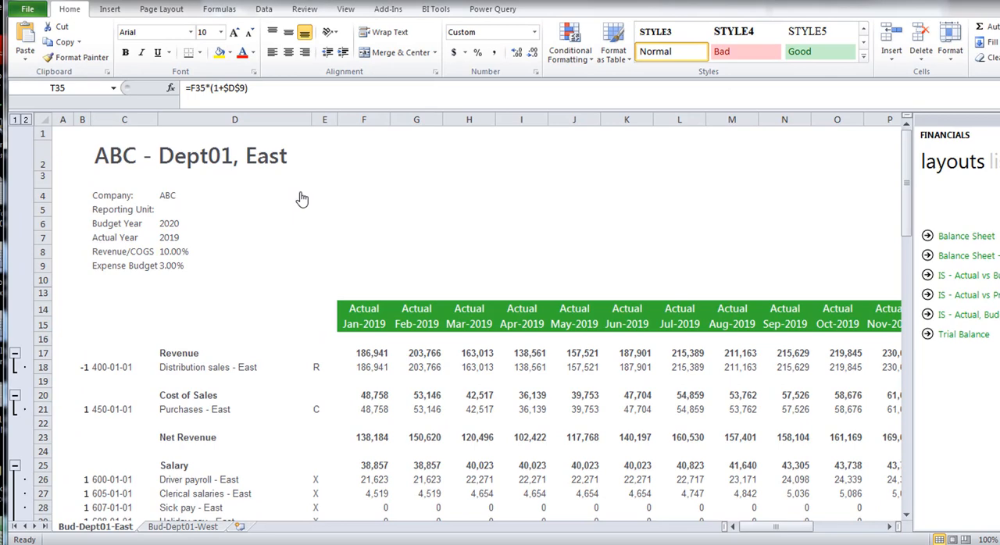
{"action": "mouse_move", "coordinate": [384, 180]}
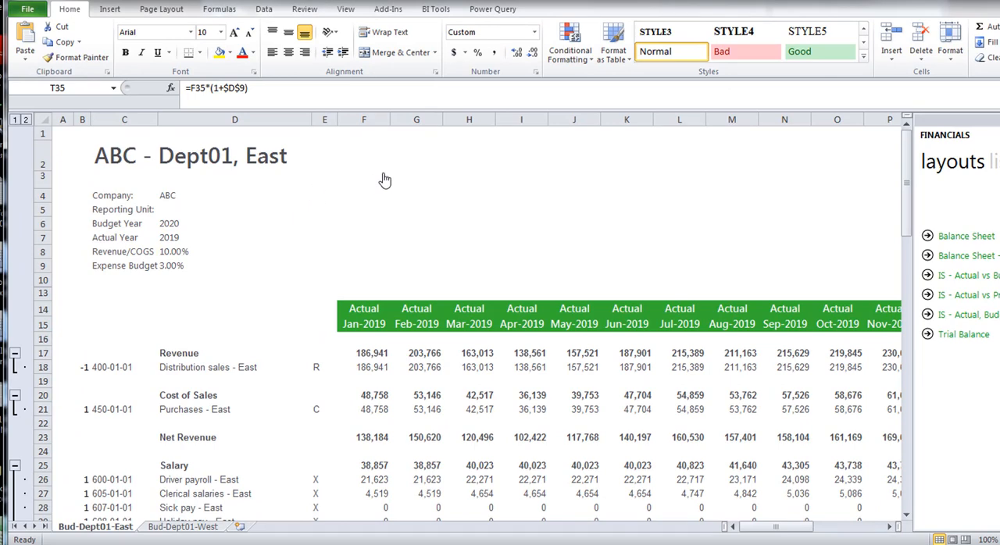
{"action": "mouse_move", "coordinate": [225, 210]}
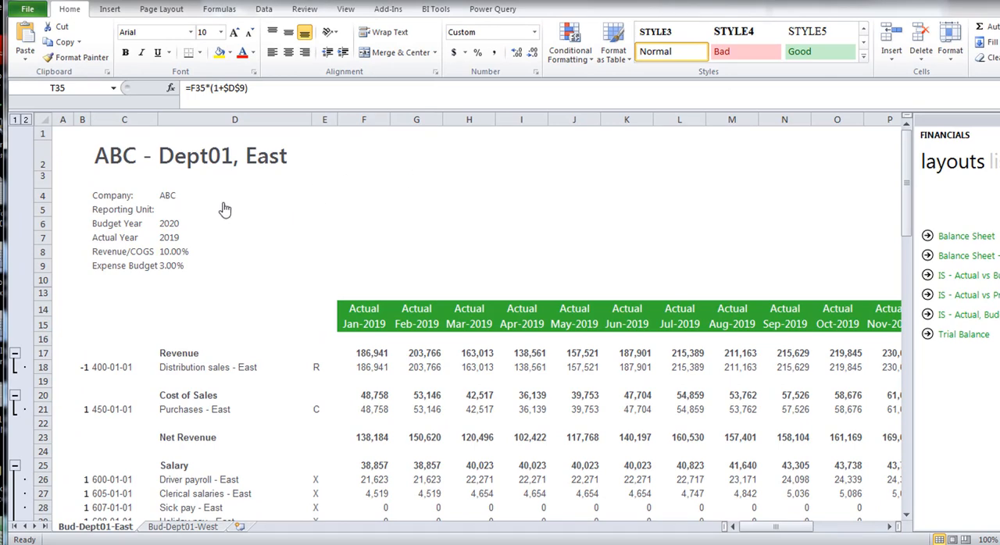
{"action": "mouse_move", "coordinate": [482, 213]}
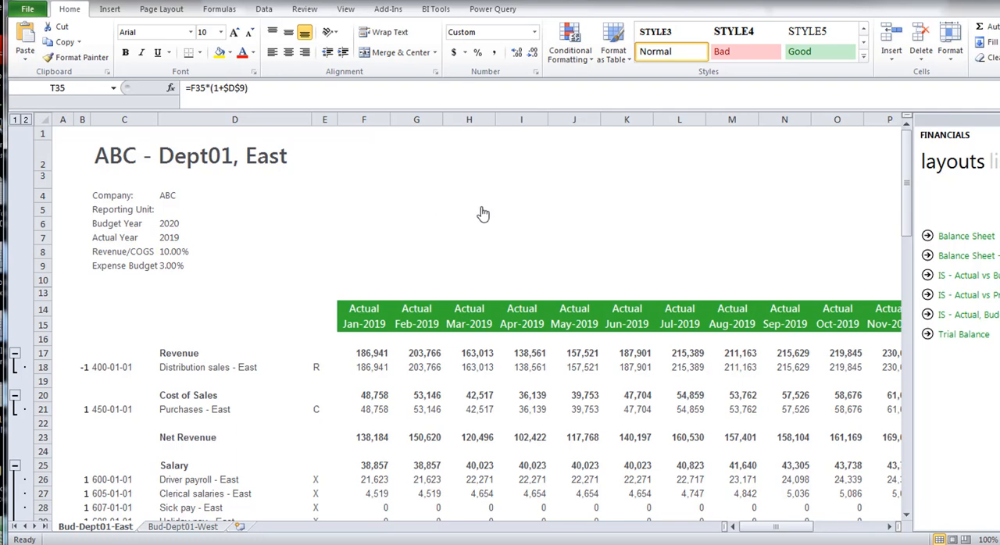
{"action": "mouse_move", "coordinate": [816, 312]}
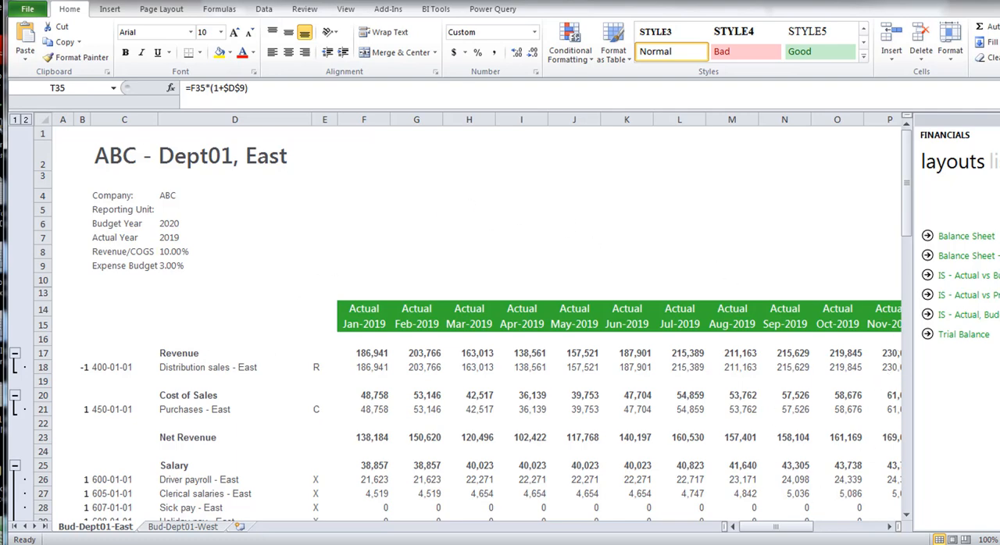
{"action": "mouse_move", "coordinate": [507, 428]}
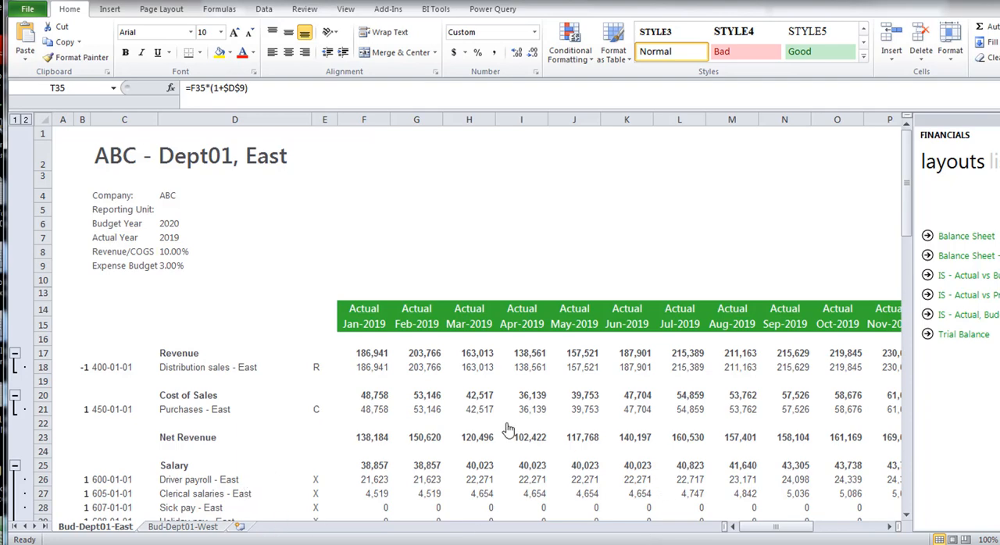
{"action": "mouse_move", "coordinate": [427, 219]}
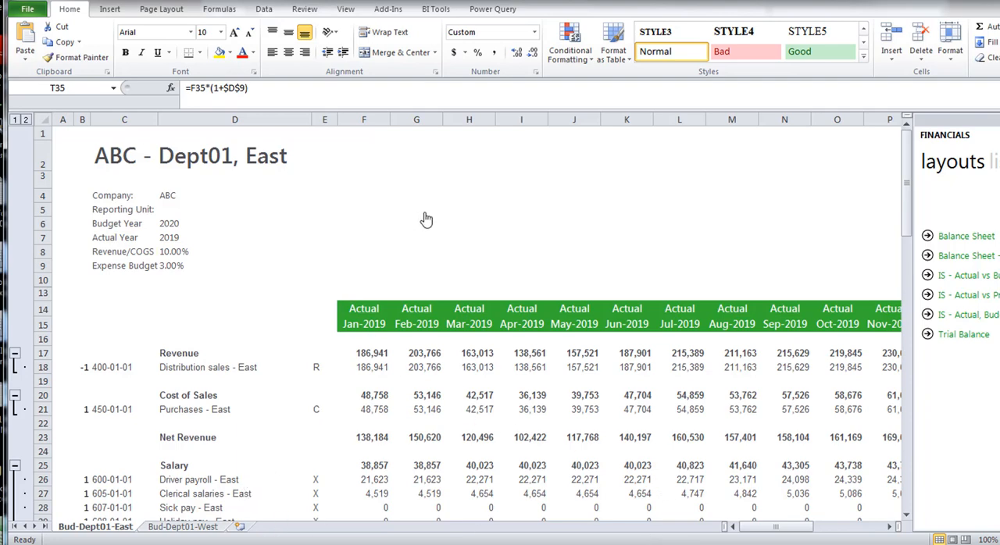
{"action": "mouse_move", "coordinate": [413, 168]}
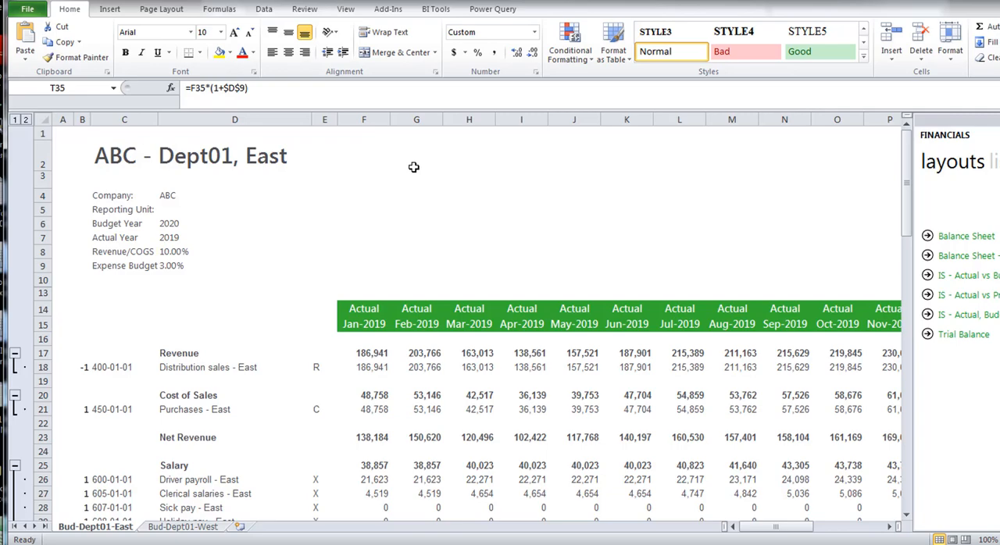
- Scroll the Dept01 East budget sheet down to the Salary and Expenses account rows
{"action": "scroll", "scroll_direction": "down", "scroll_amount": 3}
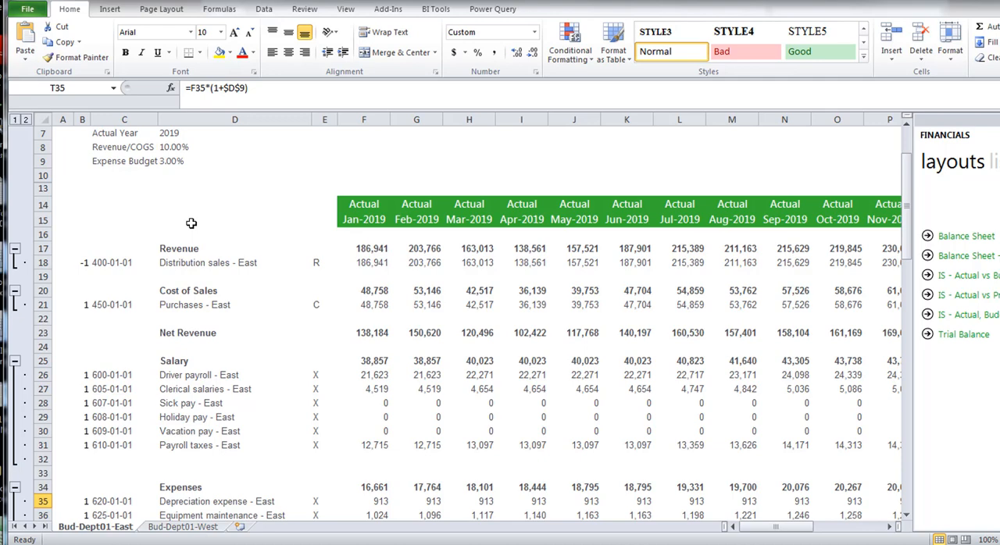
{"action": "mouse_move", "coordinate": [400, 178]}
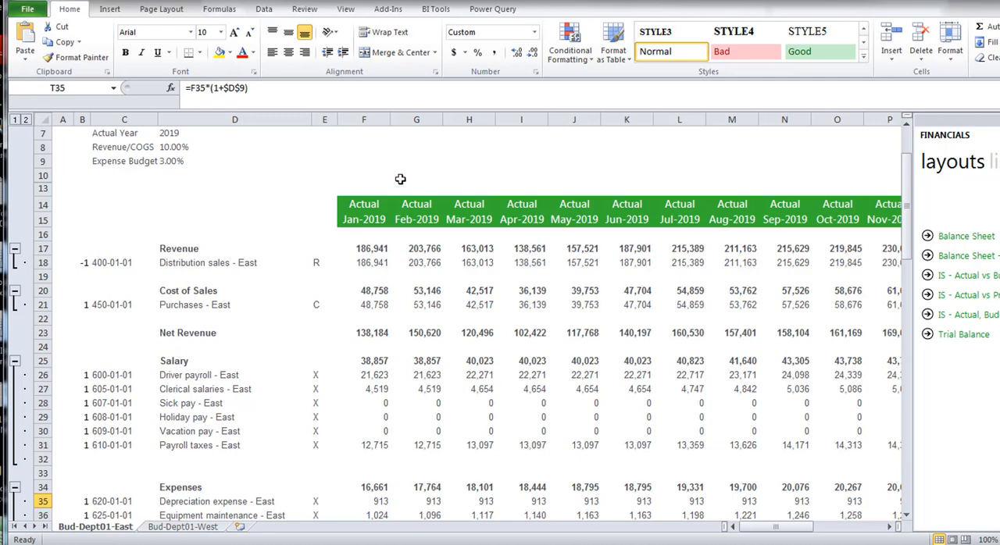
{"action": "mouse_move", "coordinate": [379, 153]}
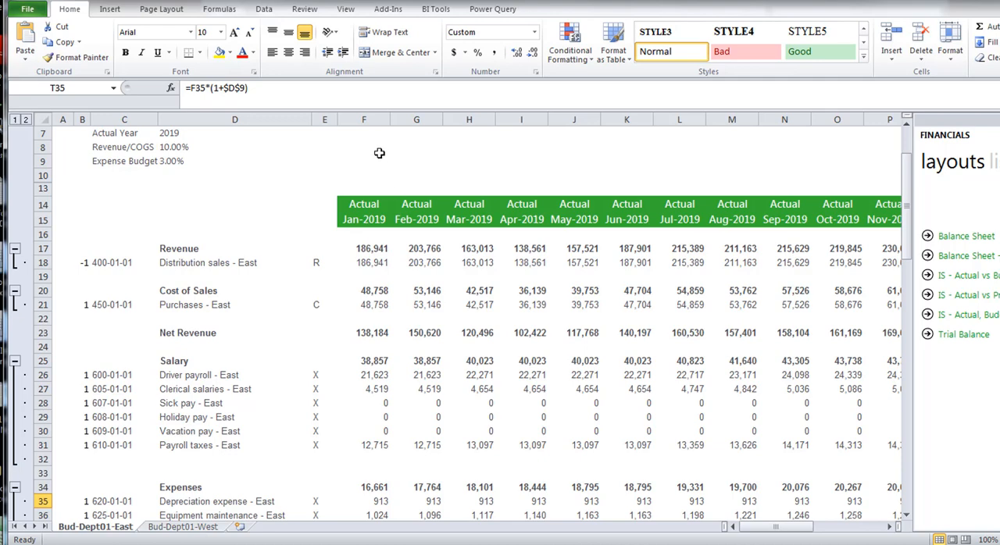
{"action": "mouse_move", "coordinate": [381, 165]}
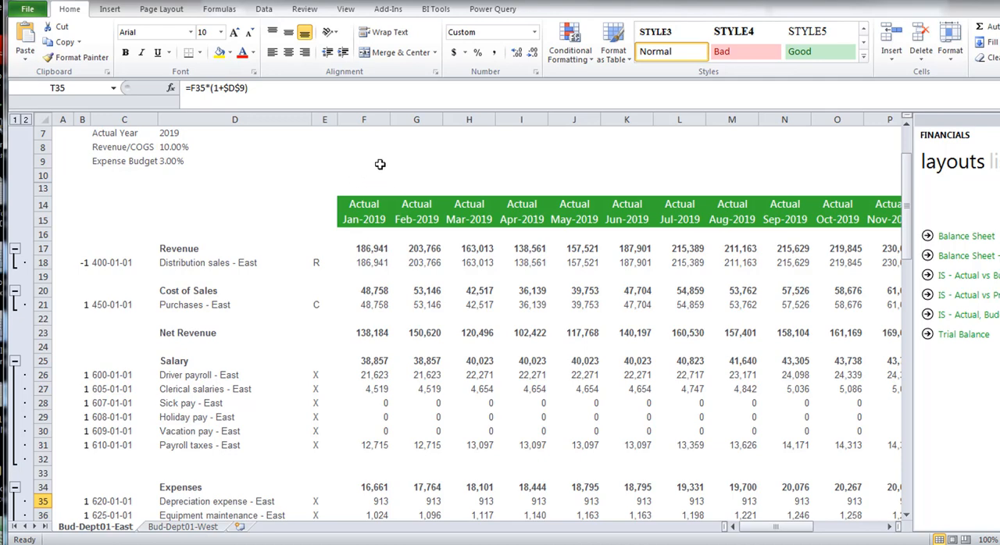
{"action": "mouse_move", "coordinate": [325, 207]}
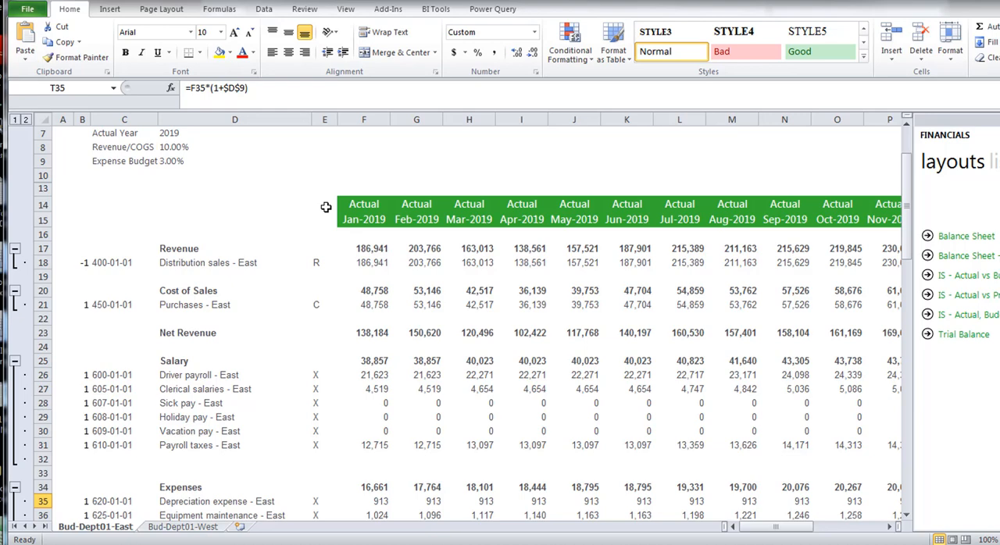
{"action": "mouse_move", "coordinate": [176, 262]}
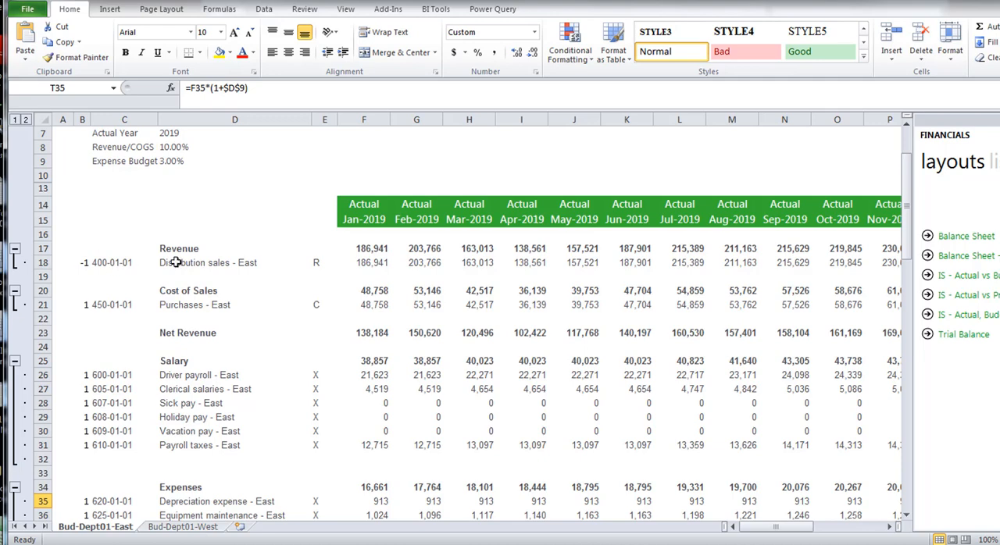
{"action": "mouse_move", "coordinate": [473, 153]}
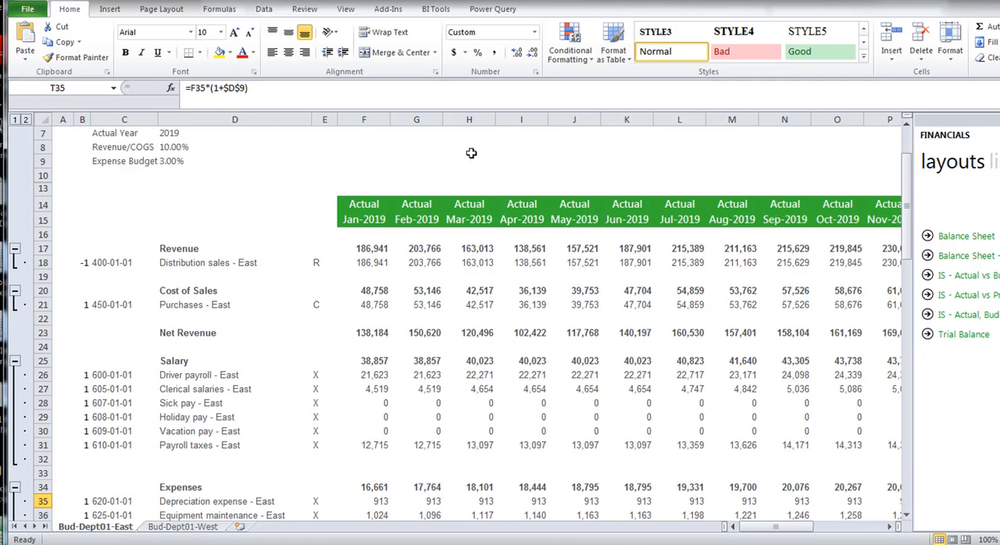
{"action": "mouse_move", "coordinate": [681, 452]}
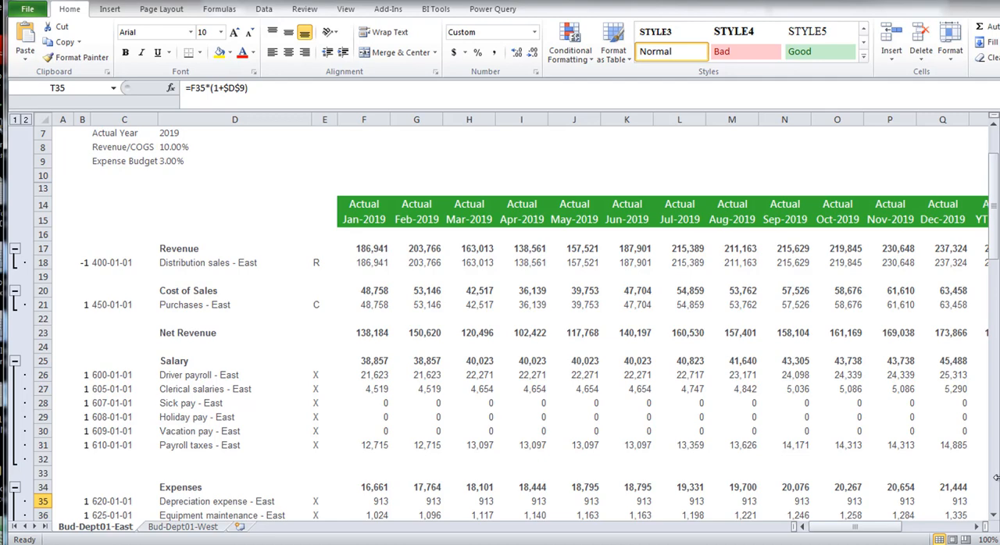
{"action": "mouse_move", "coordinate": [949, 360]}
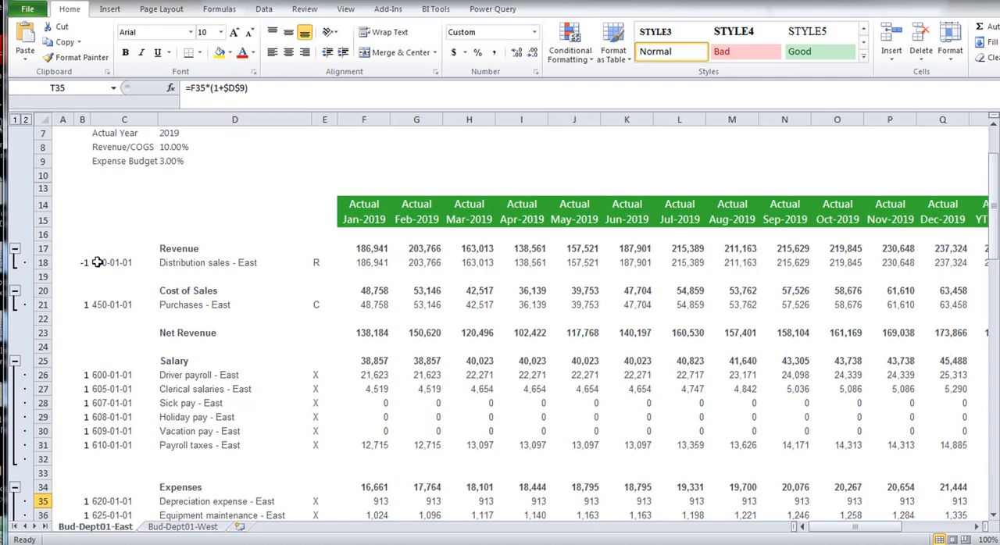
{"action": "left_click", "coordinate": [123, 263]}
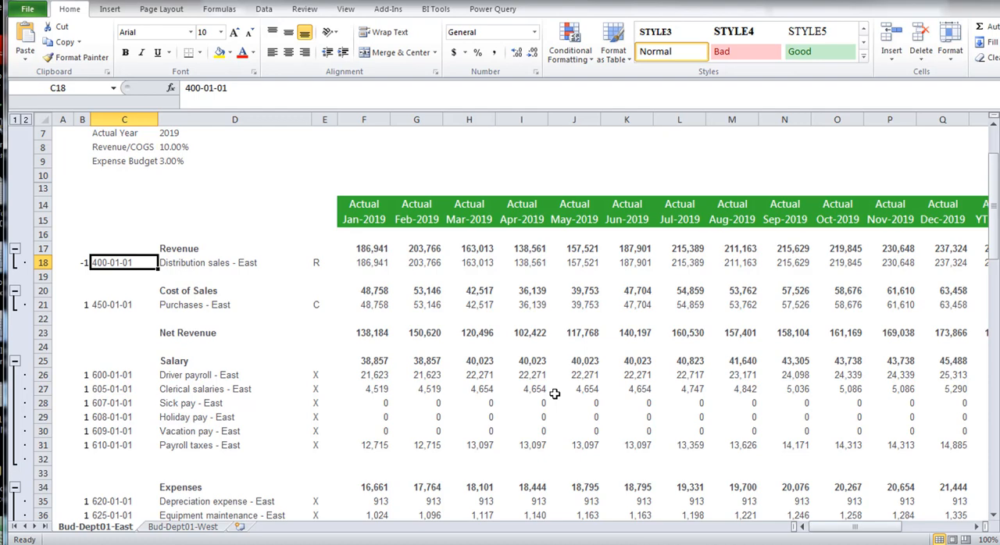
{"action": "mouse_move", "coordinate": [166, 221]}
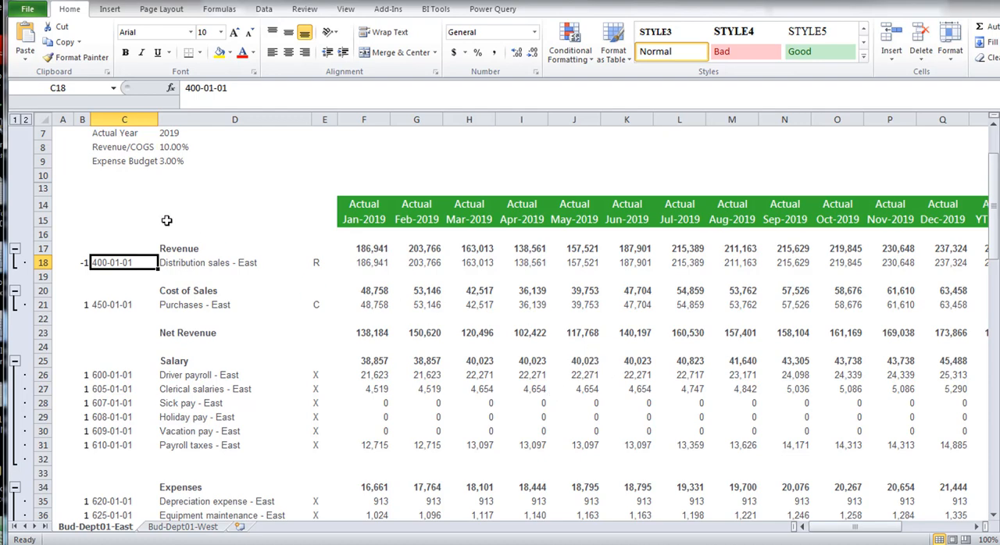
{"action": "mouse_move", "coordinate": [203, 193]}
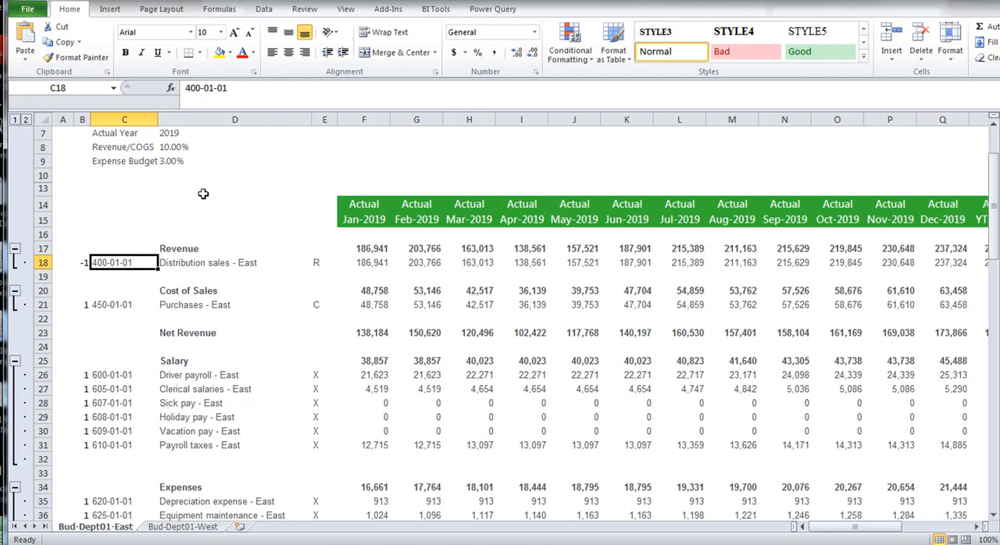
{"action": "mouse_move", "coordinate": [303, 154]}
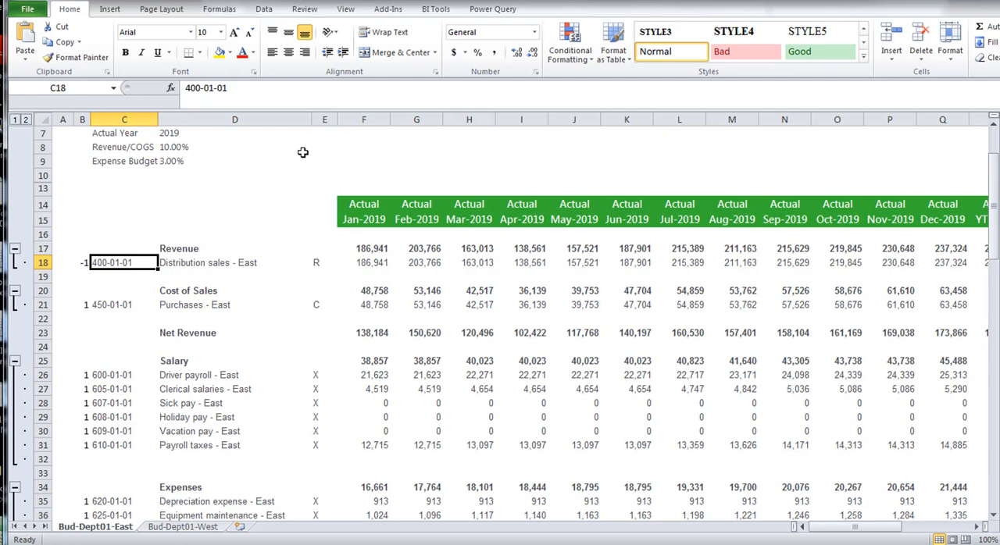
{"action": "mouse_move", "coordinate": [434, 155]}
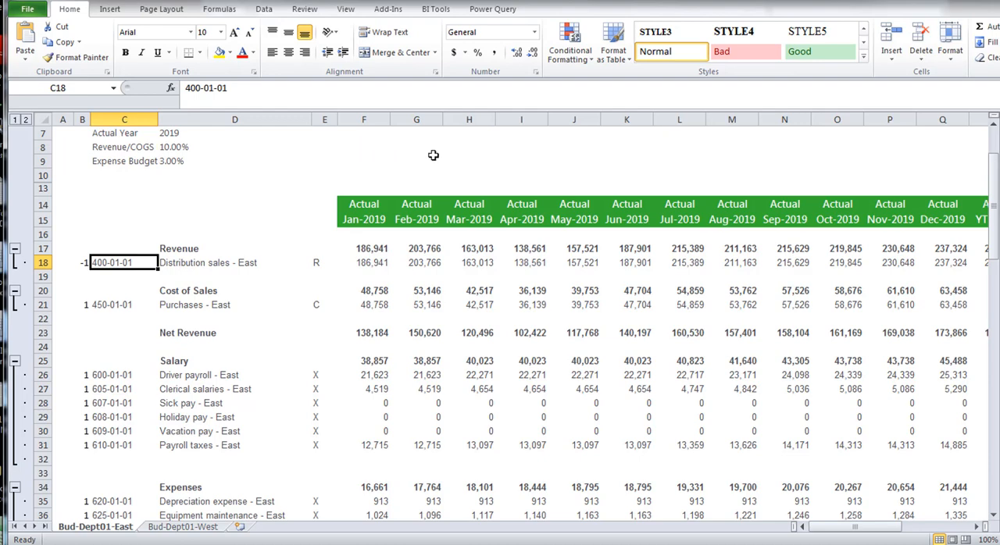
{"action": "mouse_move", "coordinate": [350, 147]}
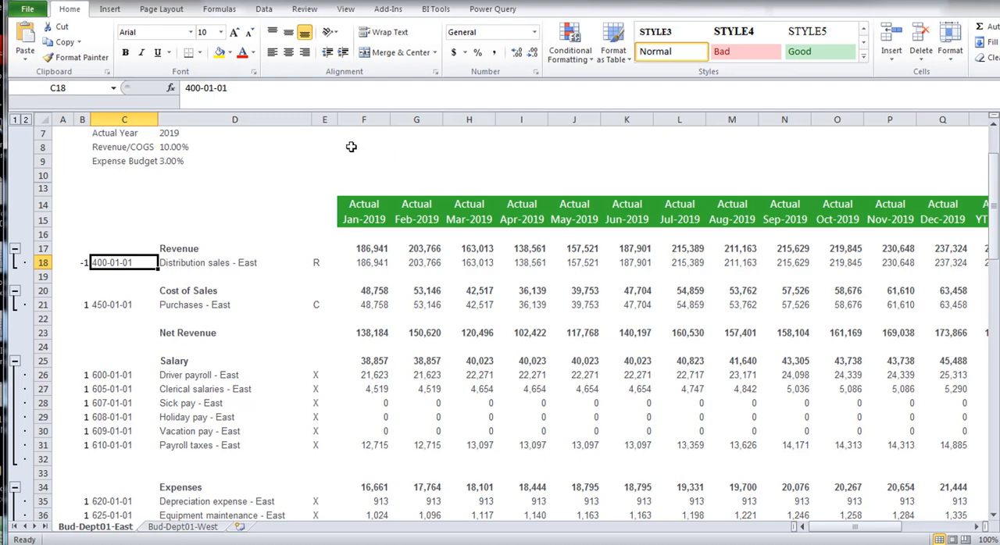
{"action": "mouse_move", "coordinate": [96, 534]}
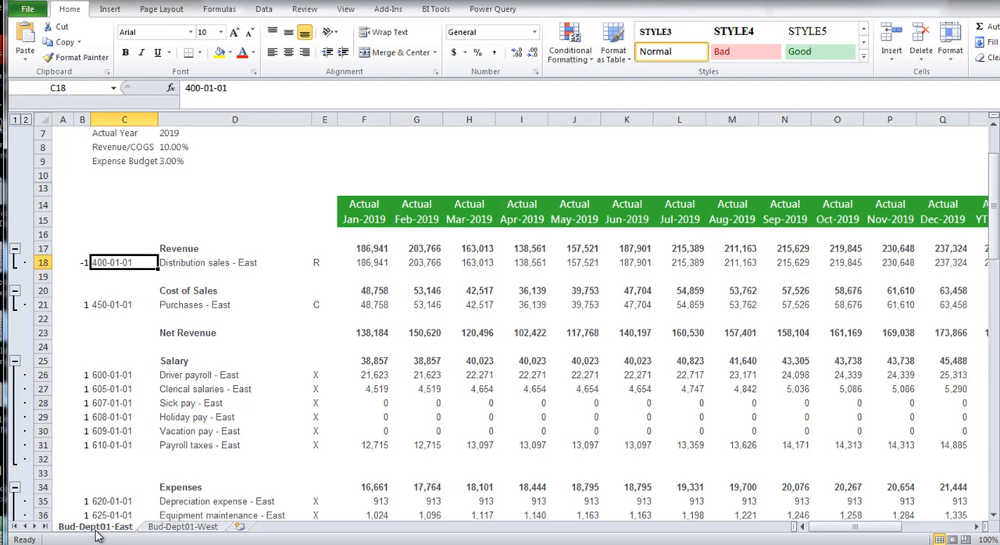
{"action": "mouse_move", "coordinate": [100, 536]}
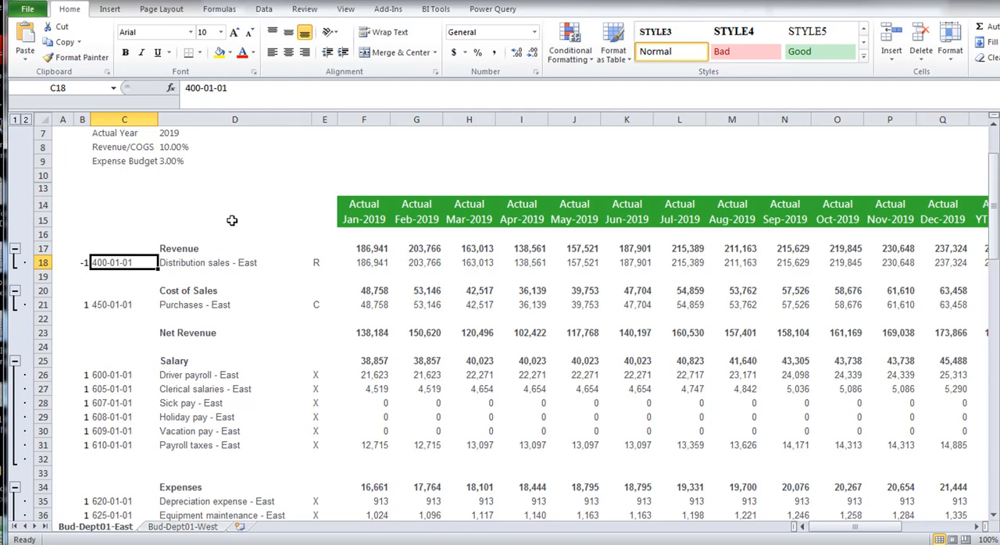
{"action": "mouse_move", "coordinate": [328, 175]}
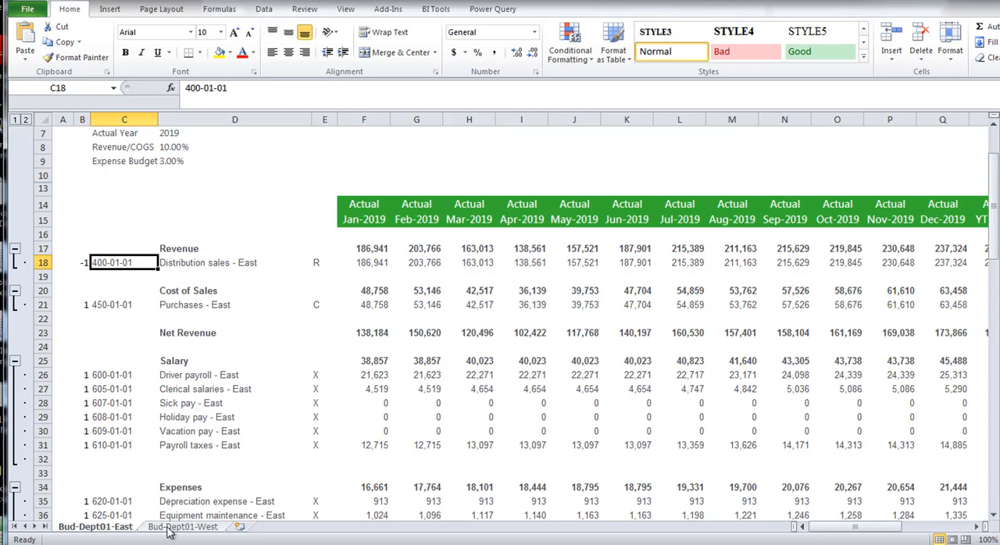
- Switch to the Bud-Dept01-West sheet showing late-2019 actuals and 2020 budget months
{"action": "left_click", "coordinate": [183, 527]}
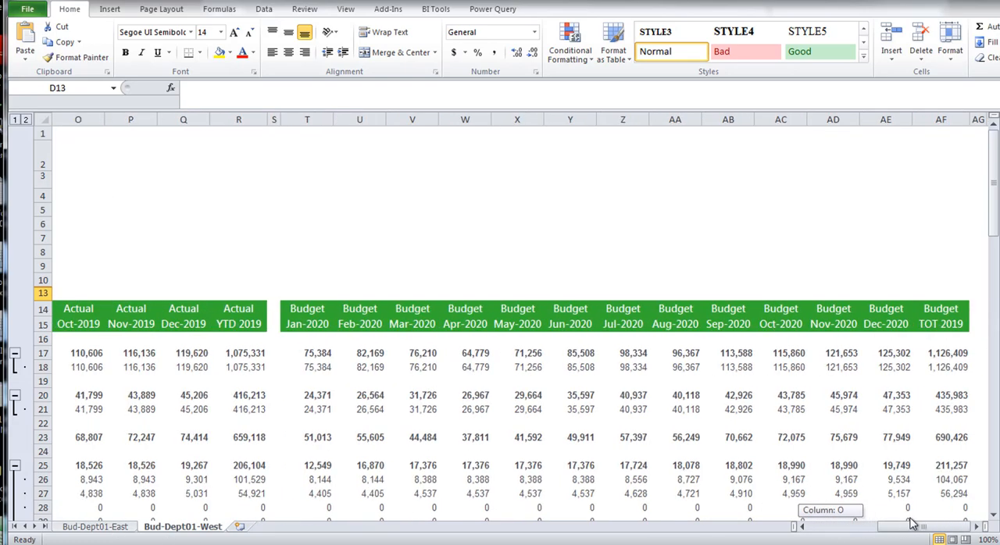
{"action": "mouse_move", "coordinate": [393, 197]}
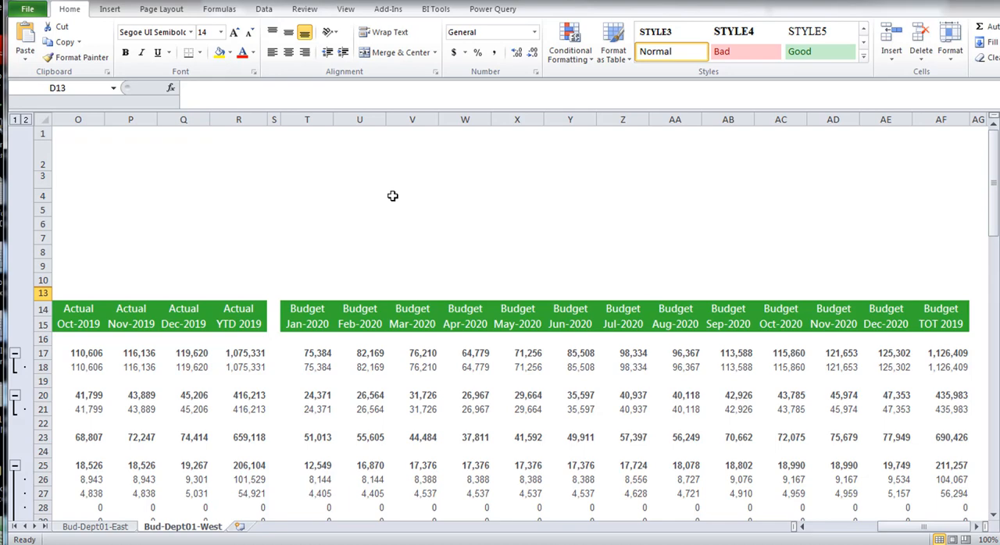
{"action": "mouse_move", "coordinate": [763, 153]}
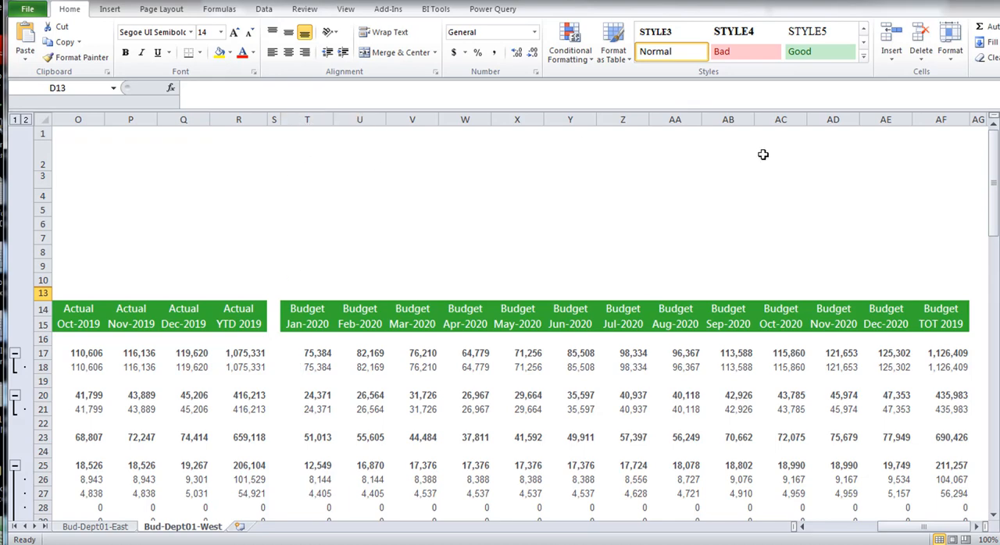
{"action": "mouse_move", "coordinate": [904, 136]}
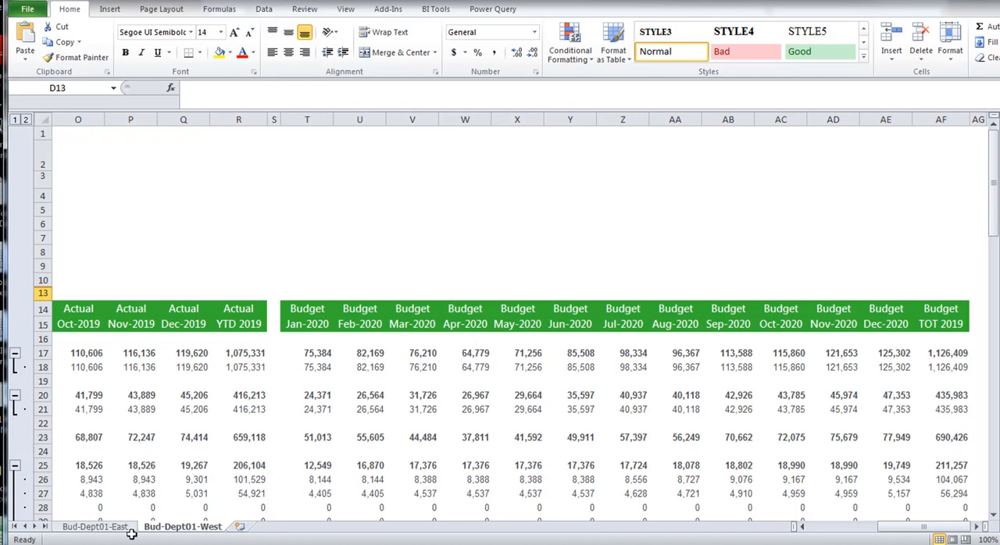
- Switch back to the Bud-Dept01-East sheet with its 2019 monthly actuals
{"action": "left_click", "coordinate": [94, 527]}
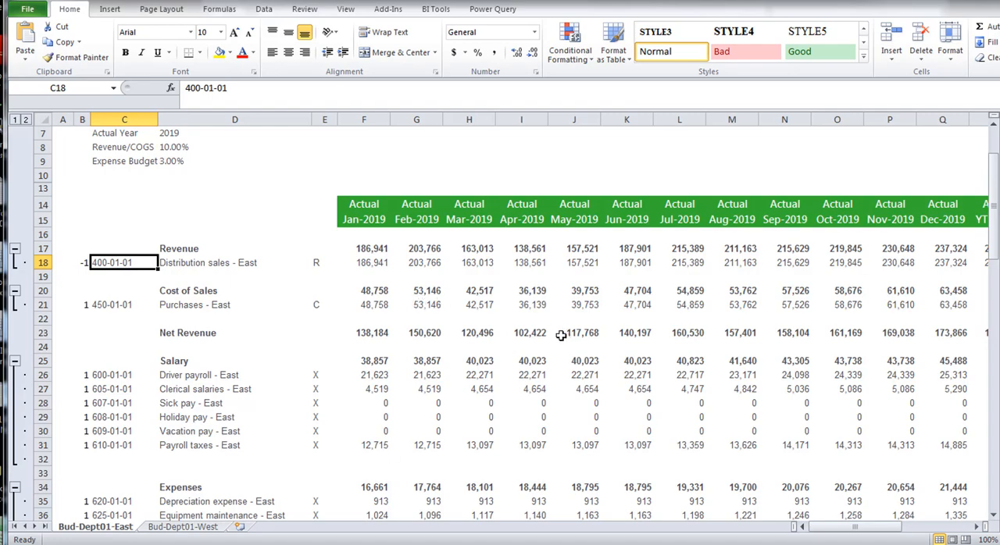
{"action": "mouse_move", "coordinate": [292, 255]}
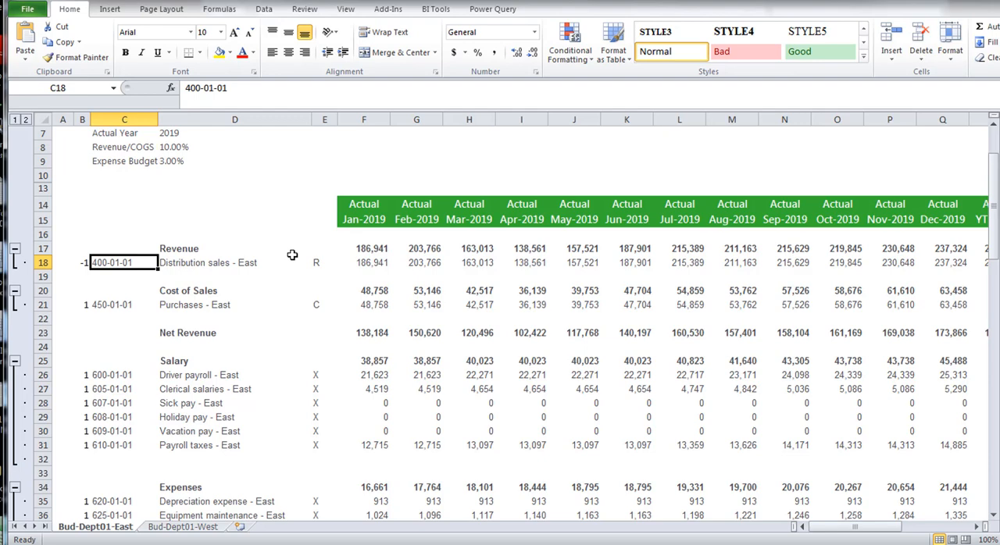
{"action": "mouse_move", "coordinate": [363, 272]}
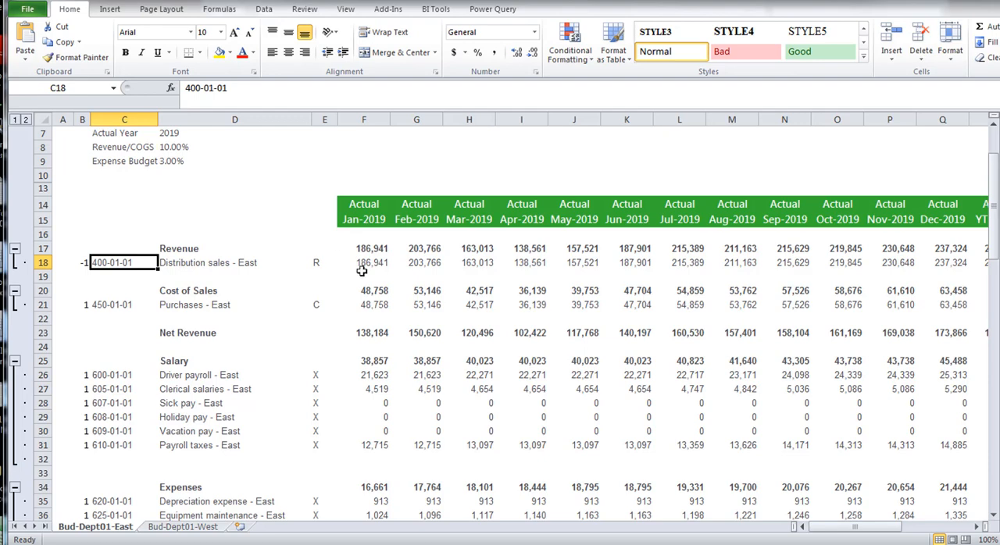
{"action": "mouse_move", "coordinate": [328, 250]}
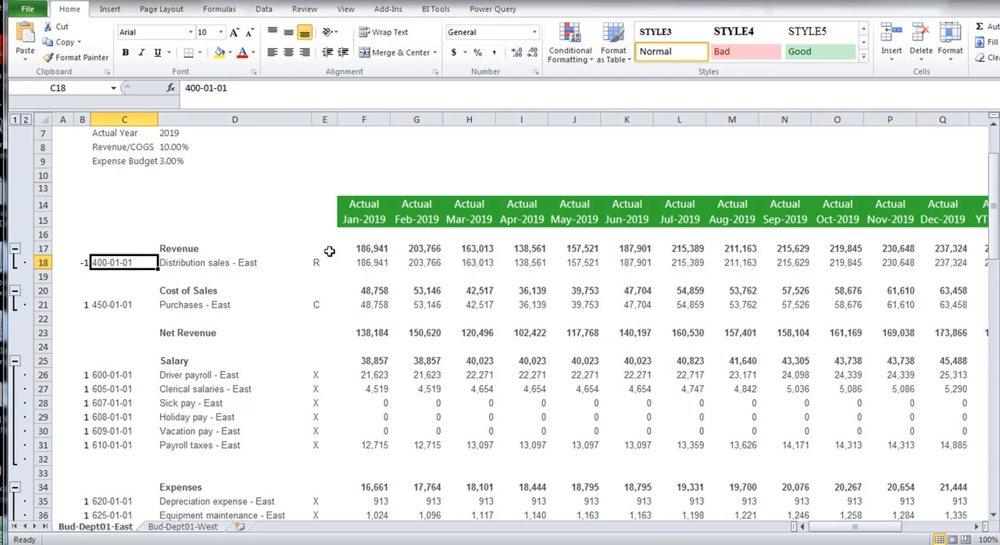
{"action": "mouse_move", "coordinate": [311, 242]}
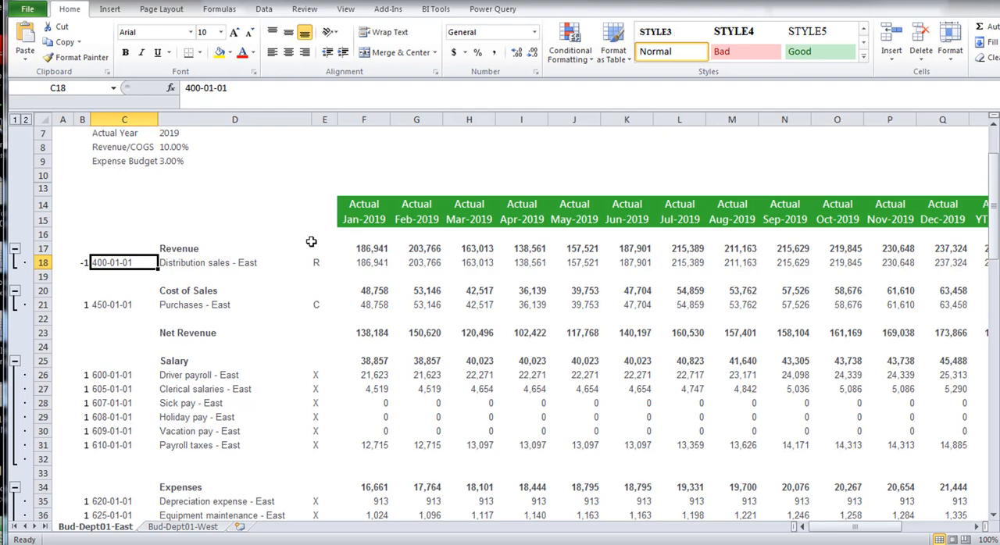
{"action": "mouse_move", "coordinate": [455, 272]}
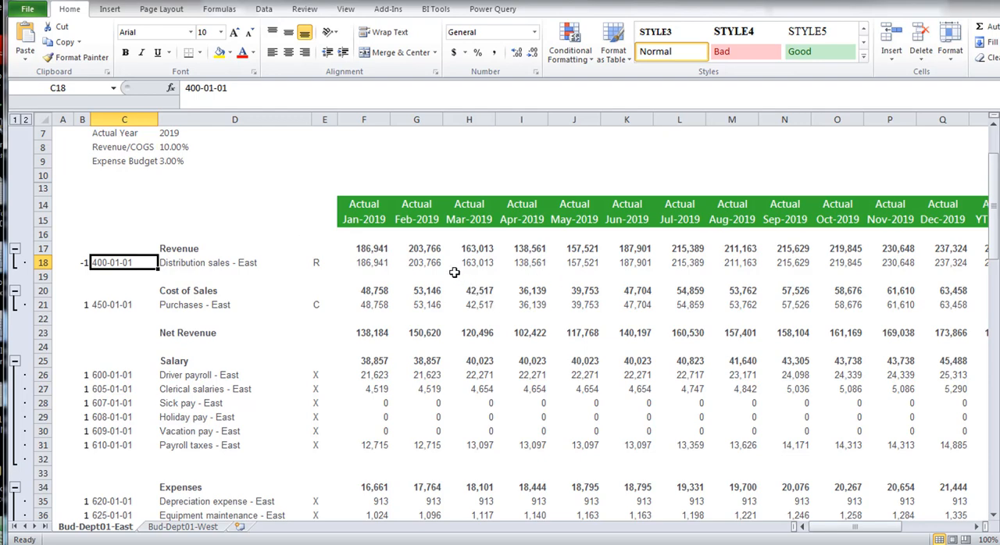
- Inspect the GLActual formula in G18 and the account-type lookup formula in E18
{"action": "left_click", "coordinate": [415, 263]}
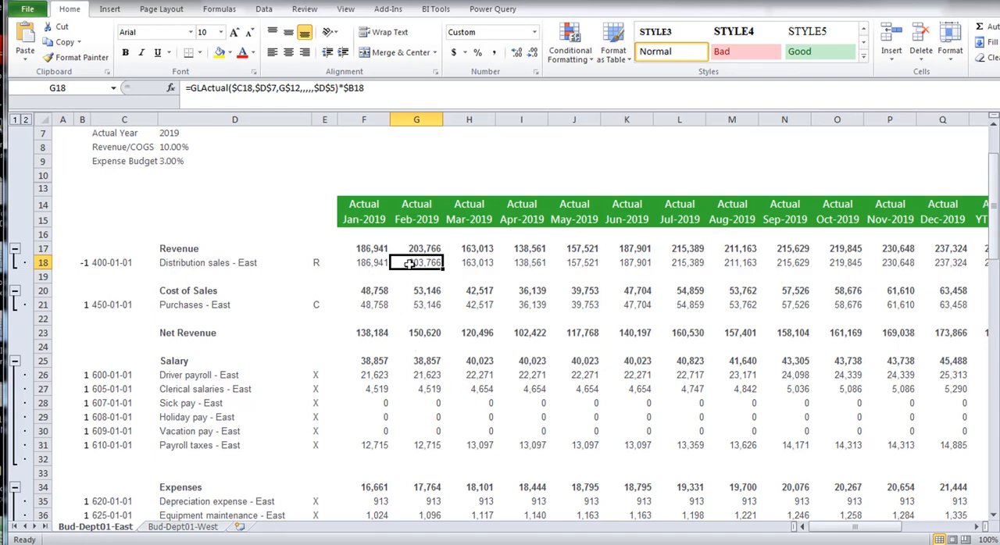
{"action": "mouse_move", "coordinate": [536, 263]}
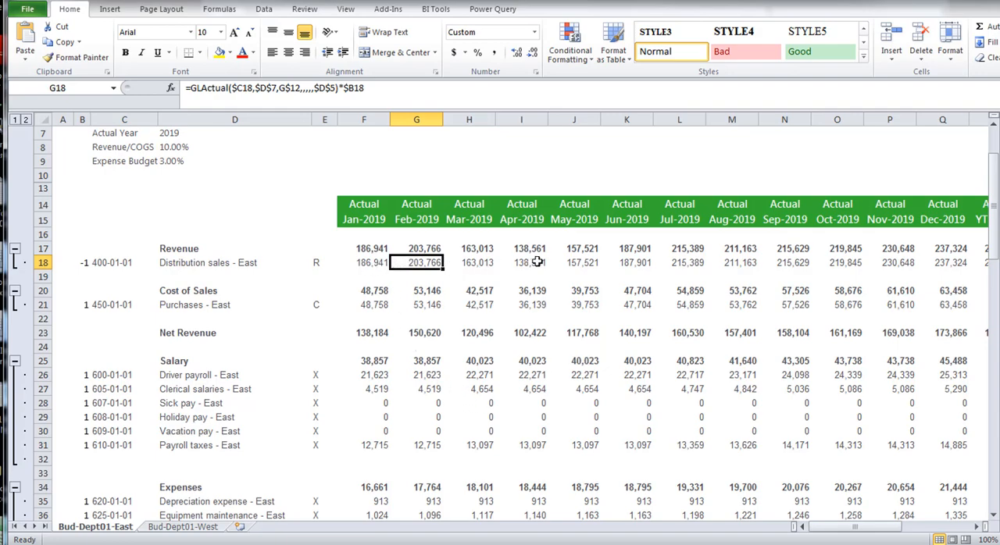
{"action": "mouse_move", "coordinate": [579, 270]}
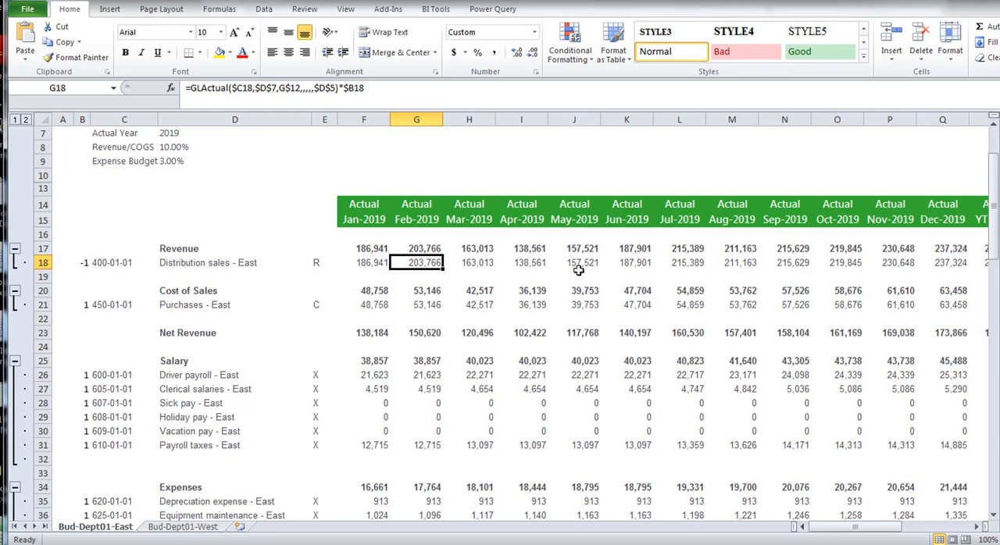
{"action": "mouse_move", "coordinate": [579, 270]}
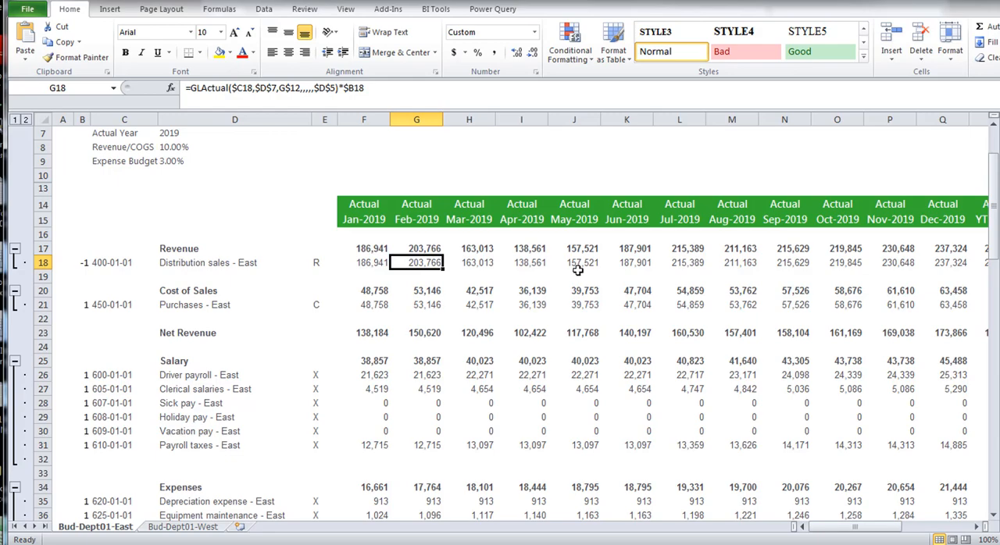
{"action": "mouse_move", "coordinate": [366, 265]}
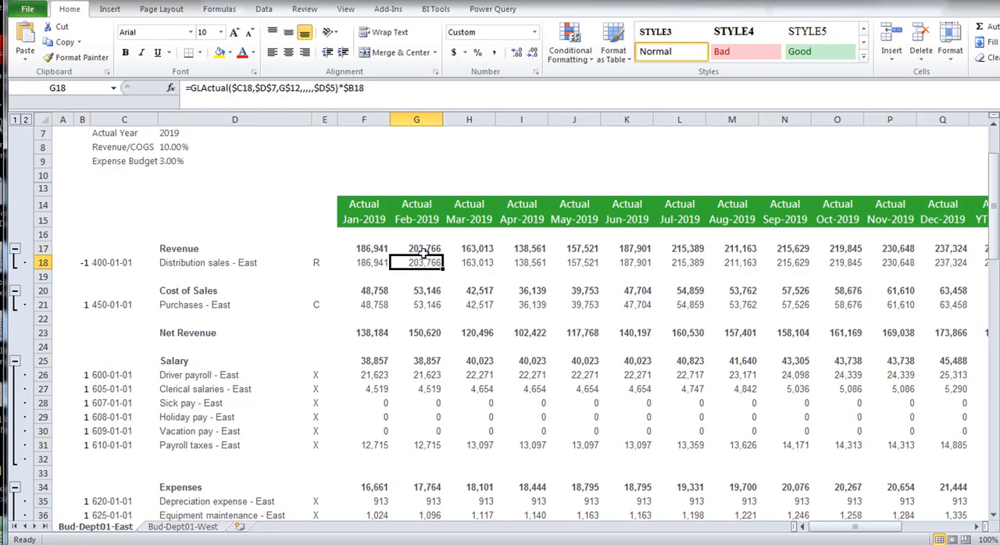
{"action": "mouse_move", "coordinate": [428, 158]}
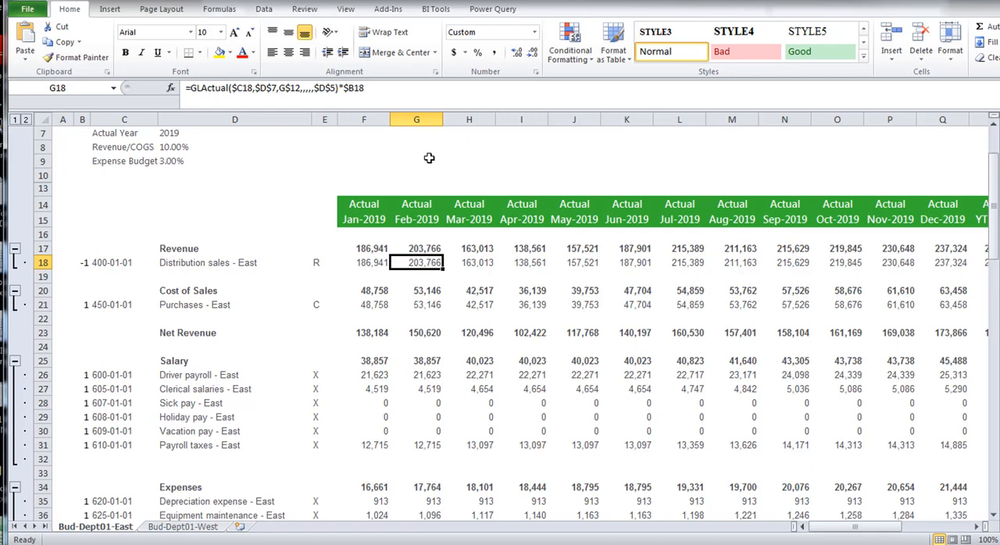
{"action": "mouse_move", "coordinate": [389, 154]}
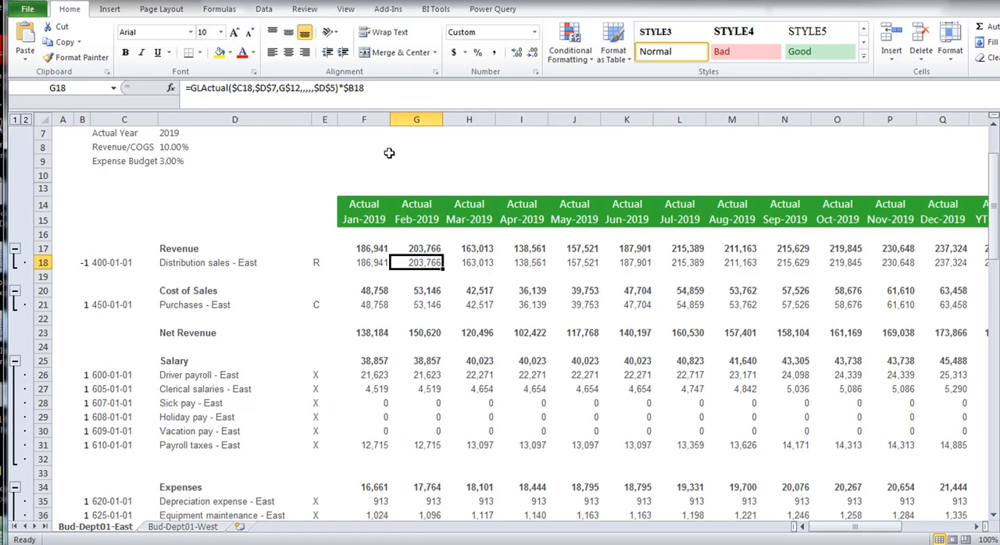
{"action": "mouse_move", "coordinate": [485, 157]}
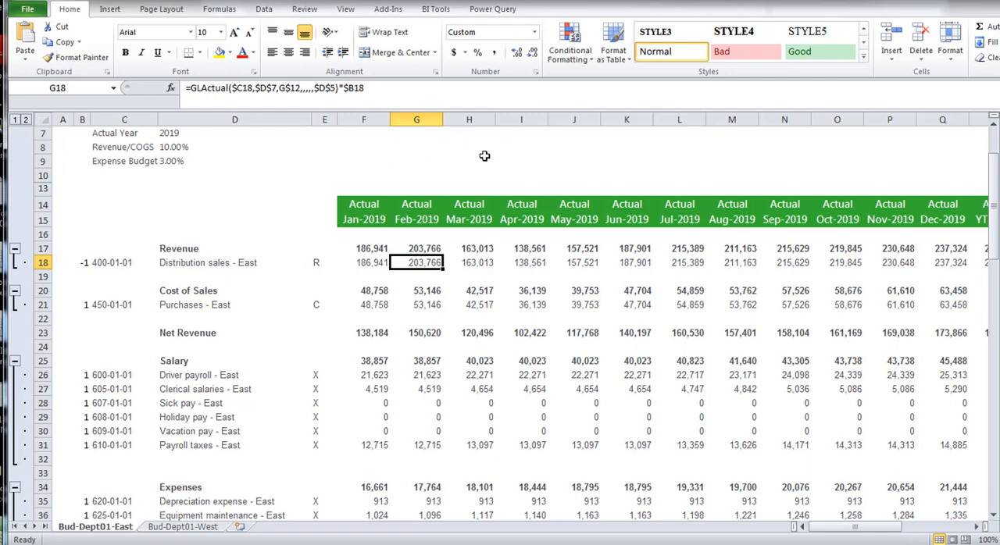
{"action": "left_click", "coordinate": [325, 263]}
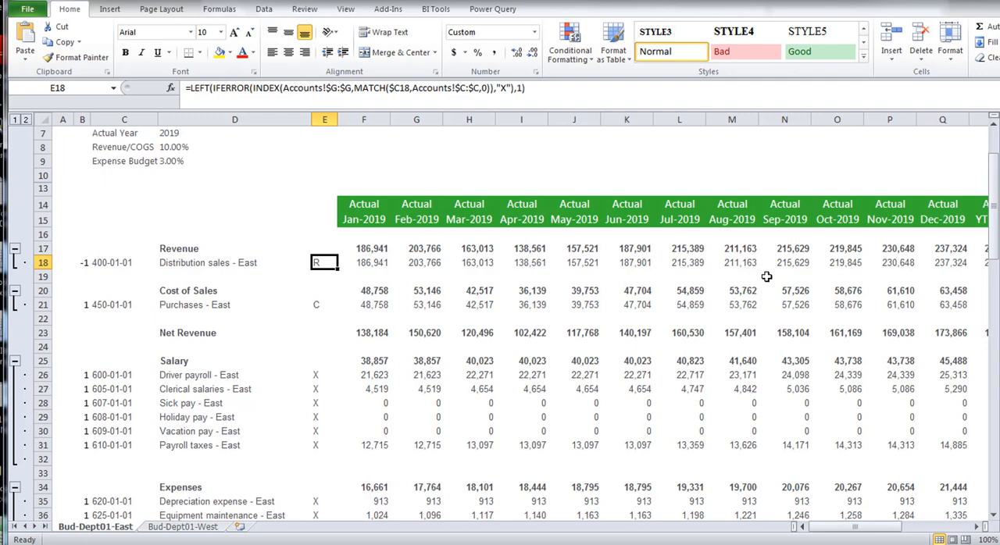
{"action": "mouse_move", "coordinate": [191, 268]}
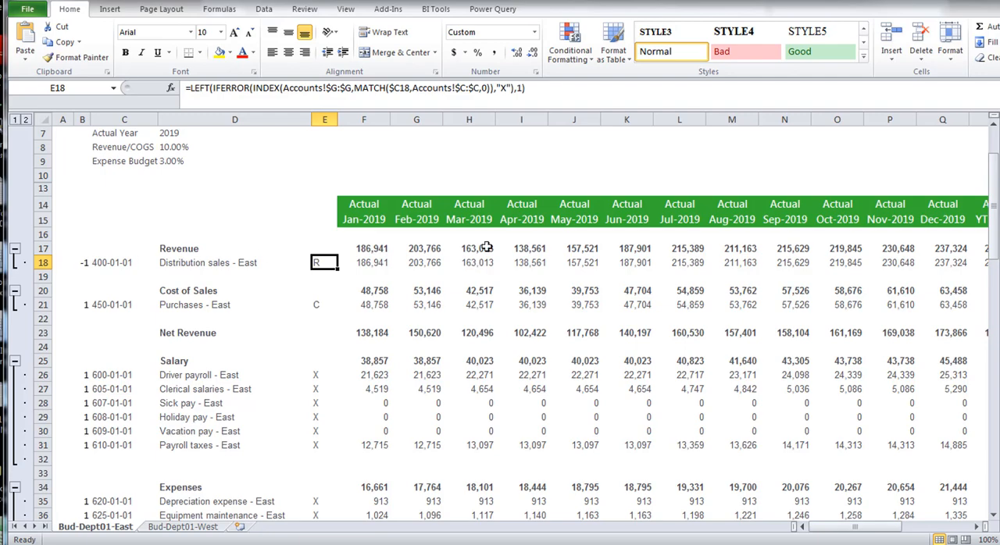
{"action": "mouse_move", "coordinate": [589, 142]}
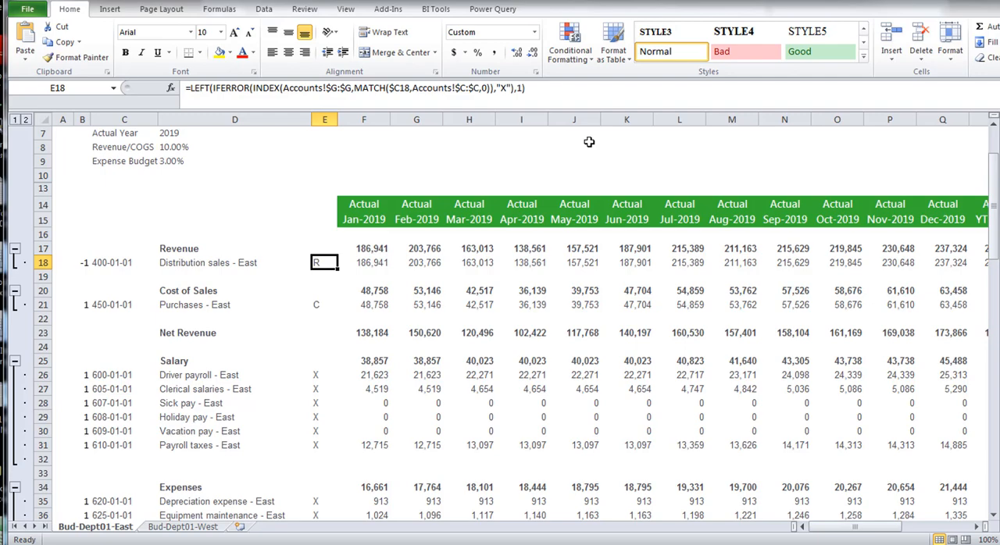
{"action": "mouse_move", "coordinate": [400, 153]}
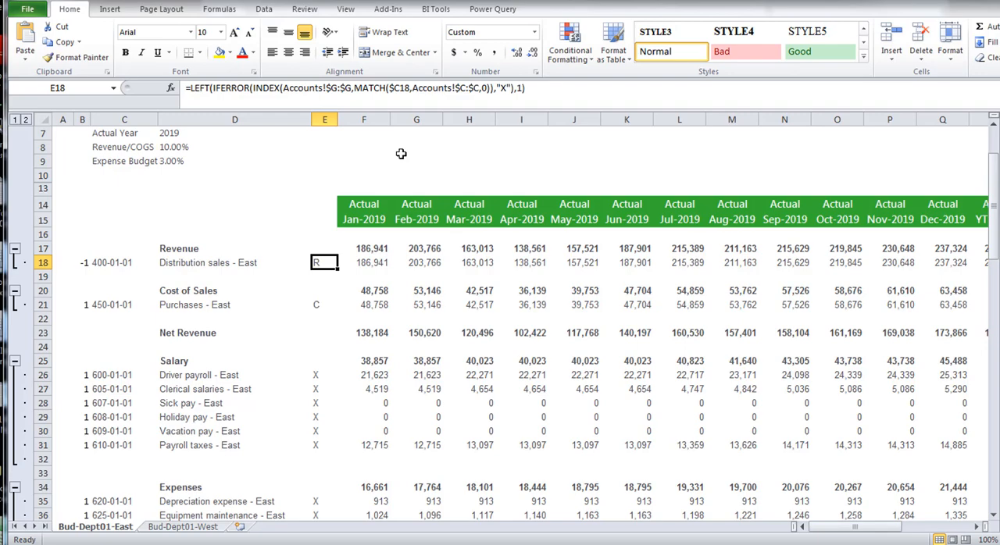
{"action": "mouse_move", "coordinate": [53, 287]}
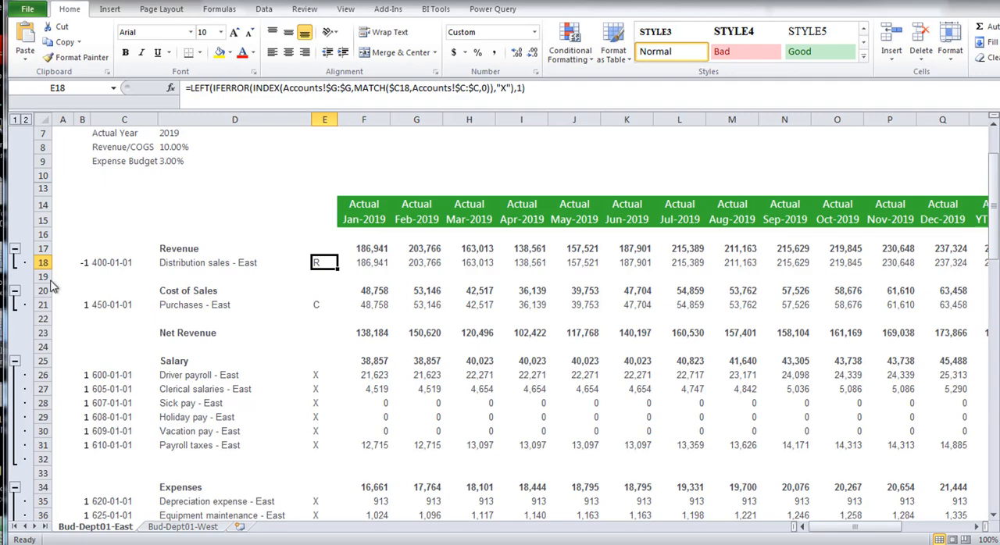
{"action": "mouse_move", "coordinate": [243, 290]}
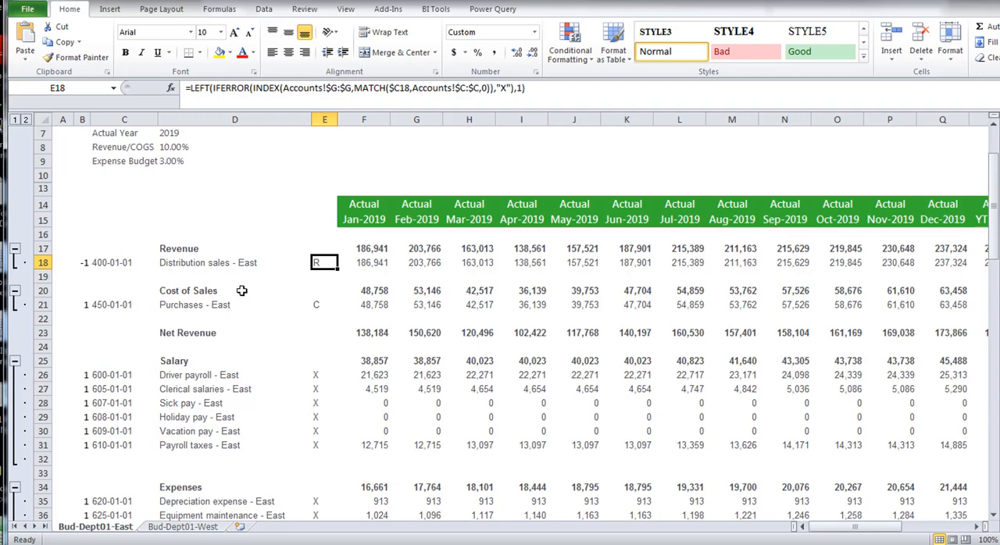
{"action": "mouse_move", "coordinate": [841, 156]}
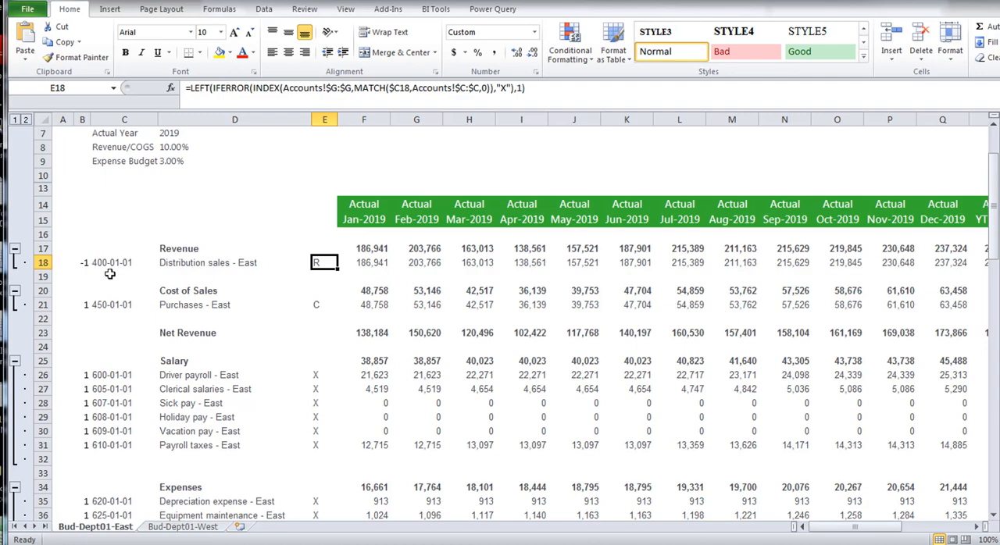
- Select the row-18 account cell, revealing 400-01-01 as a plain typed value
{"action": "left_click", "coordinate": [125, 262]}
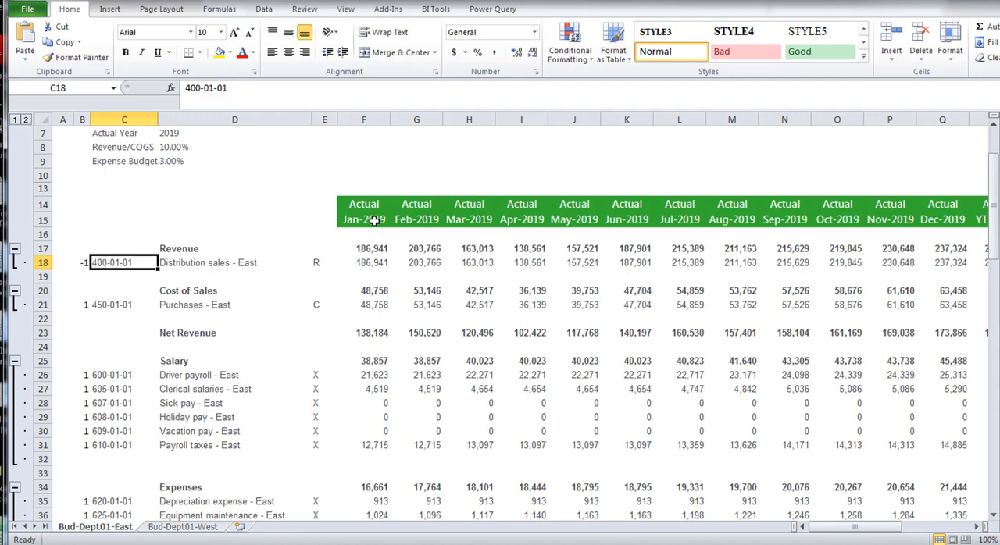
{"action": "scroll", "scroll_direction": "right", "scroll_amount": 3}
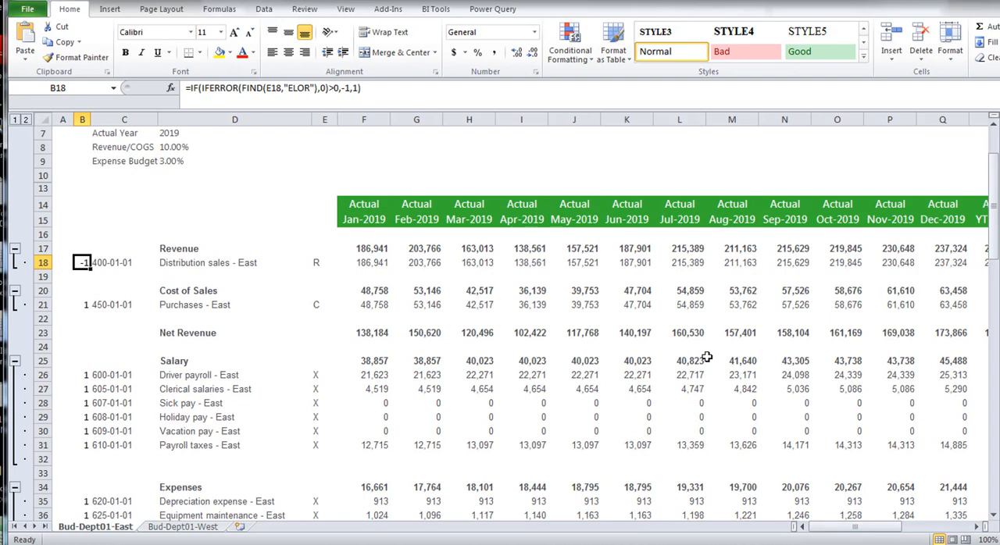
{"action": "mouse_move", "coordinate": [300, 179]}
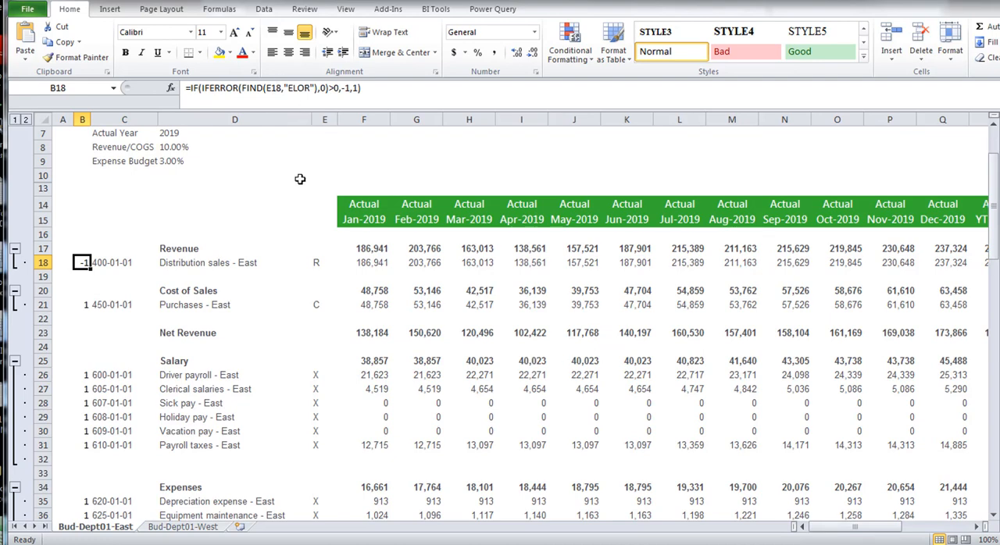
{"action": "mouse_move", "coordinate": [295, 169]}
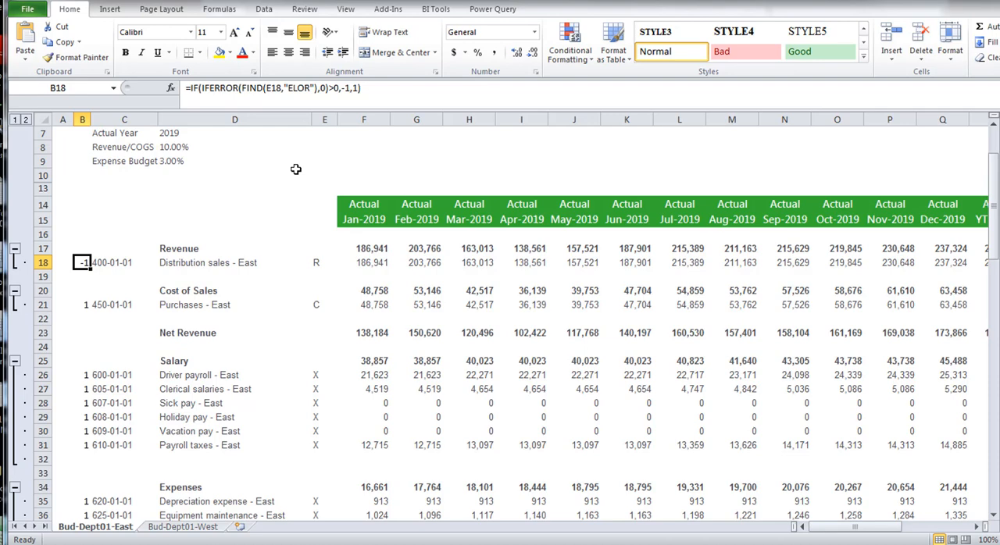
{"action": "mouse_move", "coordinate": [419, 158]}
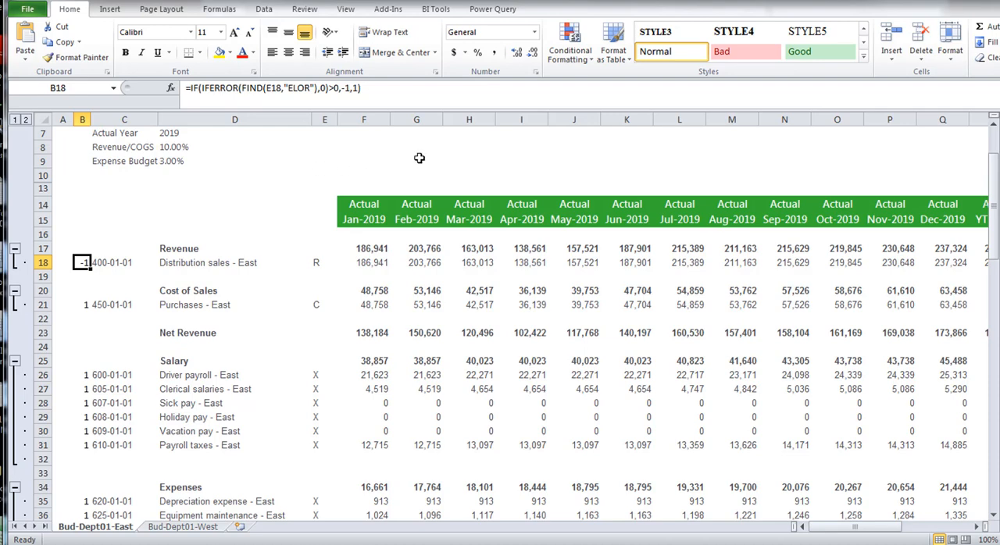
{"action": "mouse_move", "coordinate": [419, 158]}
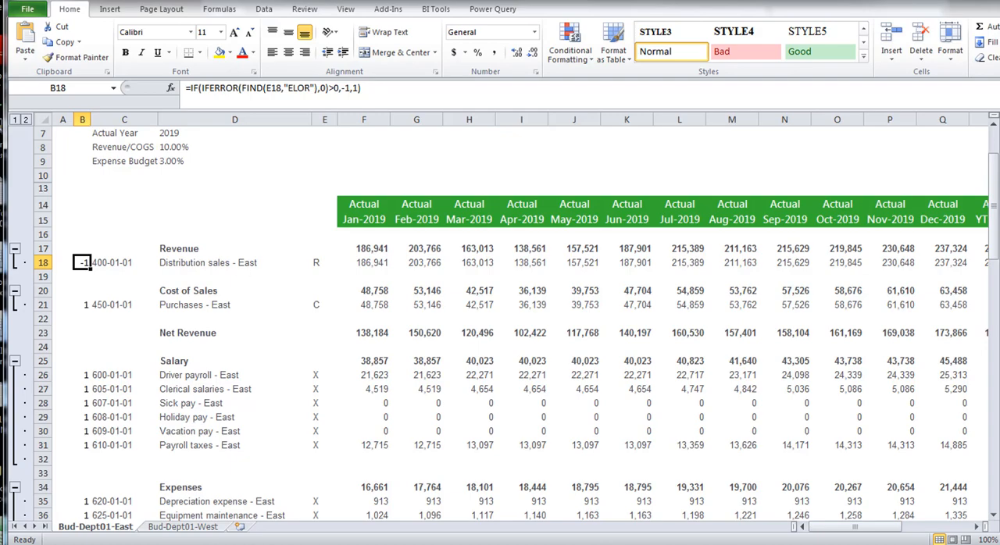
{"action": "mouse_move", "coordinate": [96, 540]}
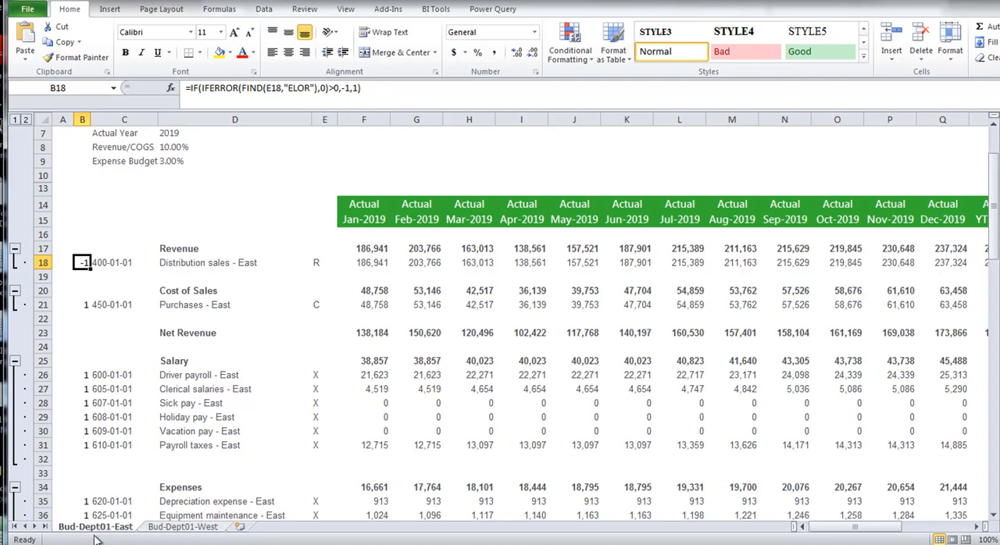
- List the workbook's hidden sheets (Accounts, AccountTypes, MainAccounts, Actuals, Budgets, Settings) via Unhide
{"action": "right_click", "coordinate": [183, 526]}
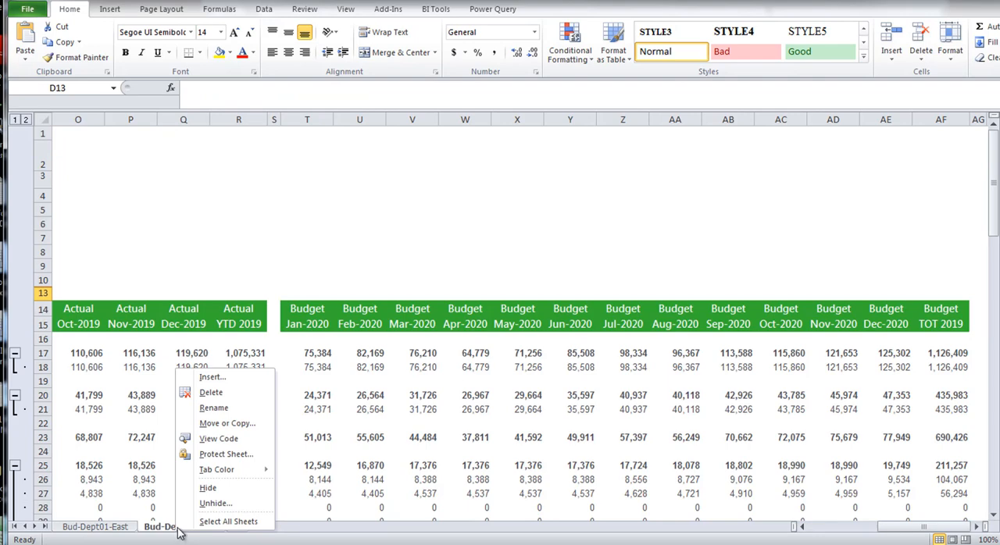
{"action": "left_click", "coordinate": [214, 504]}
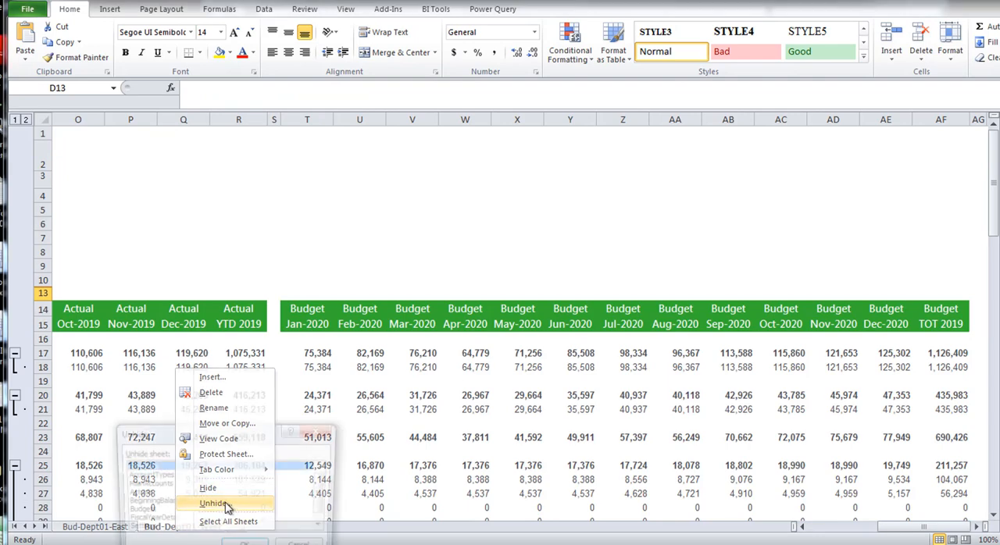
{"action": "left_click", "coordinate": [214, 503]}
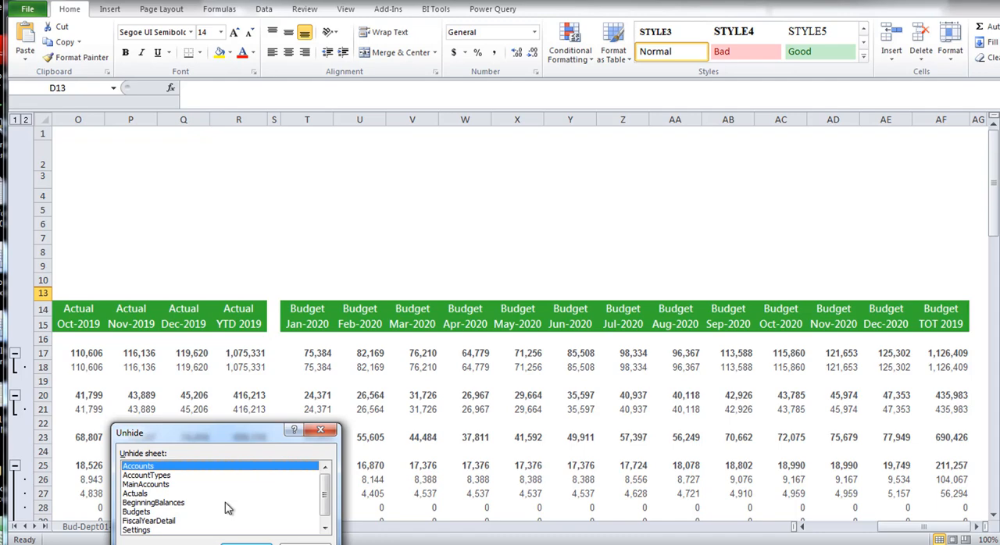
{"action": "mouse_move", "coordinate": [320, 541]}
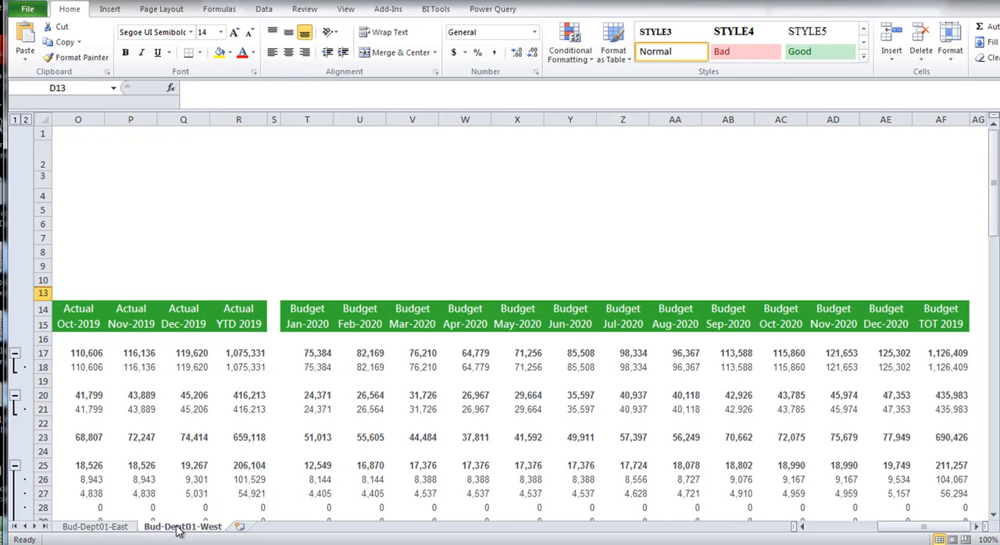
{"action": "mouse_move", "coordinate": [150, 534]}
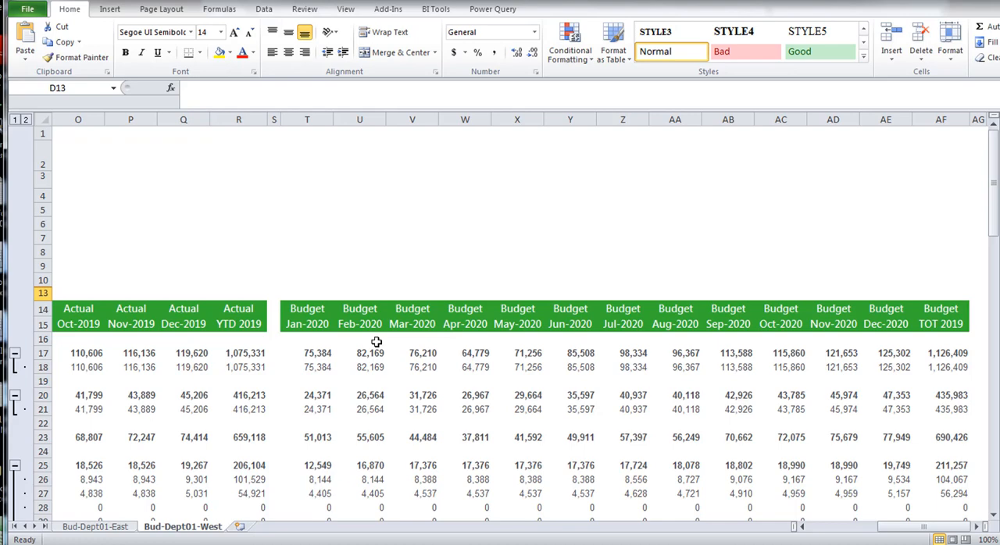
{"action": "mouse_move", "coordinate": [525, 214]}
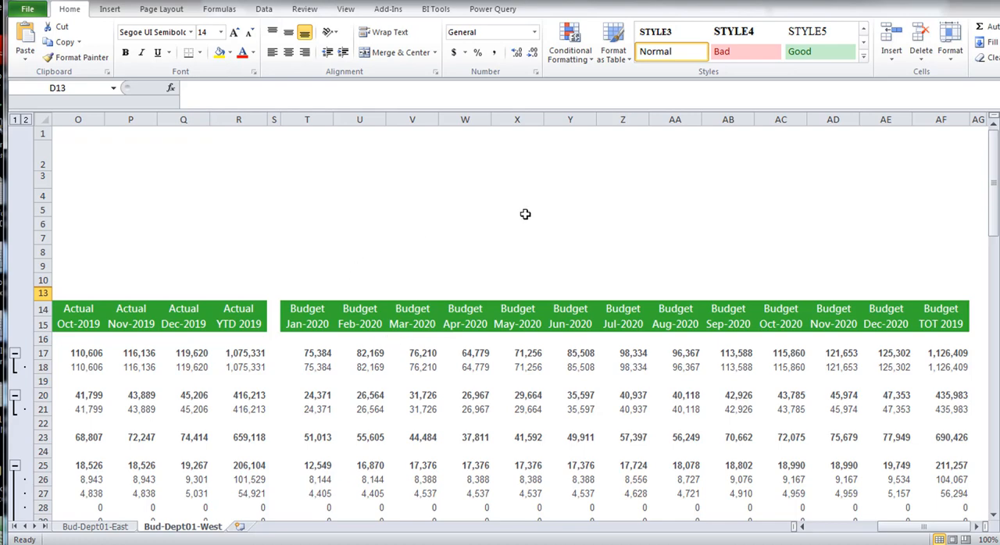
{"action": "mouse_move", "coordinate": [350, 83]}
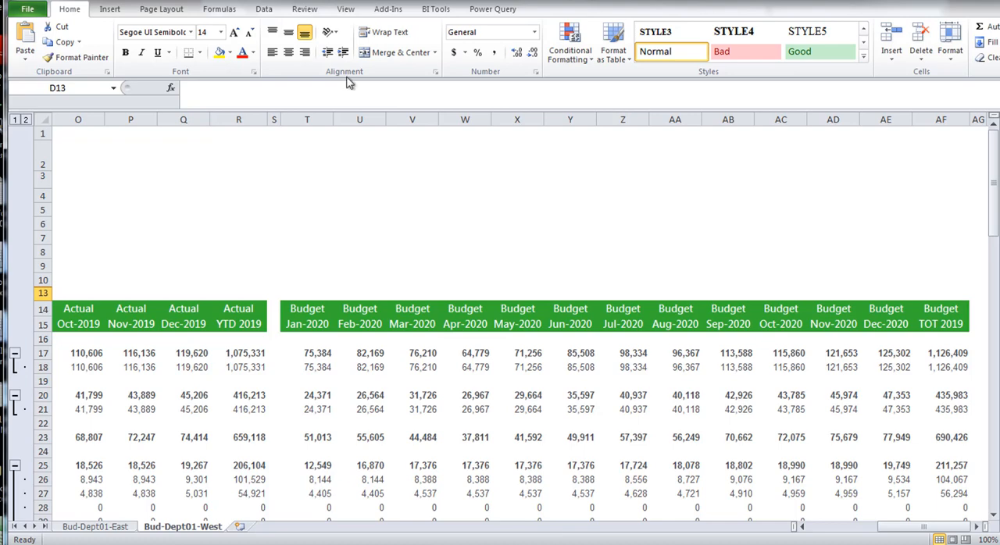
{"action": "mouse_move", "coordinate": [632, 69]}
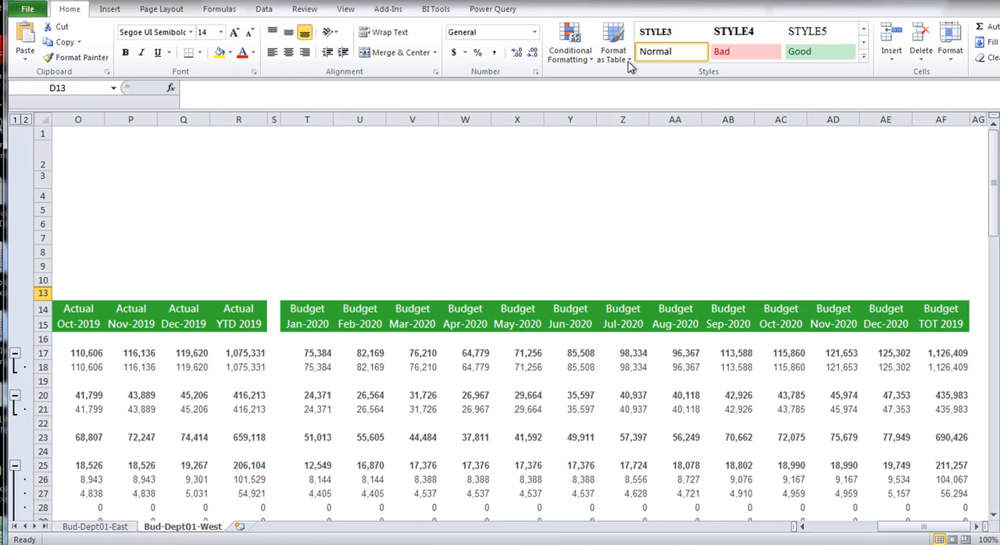
{"action": "mouse_move", "coordinate": [432, 188]}
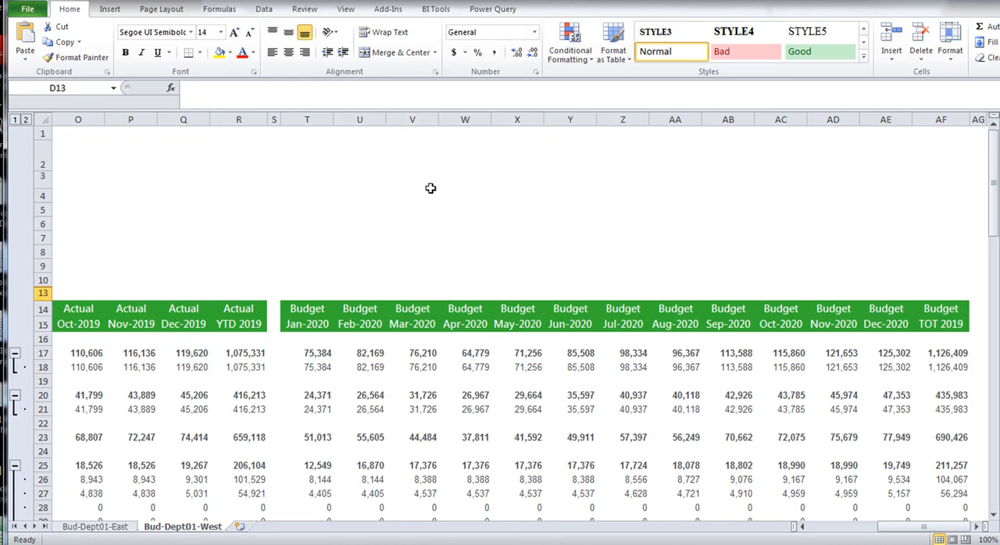
{"action": "mouse_move", "coordinate": [434, 186]}
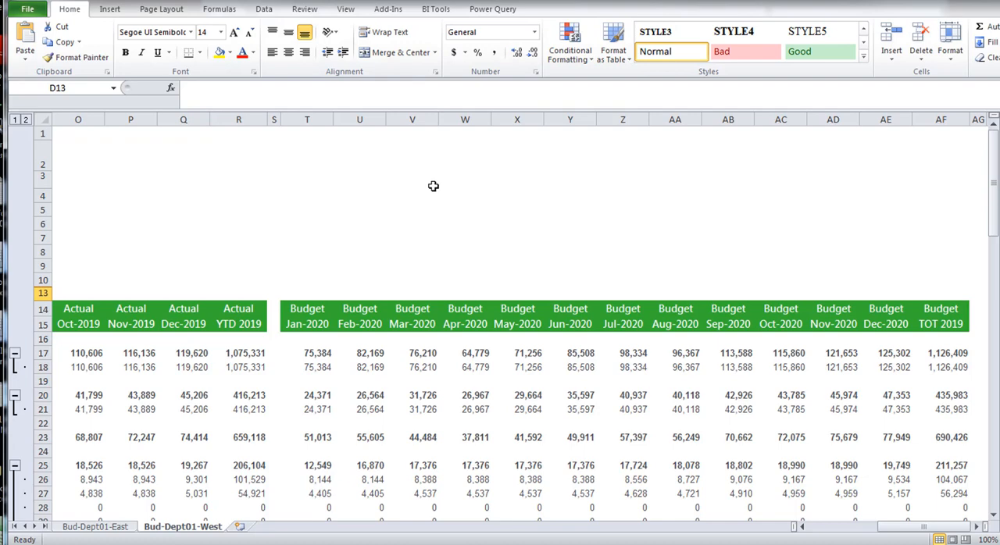
{"action": "mouse_move", "coordinate": [716, 191]}
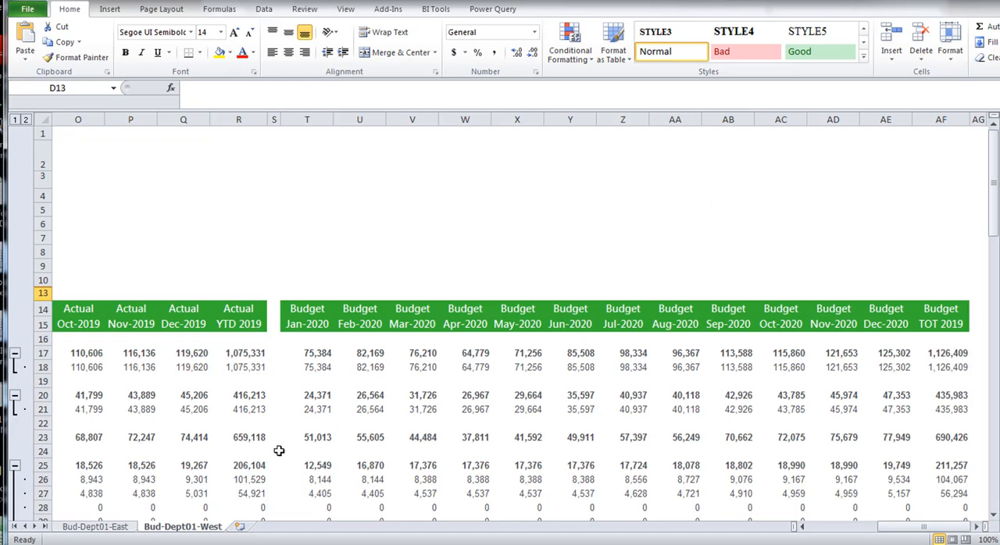
{"action": "mouse_move", "coordinate": [752, 221]}
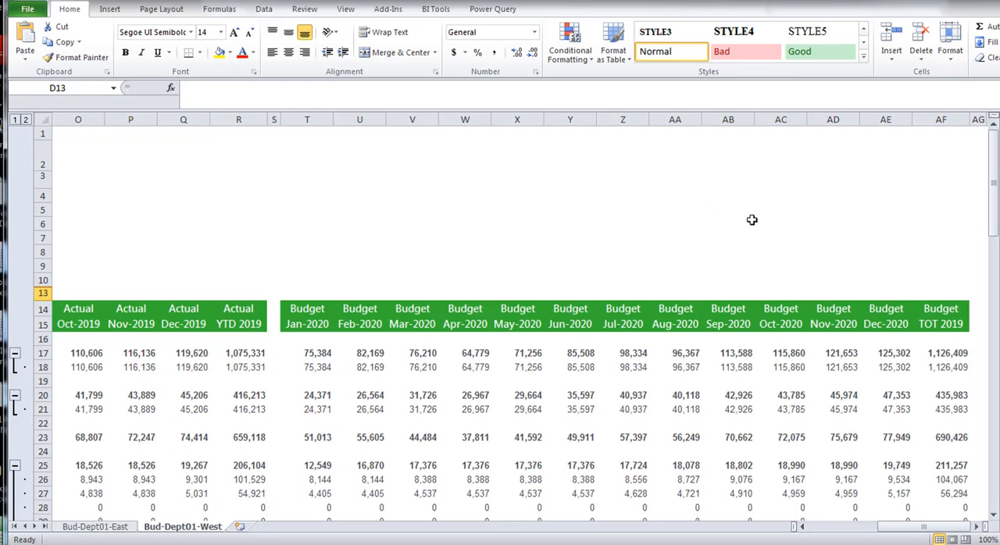
- Close the Dept01 East and West workbook, raising the save-changes prompt
{"action": "left_click", "coordinate": [941, 119]}
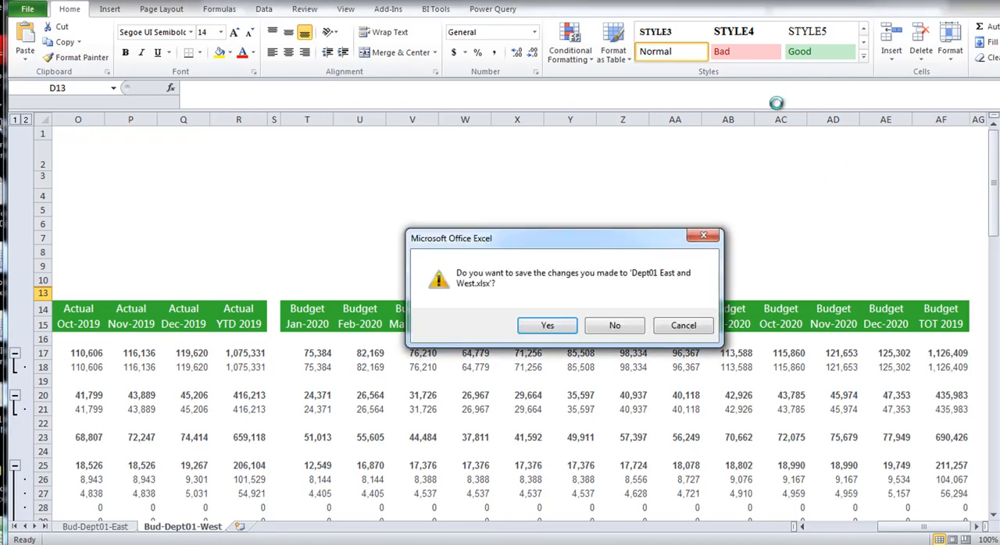
- Answer the save prompt to finish closing, then browse to the Budget Import folder
{"action": "left_click", "coordinate": [614, 325]}
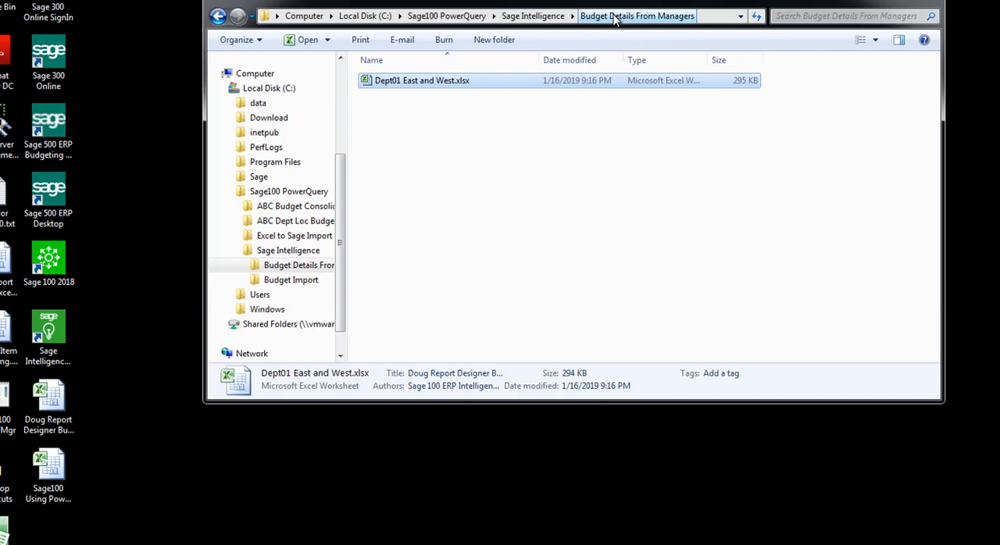
{"action": "mouse_move", "coordinate": [544, 41]}
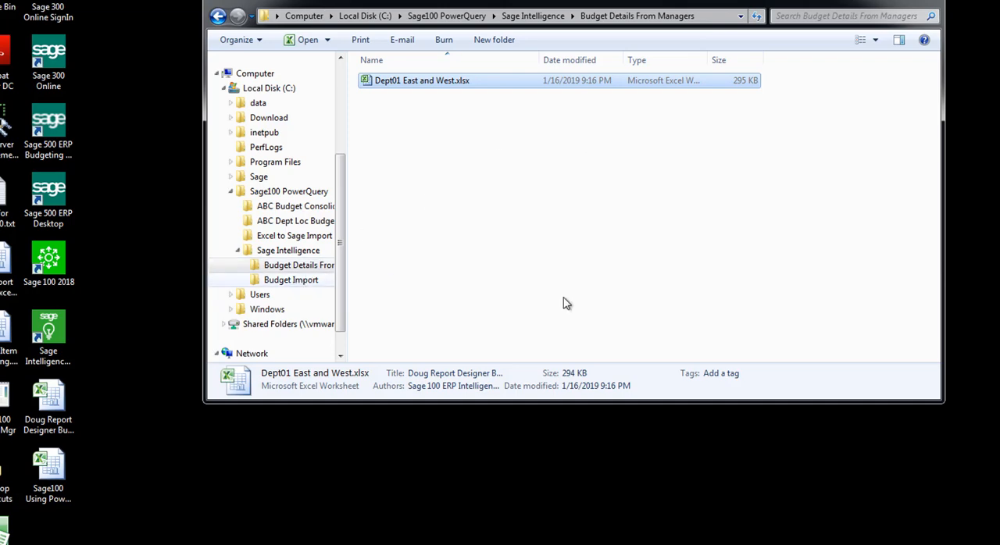
{"action": "left_click", "coordinate": [290, 280]}
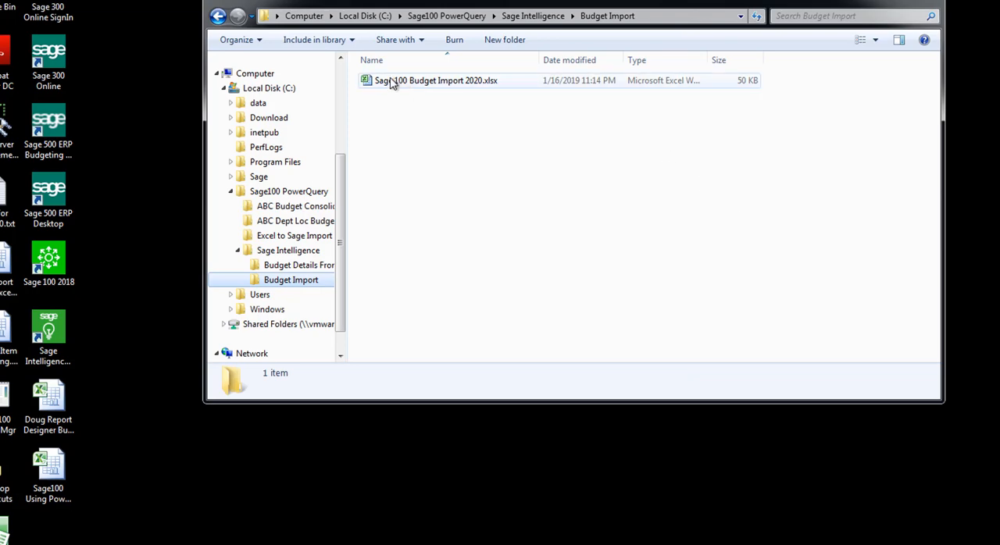
- Open Sage100 Budget Import 2020.xlsx from the Budget Import folder
{"action": "double_click", "coordinate": [436, 81]}
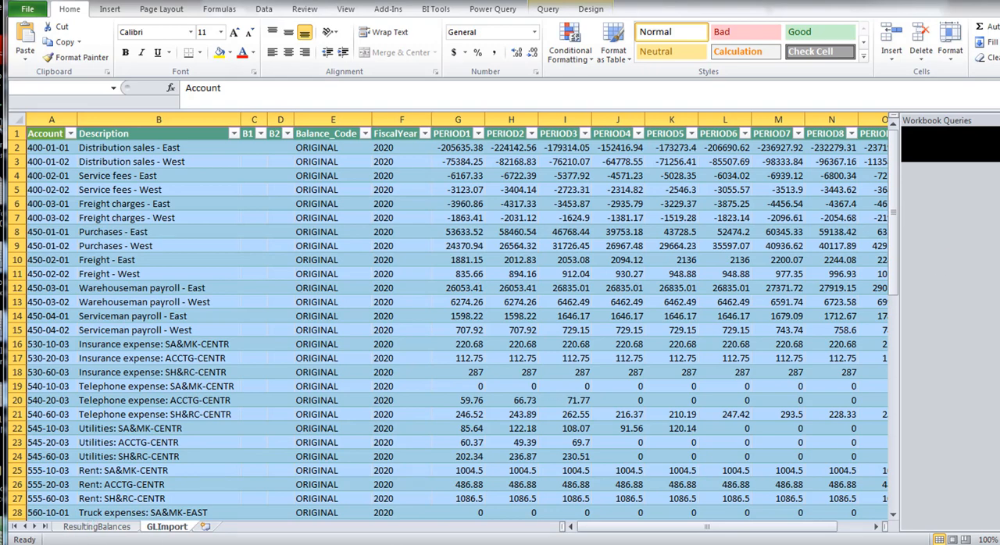
- Review the ResultingBalances and GLImport sheets, then bring up the ResultingBalances query's options
{"action": "left_click", "coordinate": [97, 525]}
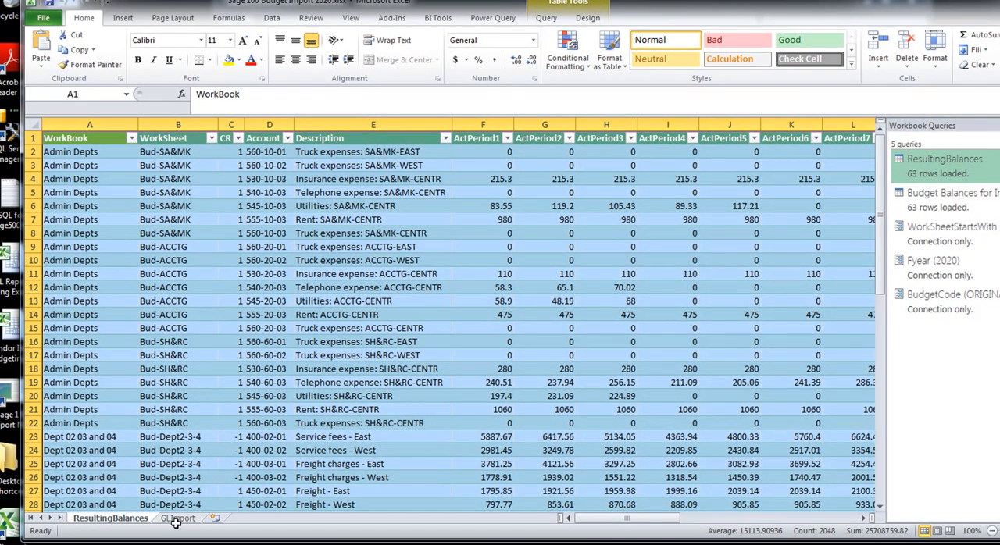
{"action": "left_click", "coordinate": [178, 519]}
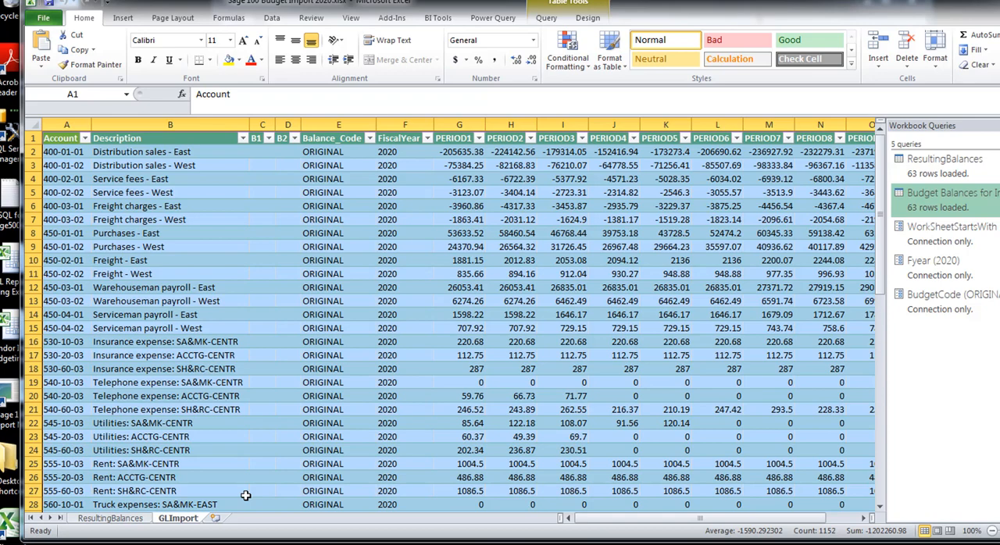
{"action": "mouse_move", "coordinate": [316, 481]}
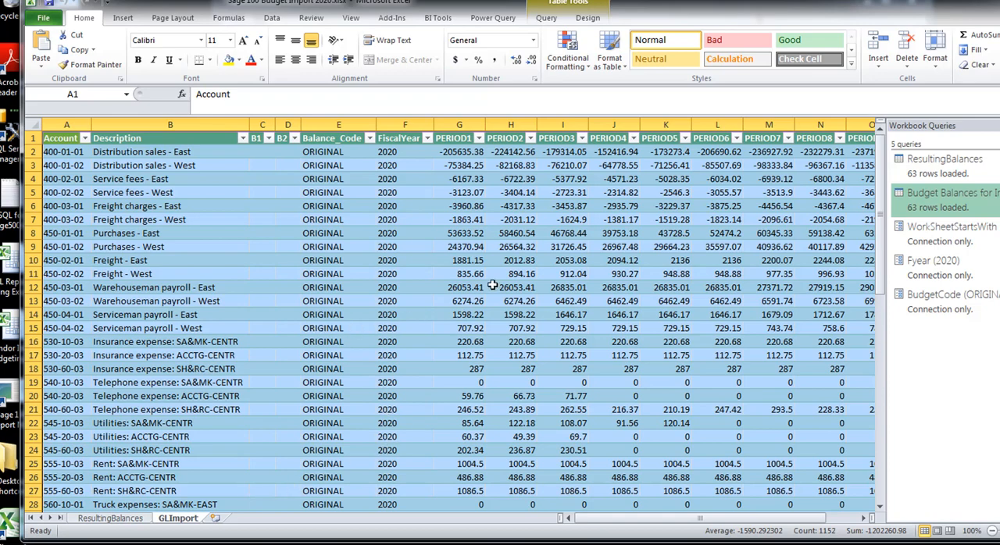
{"action": "mouse_move", "coordinate": [378, 192]}
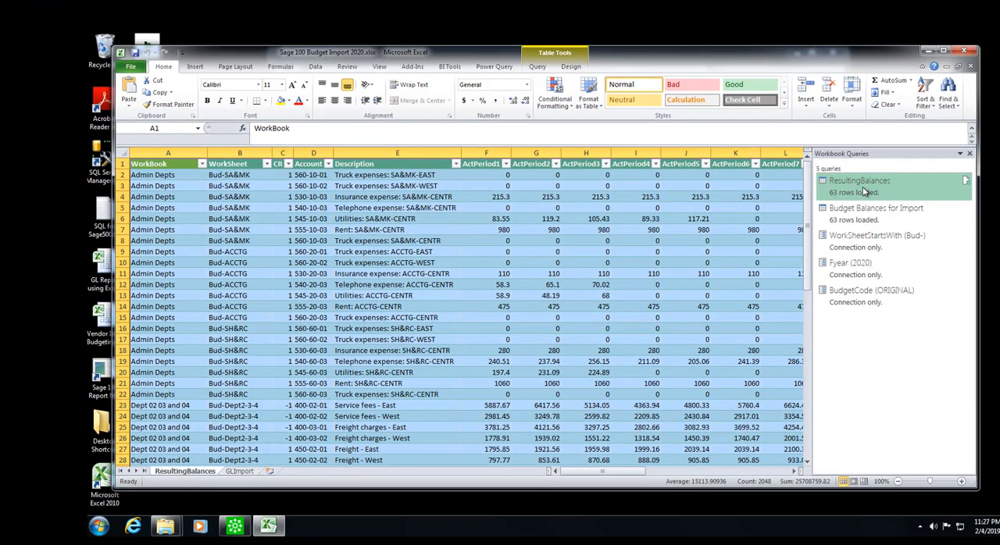
{"action": "right_click", "coordinate": [860, 181]}
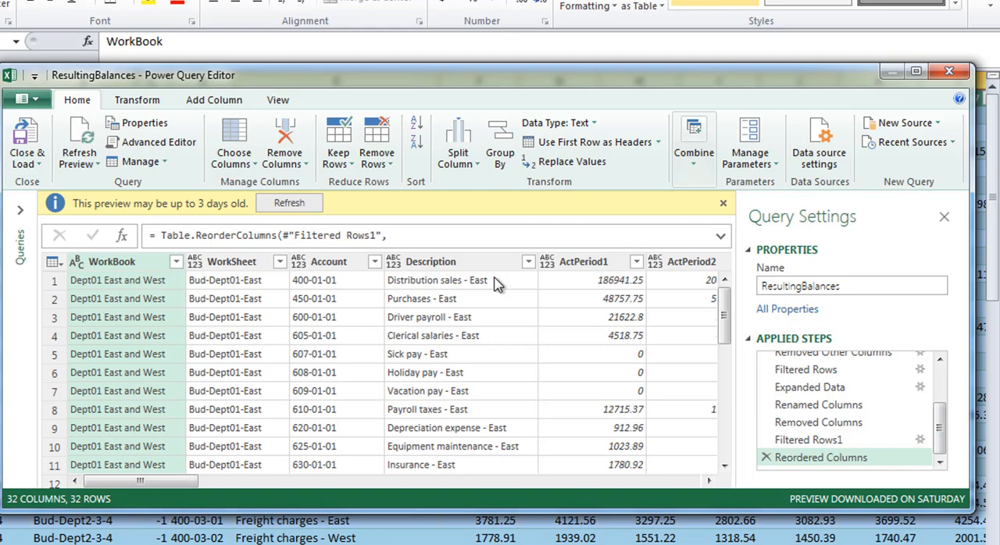
{"action": "mouse_move", "coordinate": [400, 342]}
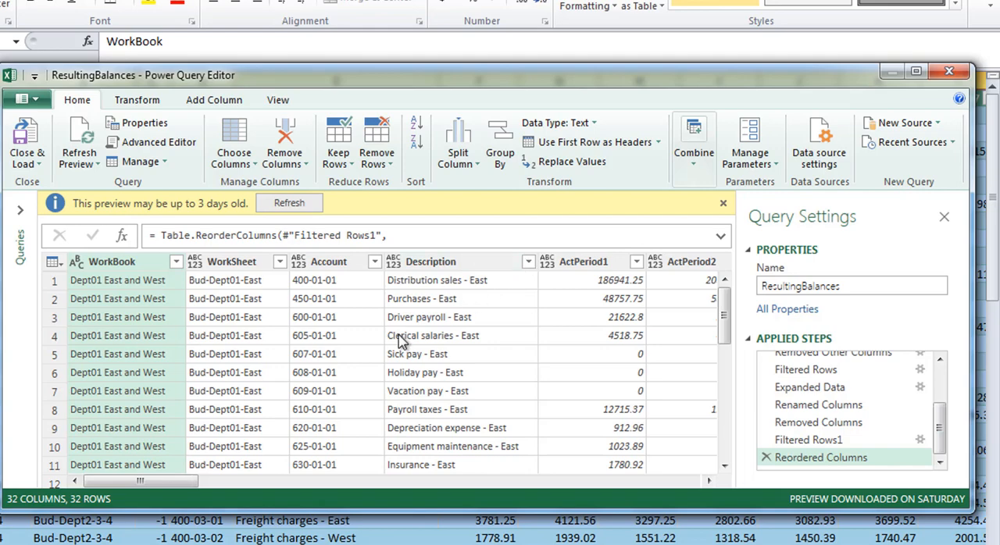
{"action": "mouse_move", "coordinate": [927, 503]}
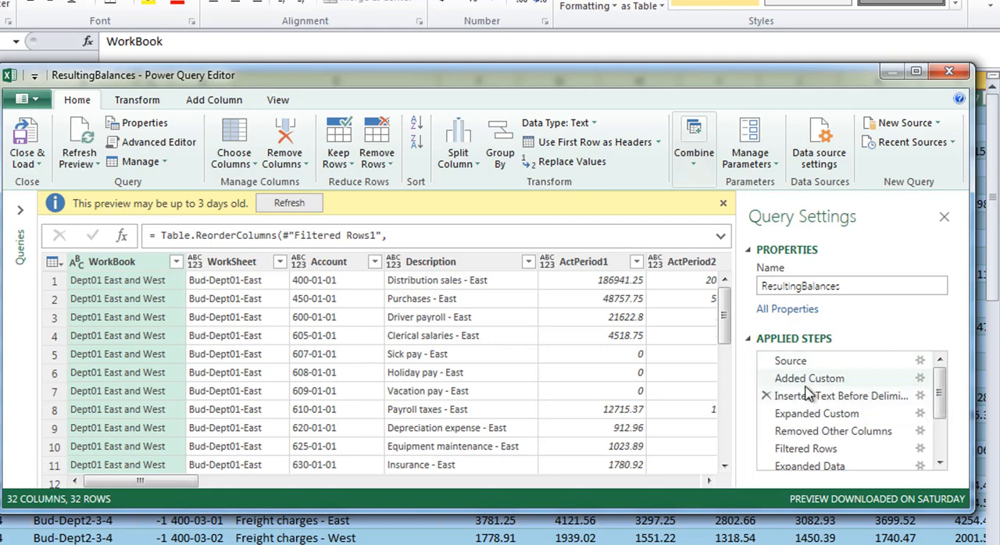
{"action": "mouse_move", "coordinate": [833, 432]}
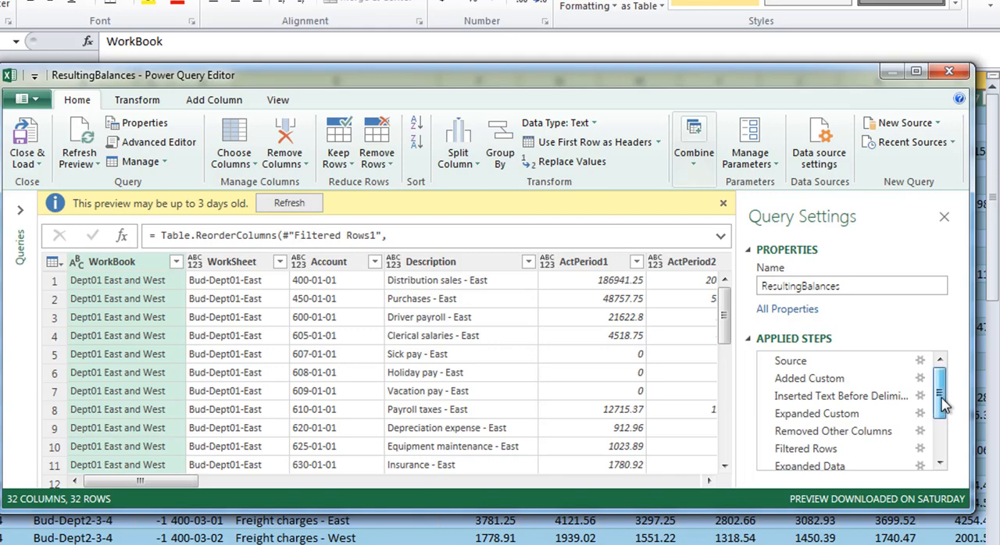
- Review the ResultingBalances applied steps from Source through Reordered Columns before refreshing the preview
{"action": "scroll", "scroll_direction": "down", "scroll_amount": 3}
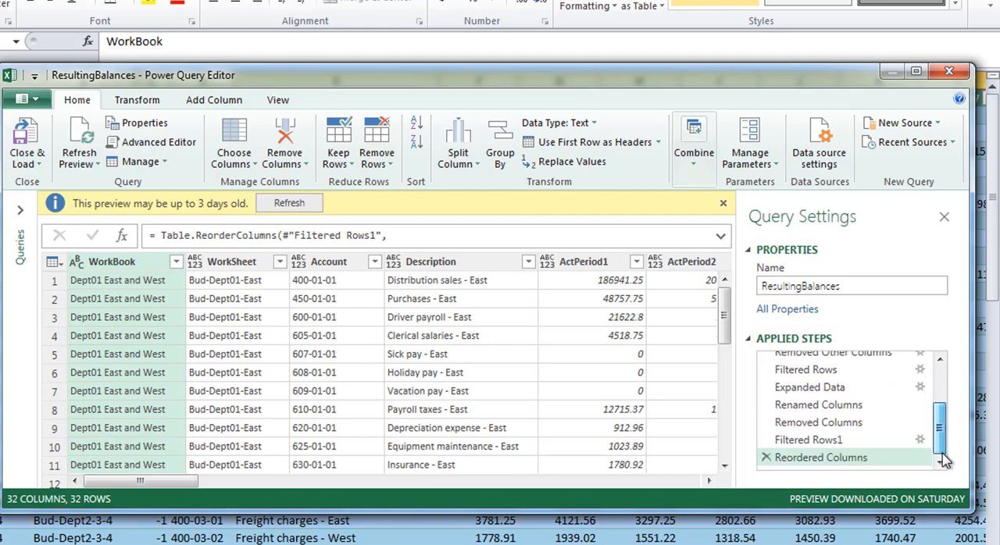
{"action": "mouse_move", "coordinate": [821, 456]}
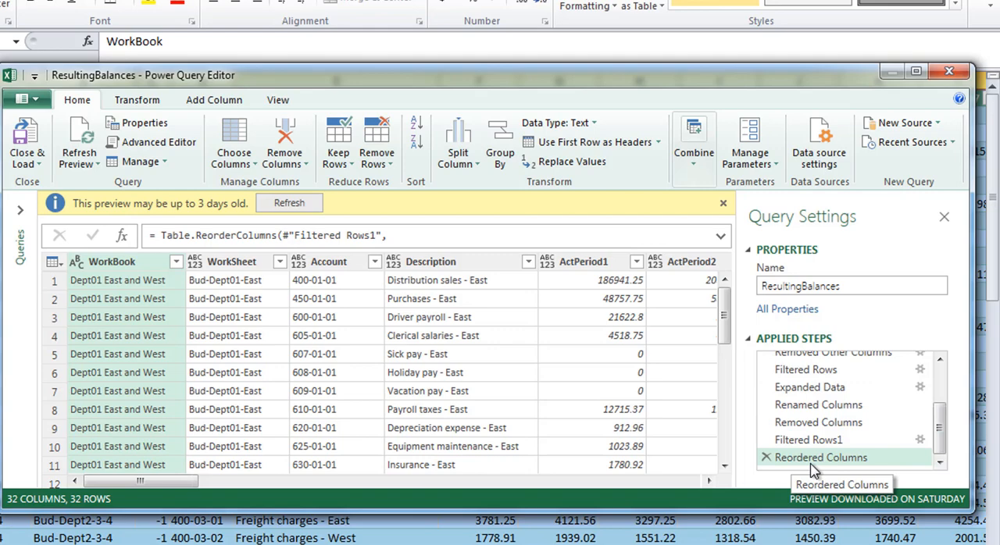
{"action": "mouse_move", "coordinate": [78, 141]}
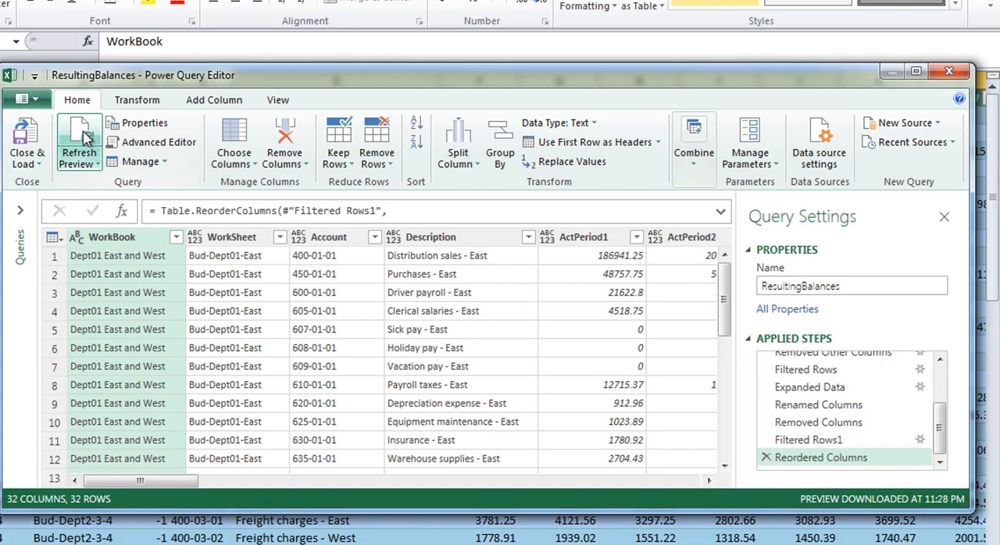
{"action": "mouse_move", "coordinate": [393, 112]}
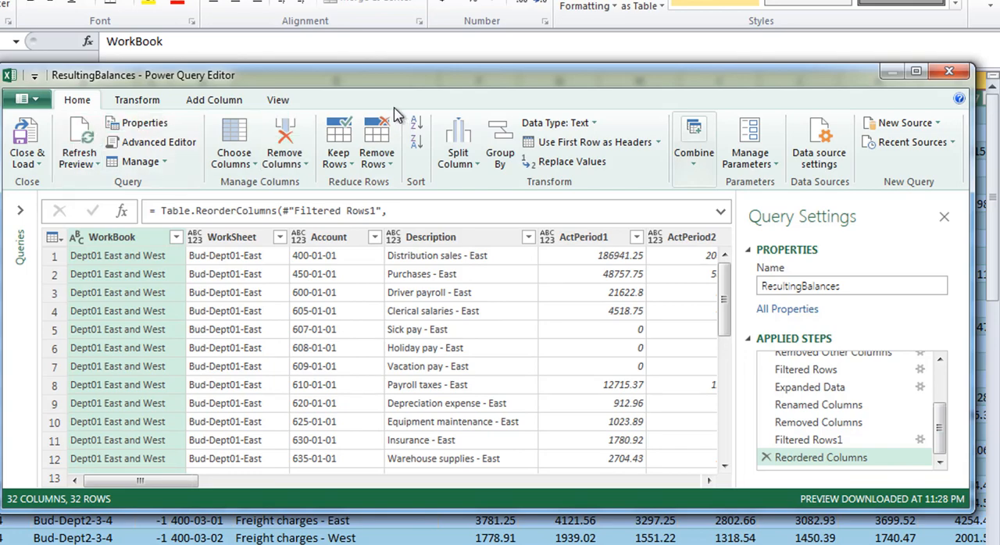
{"action": "mouse_move", "coordinate": [435, 97]}
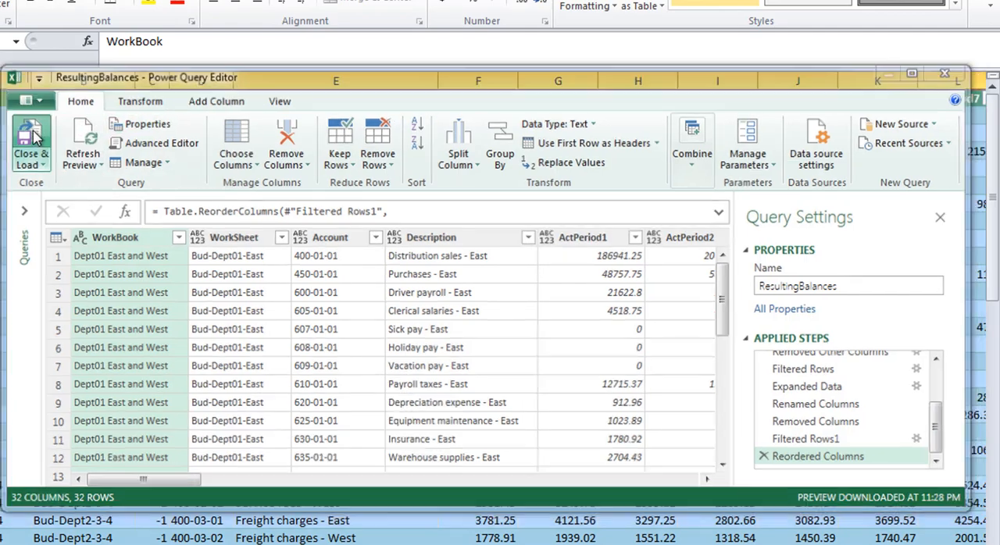
- Close & Load the editor and Refresh All so ResultingBalances holds 32 Dept01 East and West rows
{"action": "left_click", "coordinate": [31, 138]}
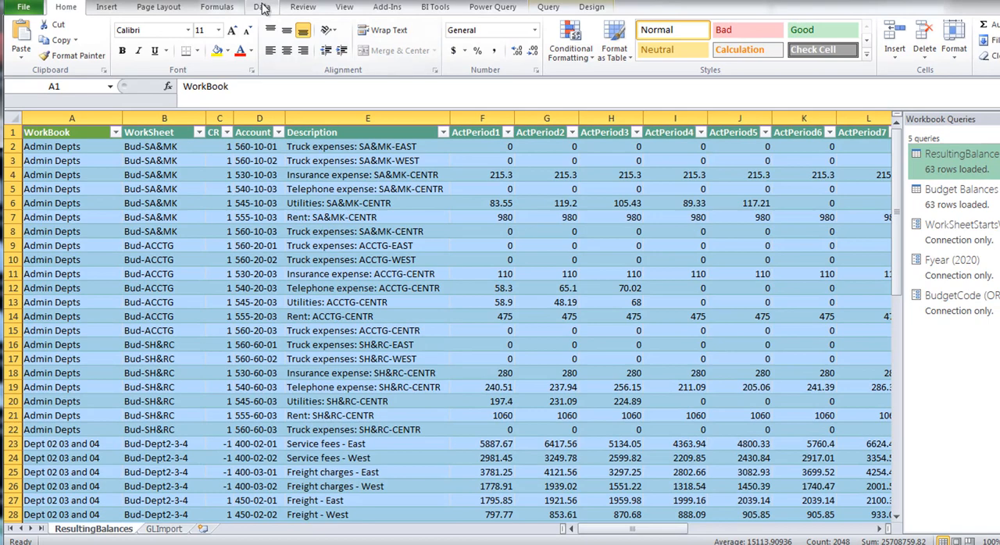
{"action": "left_click", "coordinate": [262, 7]}
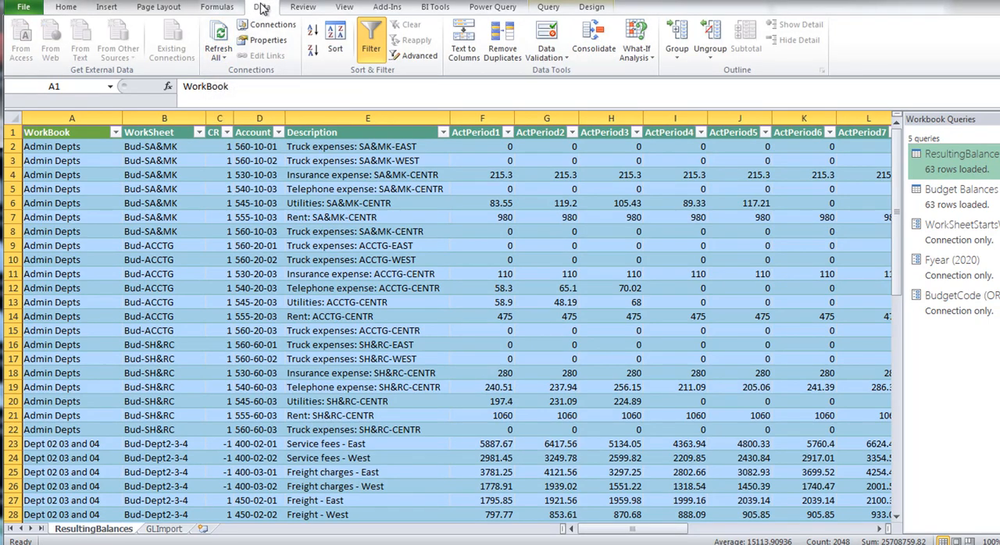
{"action": "left_click", "coordinate": [217, 32]}
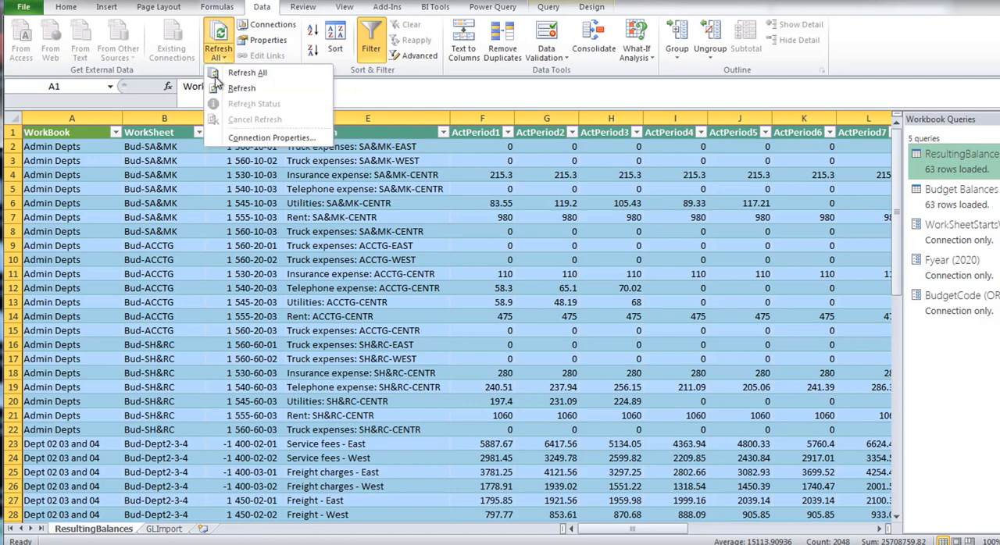
{"action": "left_click", "coordinate": [247, 73]}
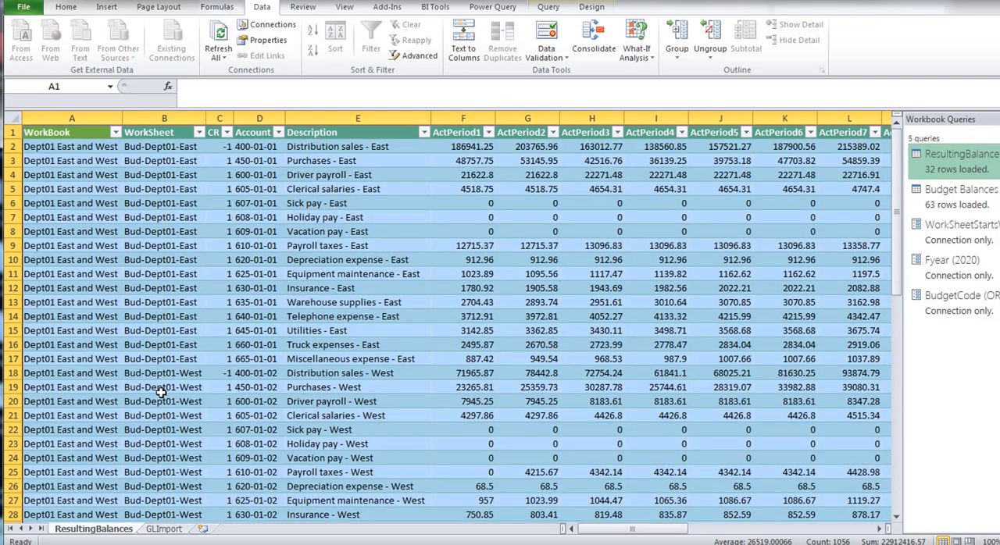
{"action": "mouse_move", "coordinate": [659, 481]}
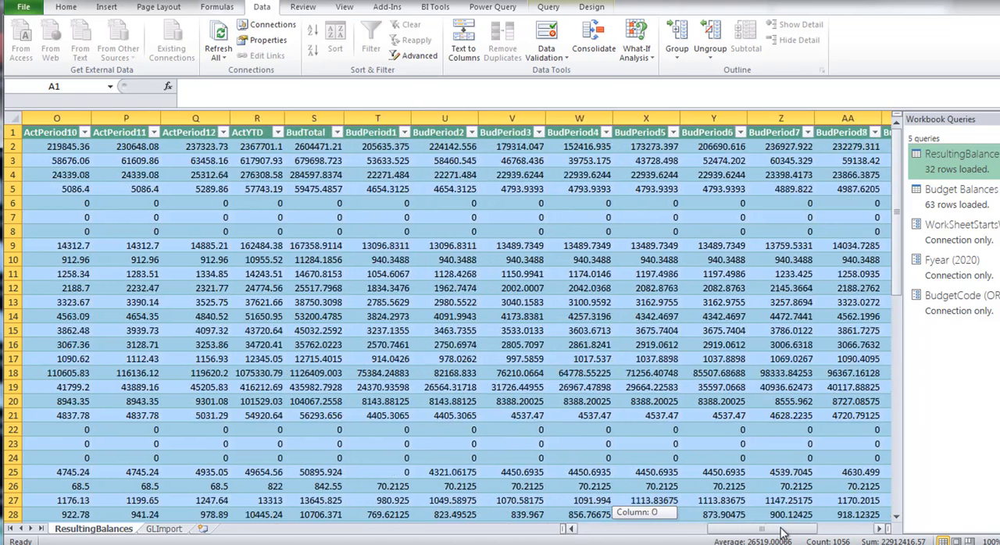
{"action": "scroll", "scroll_direction": "right", "scroll_amount": 3}
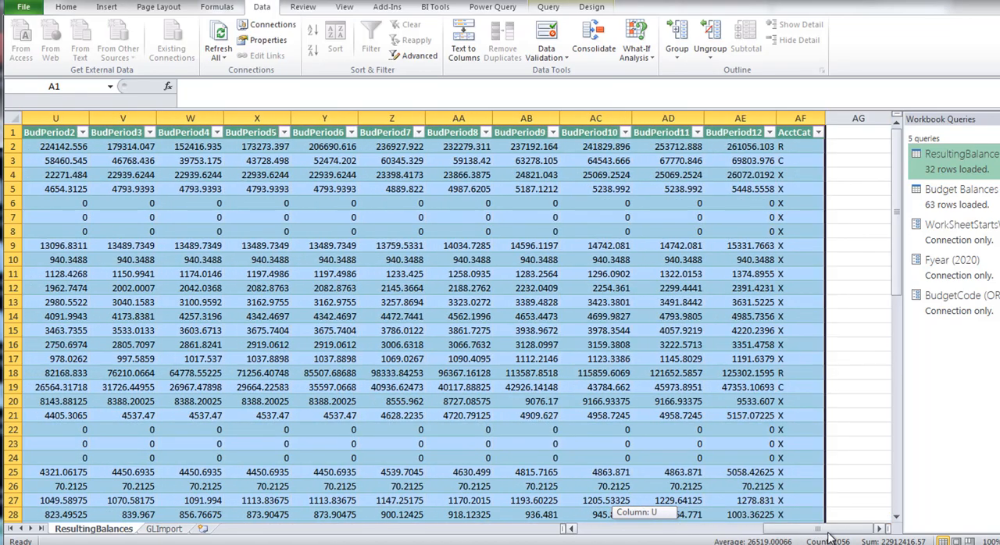
{"action": "scroll", "scroll_direction": "left", "scroll_amount": 3}
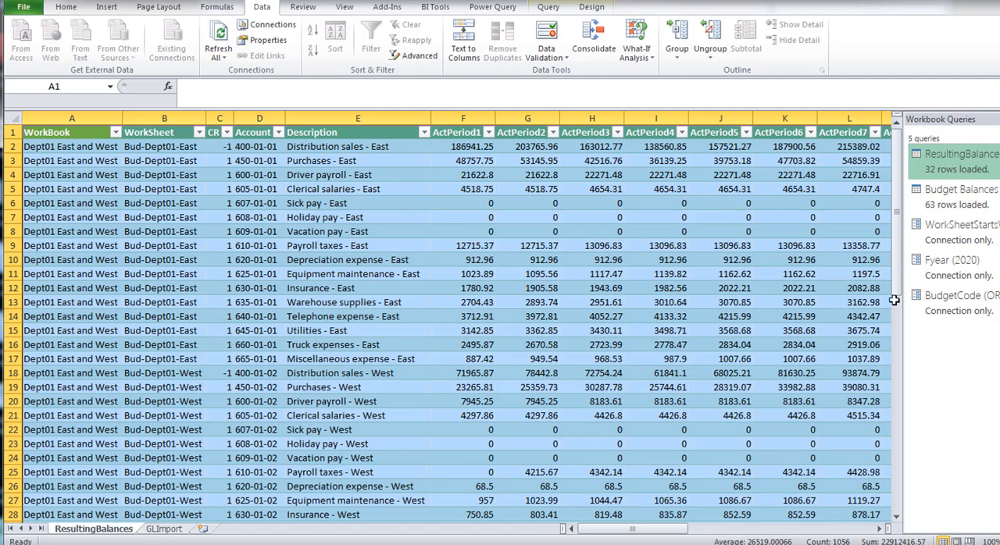
{"action": "mouse_move", "coordinate": [494, 327]}
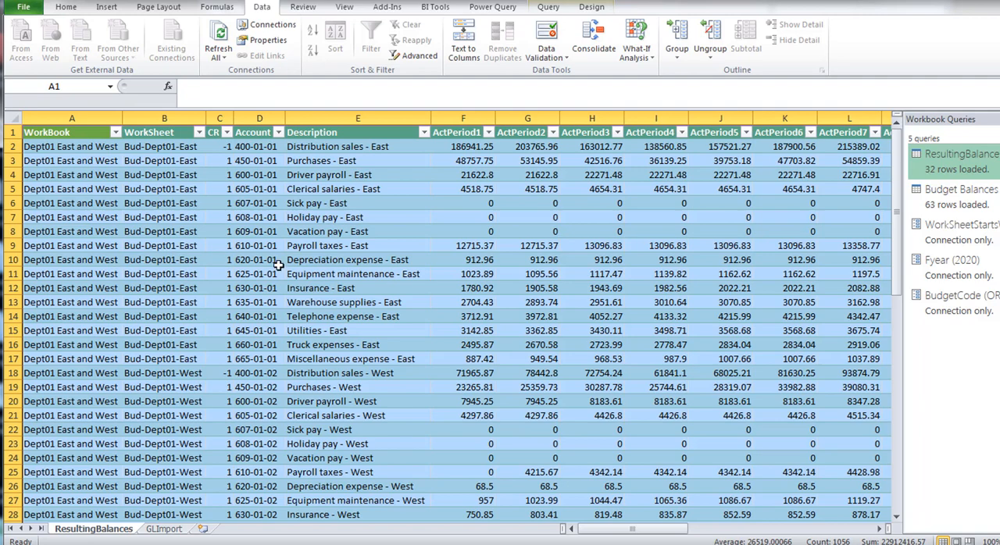
{"action": "mouse_move", "coordinate": [275, 263]}
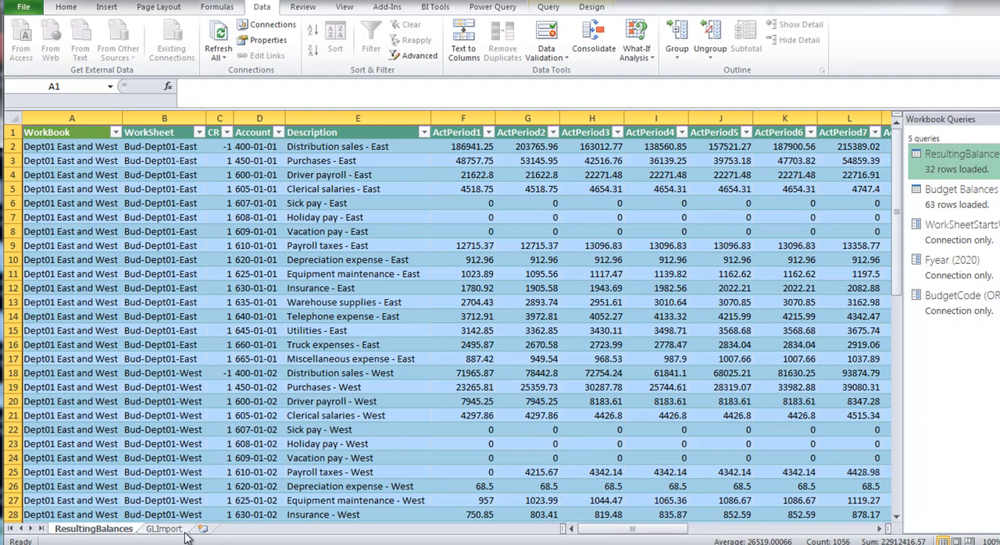
- Go to the GLImport sheet and review the Budget Balances for Import query's 63 ORIGINAL 2020 rows
{"action": "left_click", "coordinate": [162, 528]}
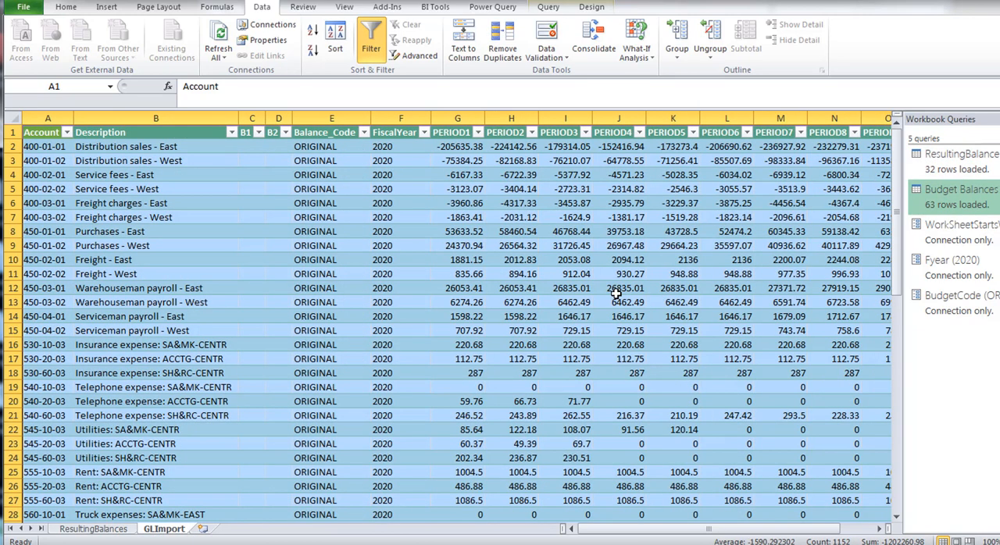
{"action": "mouse_move", "coordinate": [747, 274]}
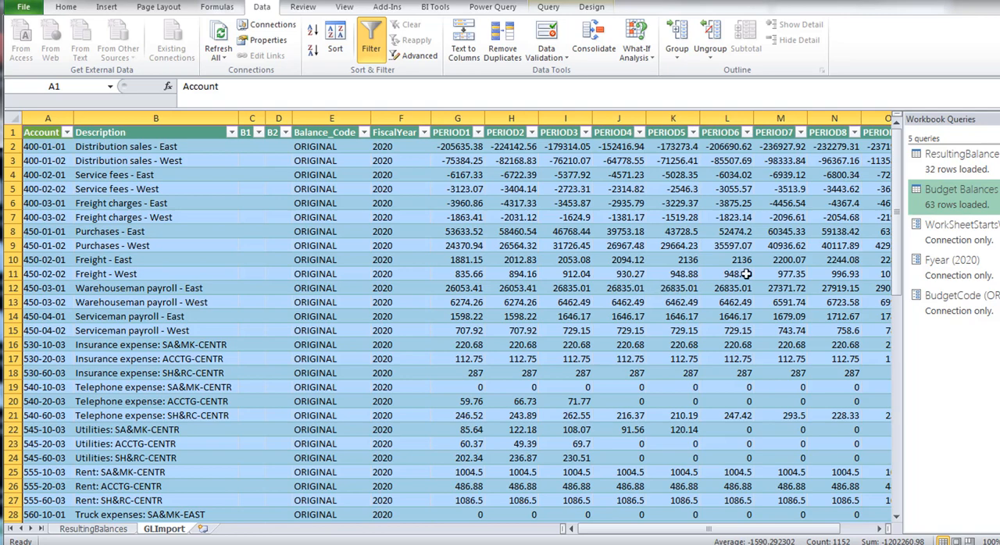
{"action": "mouse_move", "coordinate": [973, 200]}
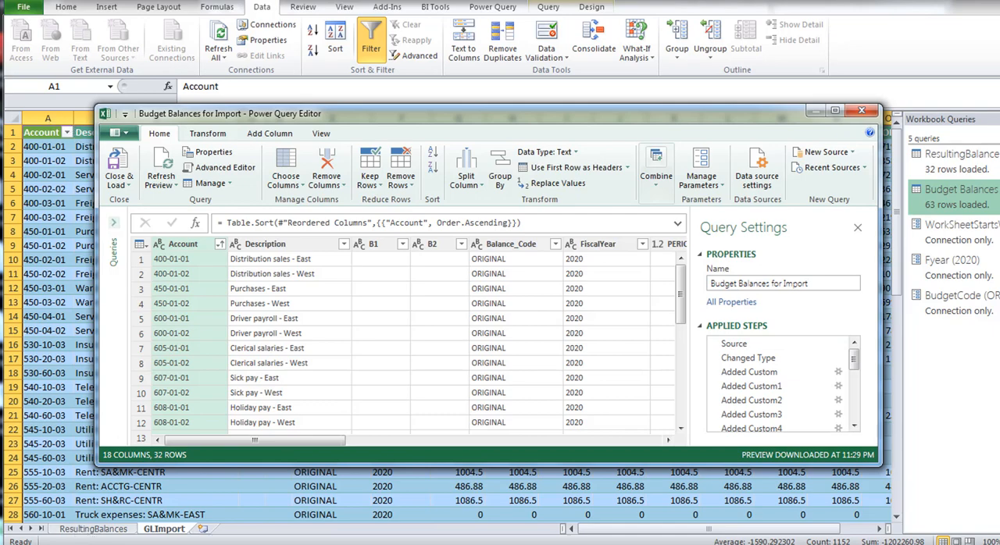
{"action": "mouse_move", "coordinate": [879, 388]}
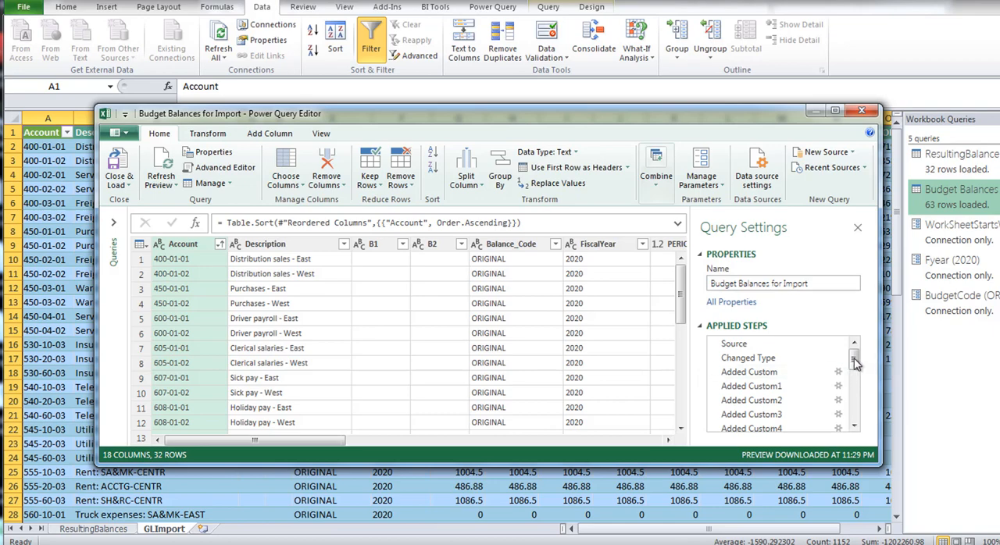
{"action": "scroll", "scroll_direction": "down", "scroll_amount": 3}
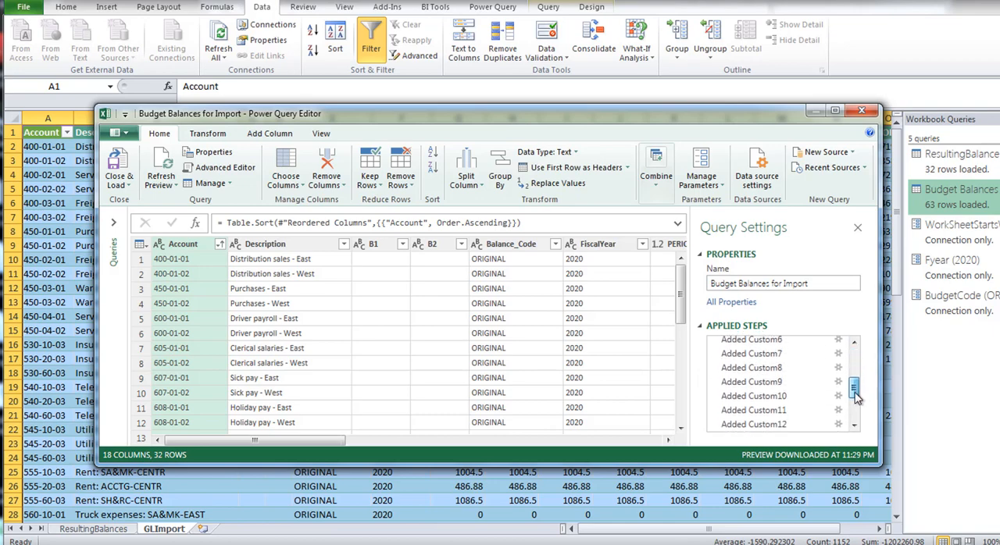
{"action": "scroll", "scroll_direction": "down", "scroll_amount": 3}
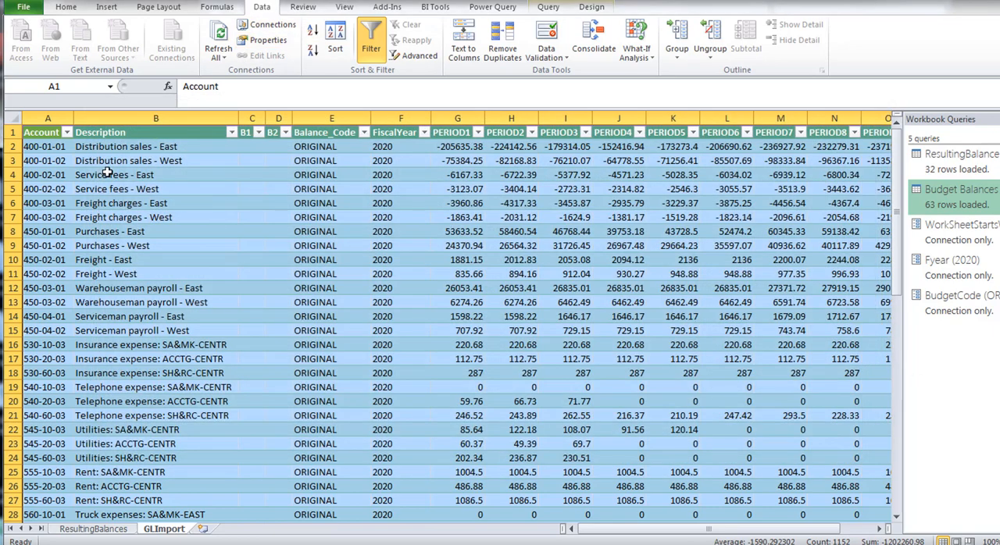
{"action": "left_click", "coordinate": [219, 34]}
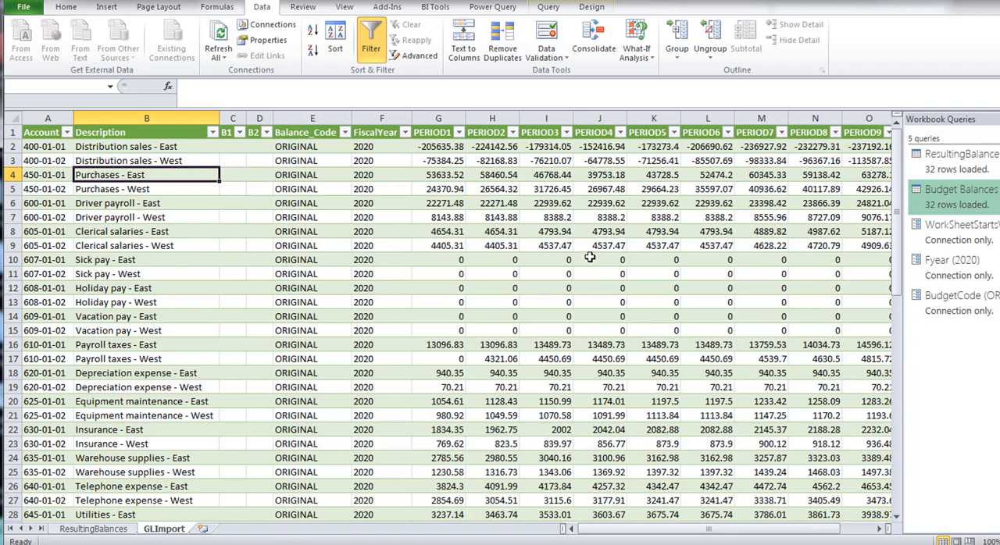
{"action": "mouse_move", "coordinate": [691, 260]}
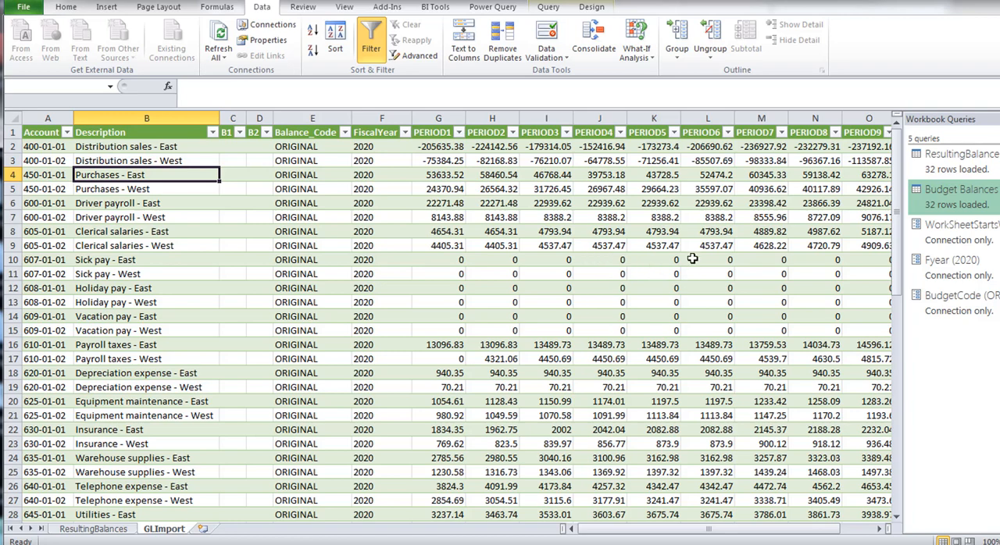
{"action": "mouse_move", "coordinate": [644, 271]}
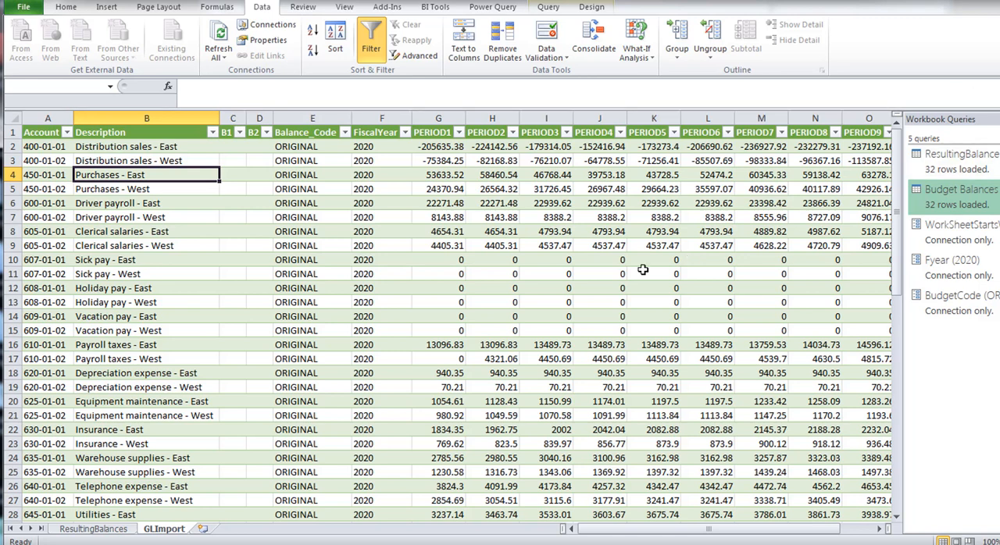
{"action": "mouse_move", "coordinate": [644, 269]}
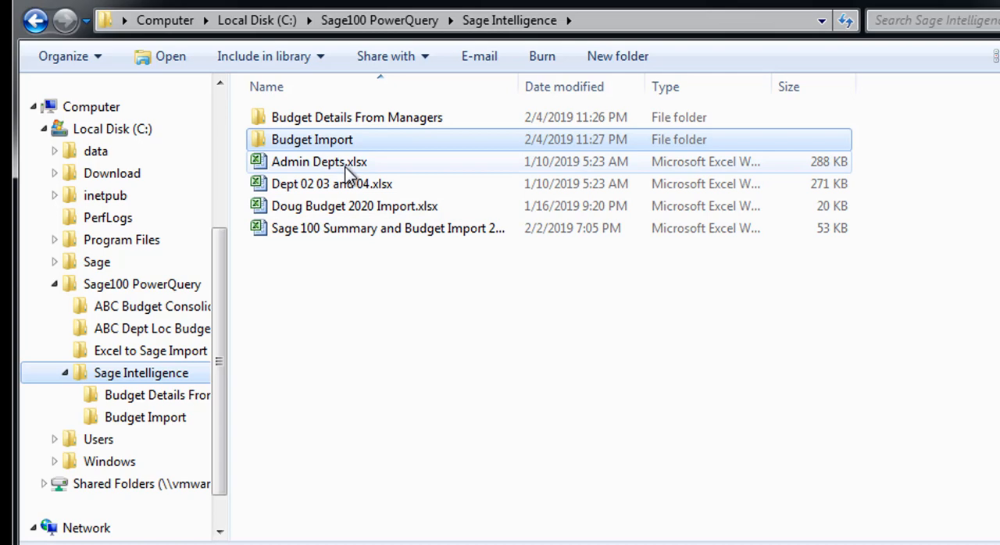
{"action": "mouse_move", "coordinate": [500, 372]}
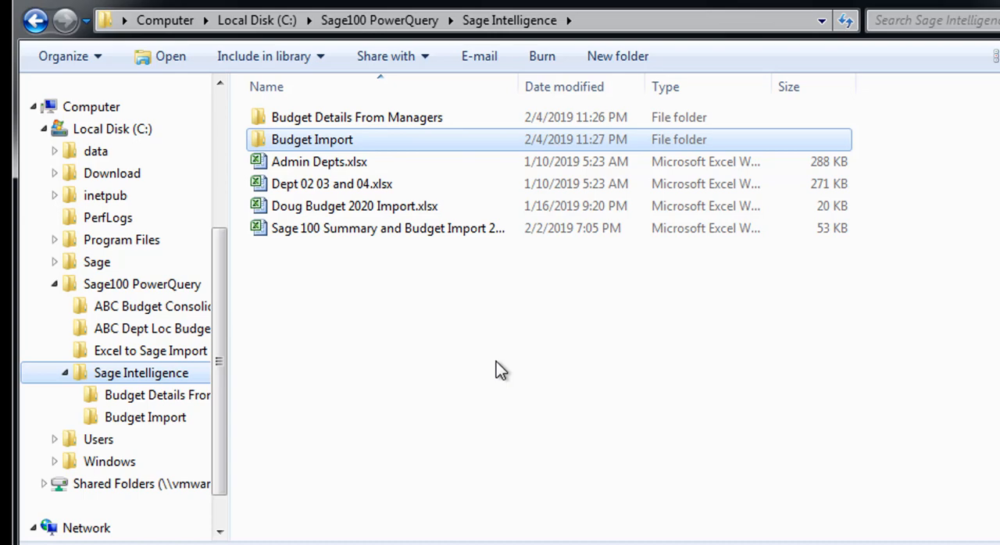
{"action": "mouse_move", "coordinate": [375, 196]}
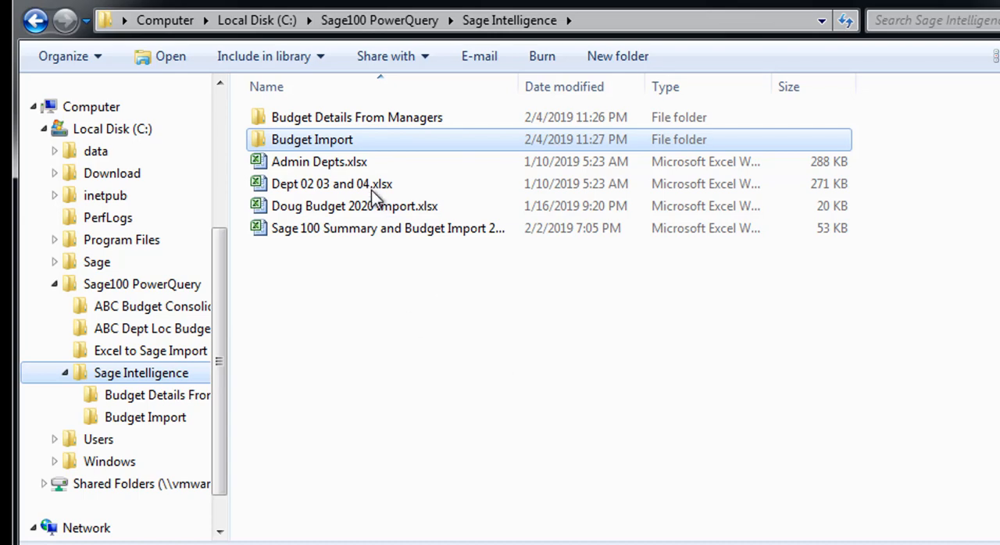
- Drag Admin Depts.xlsx and Dept 02 03 and 04.xlsx into Budget Details From Managers and enter that folder
{"action": "left_click", "coordinate": [319, 162]}
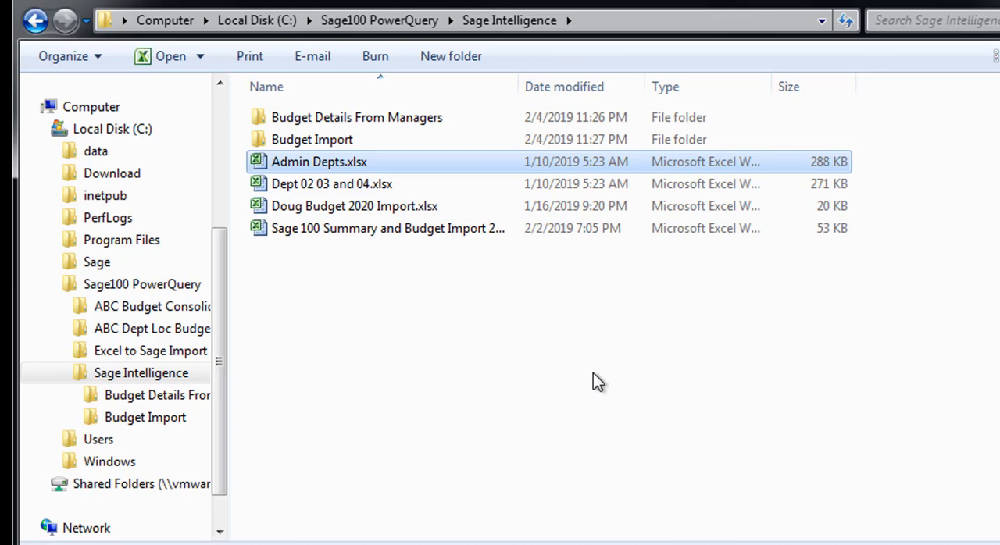
{"action": "mouse_move", "coordinate": [619, 407]}
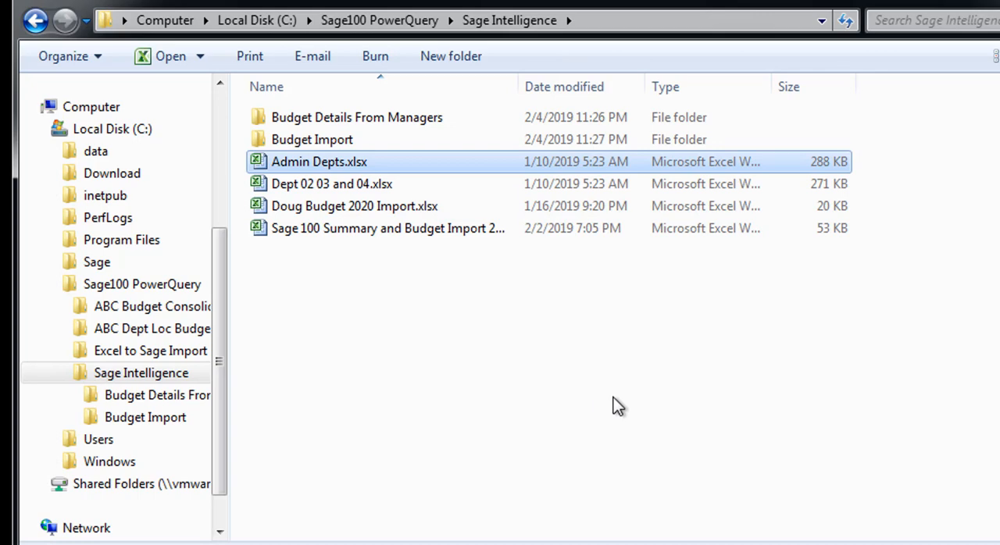
{"action": "left_click", "coordinate": [331, 184]}
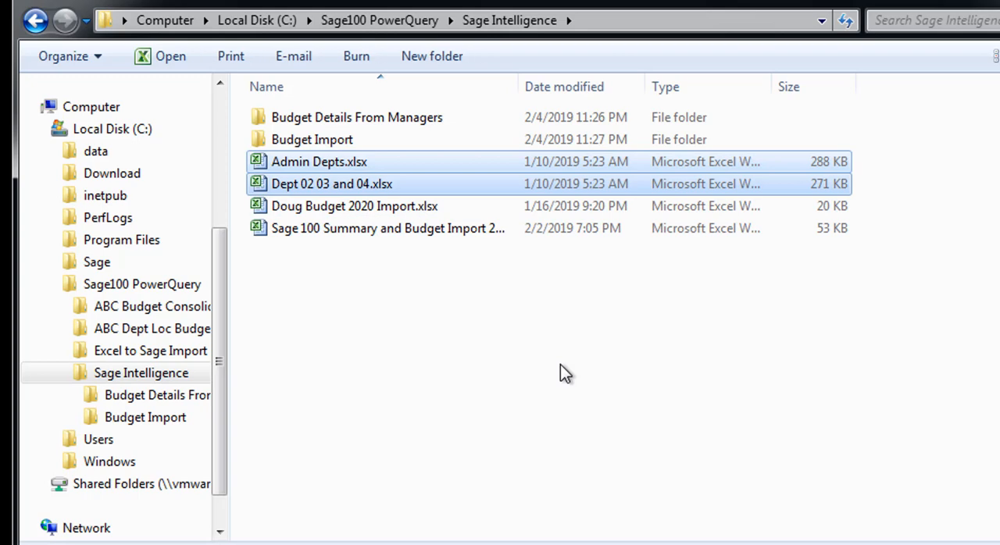
{"action": "mouse_move", "coordinate": [678, 425]}
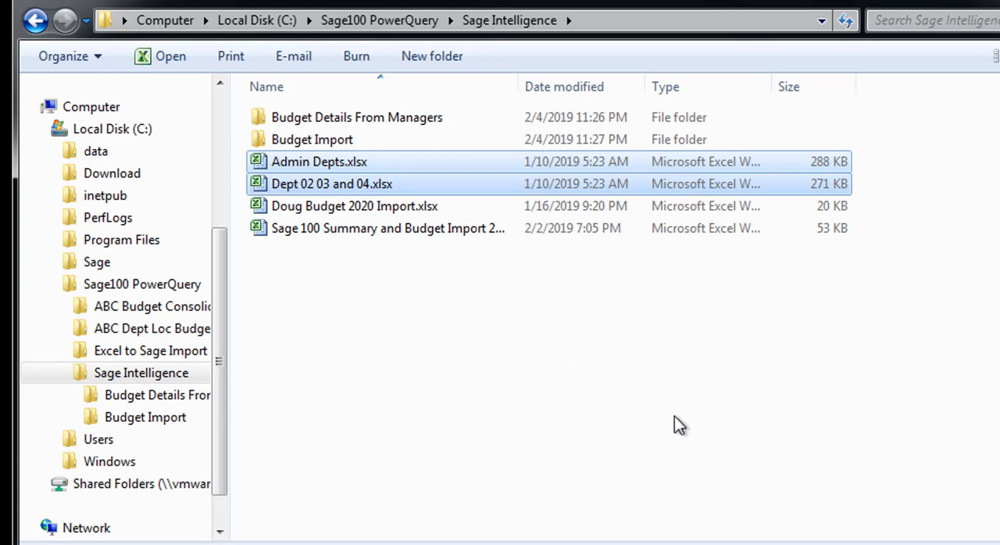
{"action": "mouse_move", "coordinate": [622, 394]}
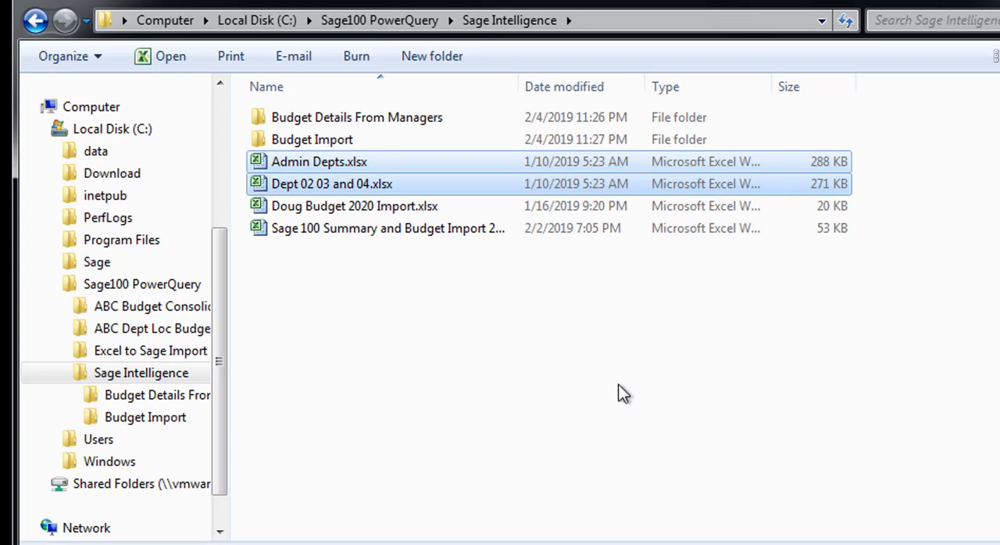
{"action": "mouse_move", "coordinate": [589, 357]}
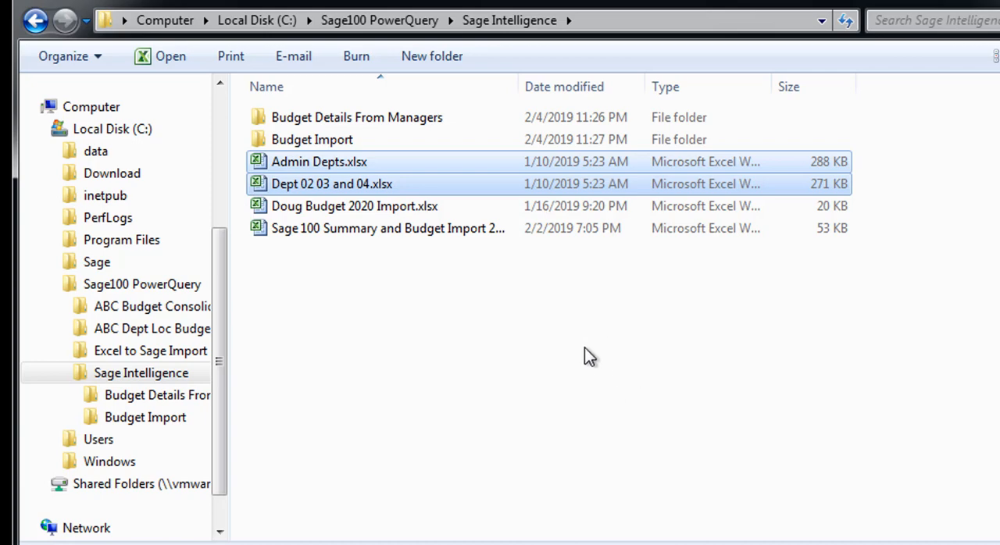
{"action": "mouse_move", "coordinate": [325, 162]}
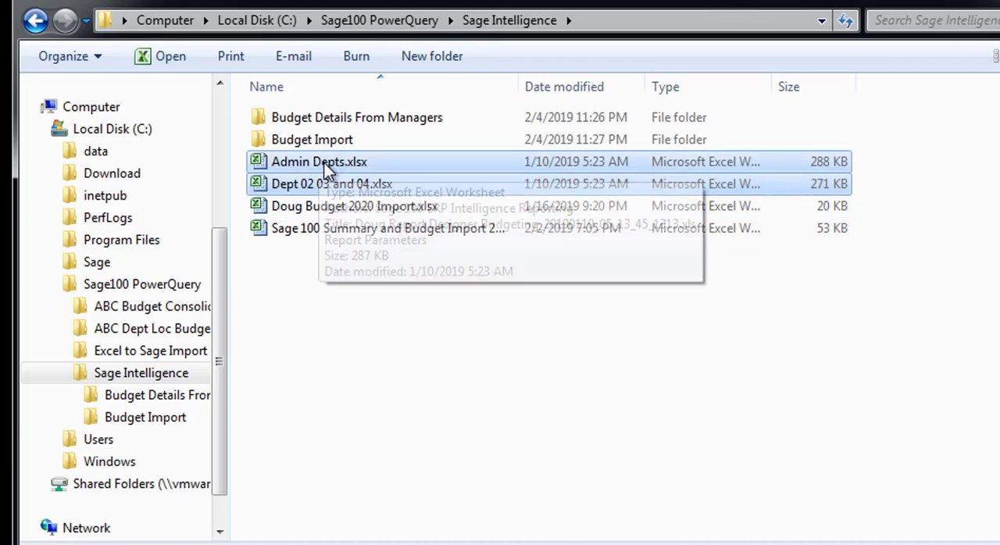
{"action": "left_click_drag", "start_coordinate": [328, 164], "coordinate": [175, 394]}
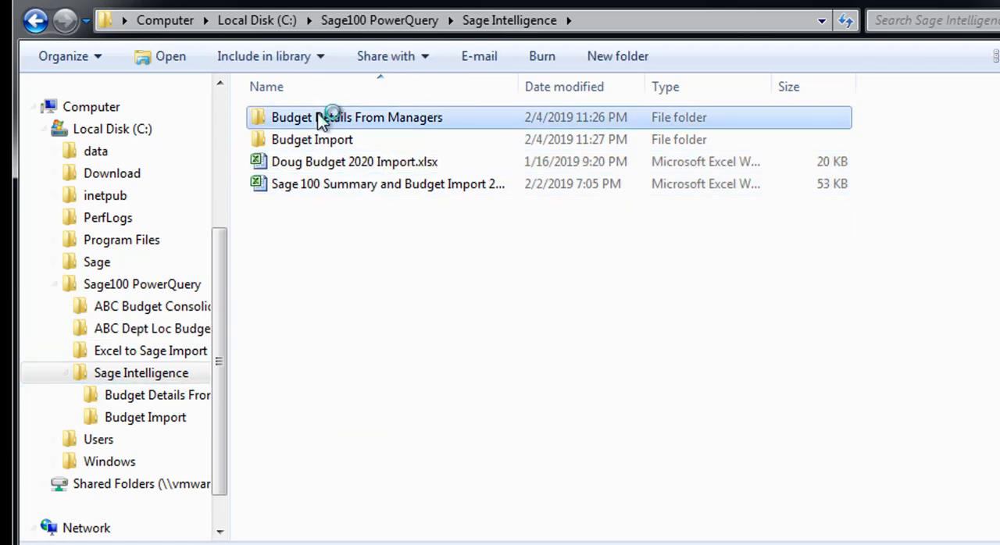
{"action": "double_click", "coordinate": [356, 117]}
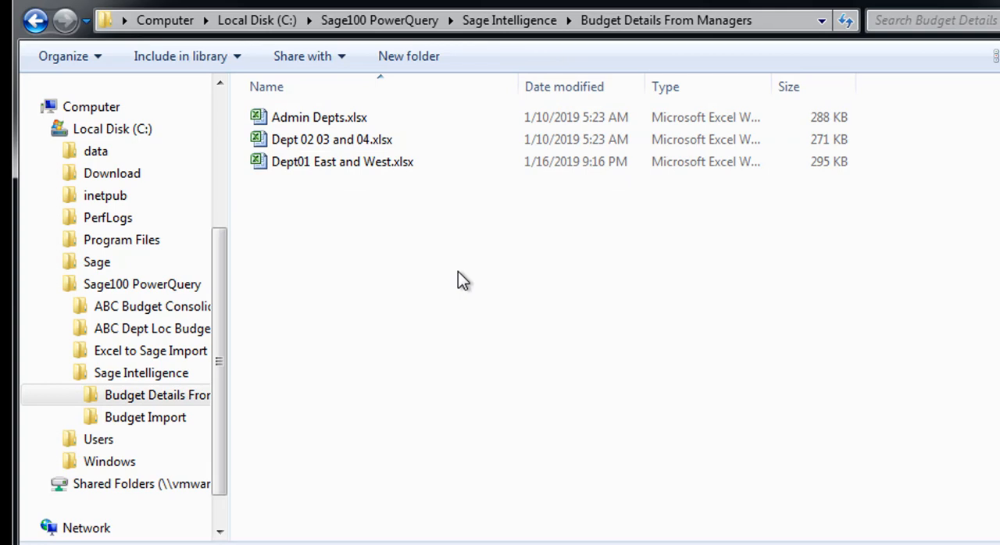
{"action": "mouse_move", "coordinate": [421, 228]}
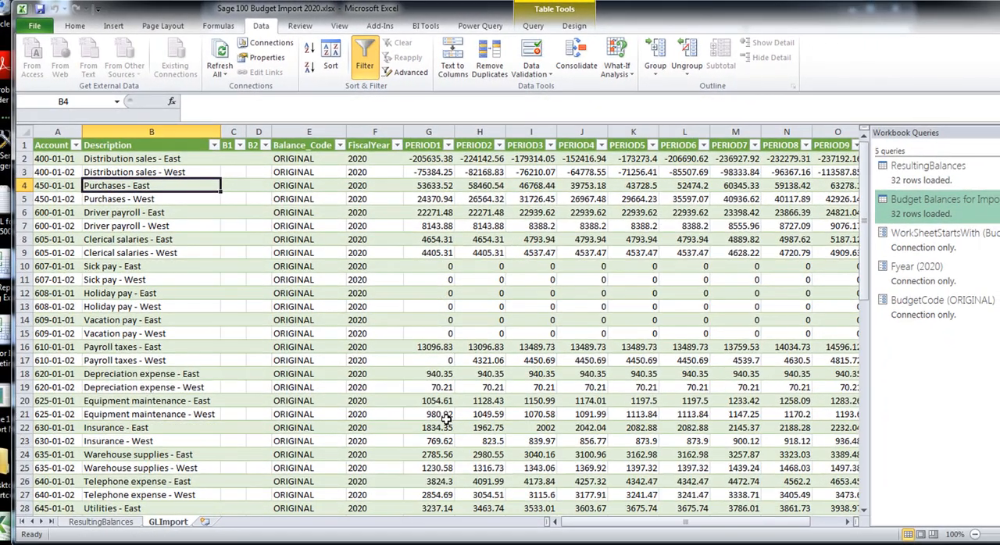
{"action": "mouse_move", "coordinate": [160, 453]}
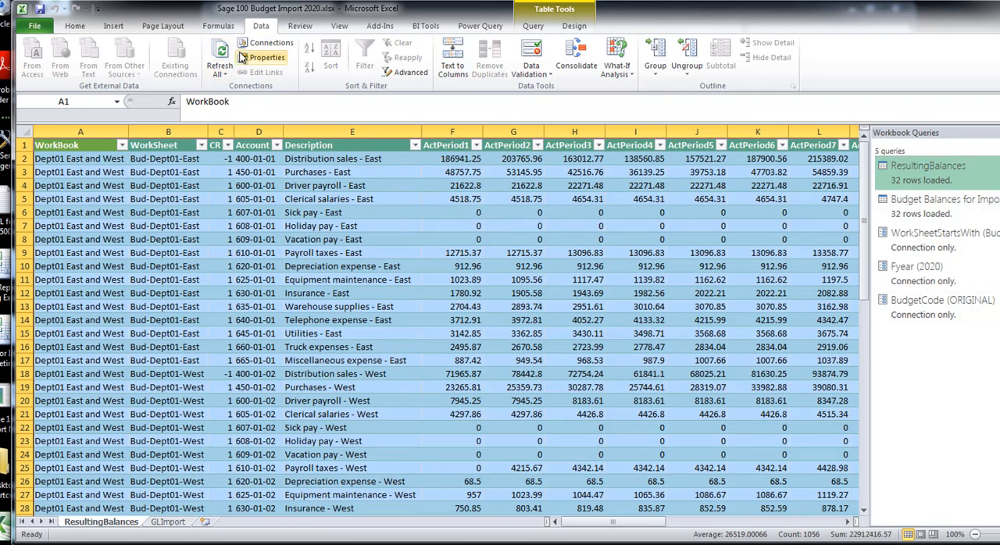
- Refresh All so ResultingBalances and GLImport load 63 rows including Admin and Dept 02–04 accounts
{"action": "left_click", "coordinate": [218, 54]}
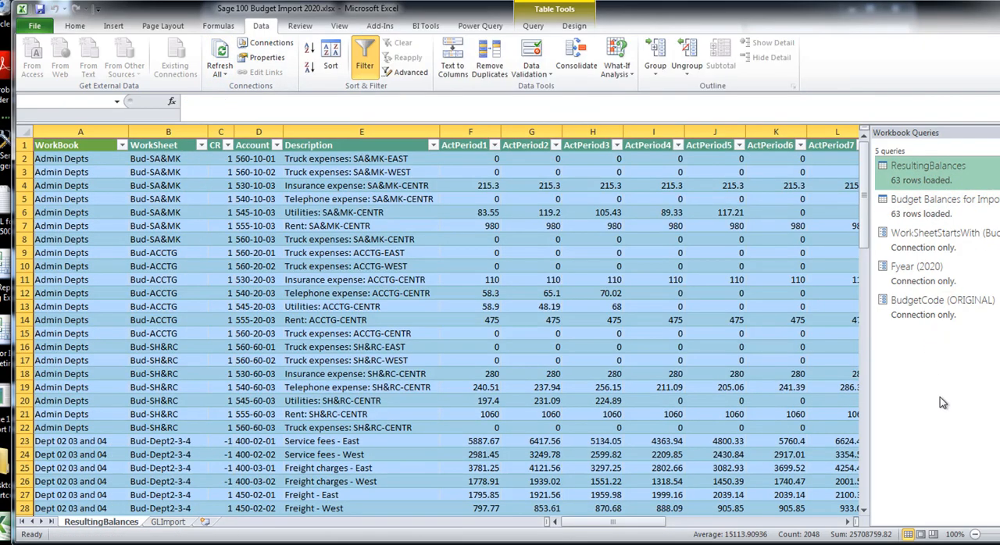
{"action": "mouse_move", "coordinate": [789, 380]}
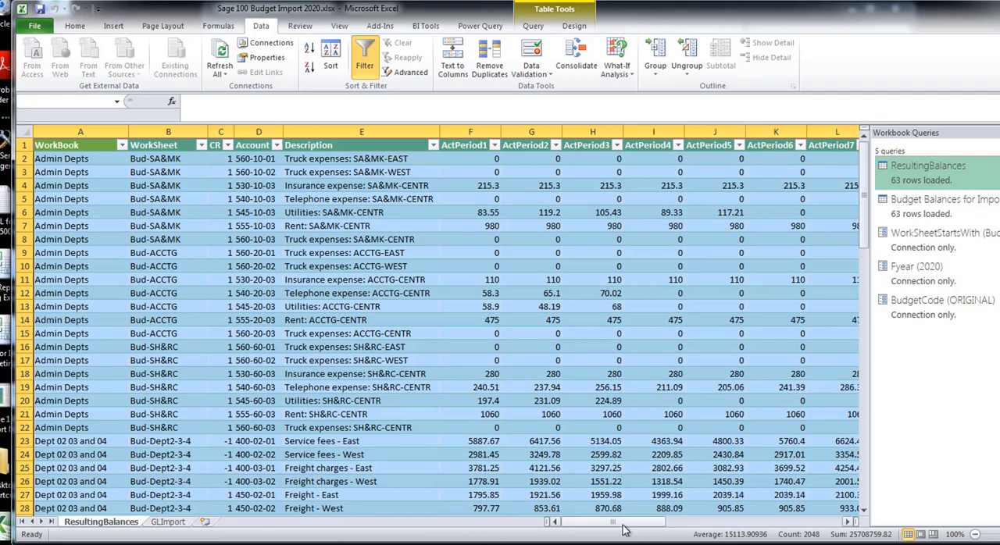
{"action": "scroll", "scroll_direction": "right", "scroll_amount": 3}
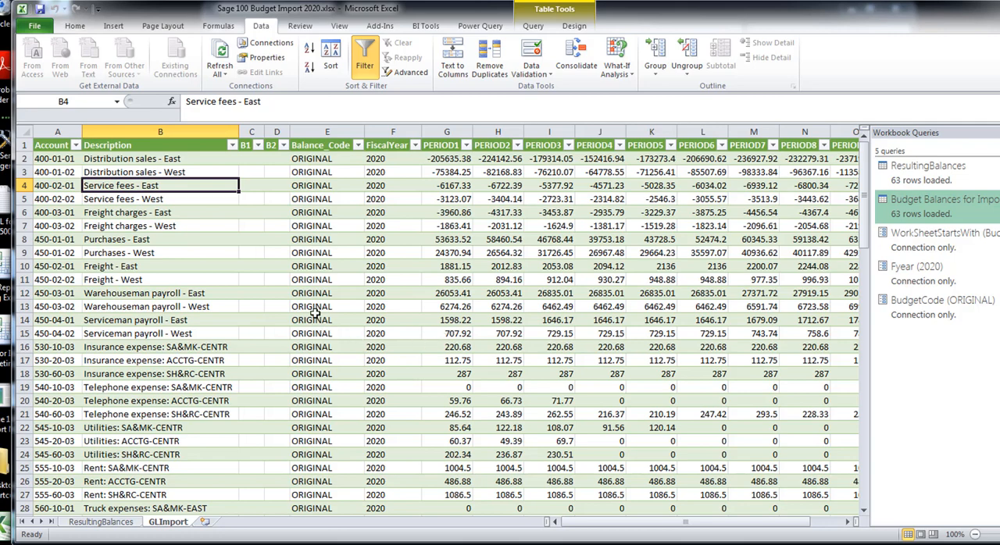
{"action": "mouse_move", "coordinate": [186, 208]}
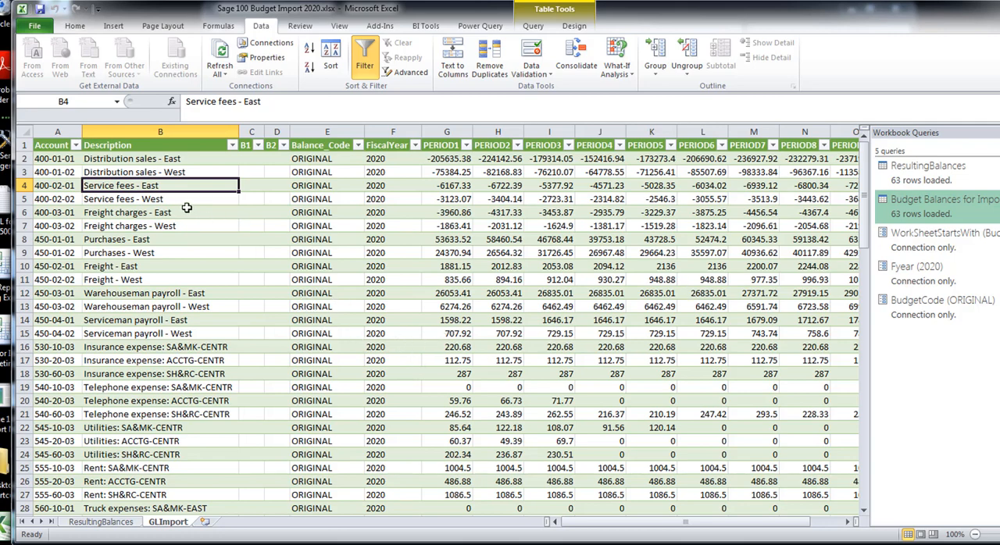
{"action": "mouse_move", "coordinate": [143, 436]}
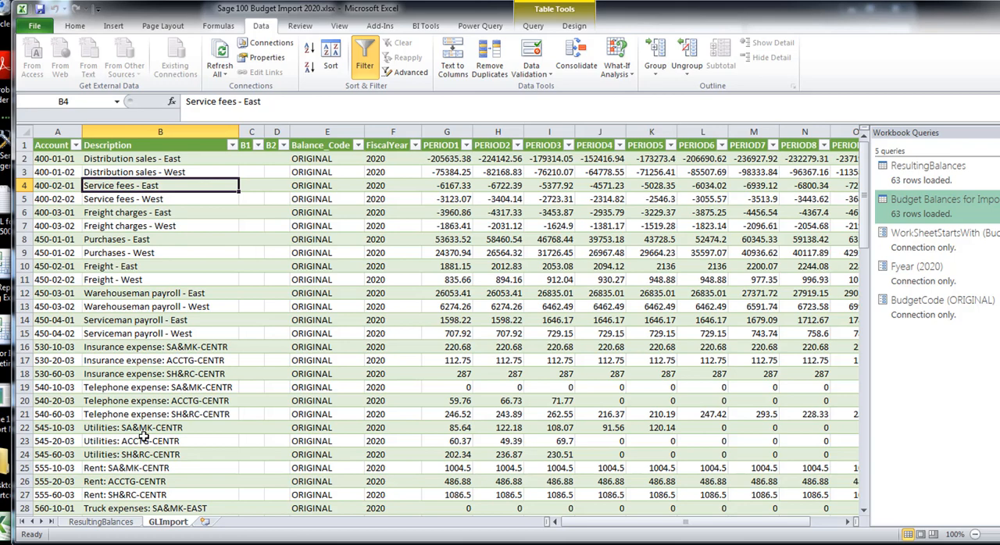
{"action": "mouse_move", "coordinate": [90, 537]}
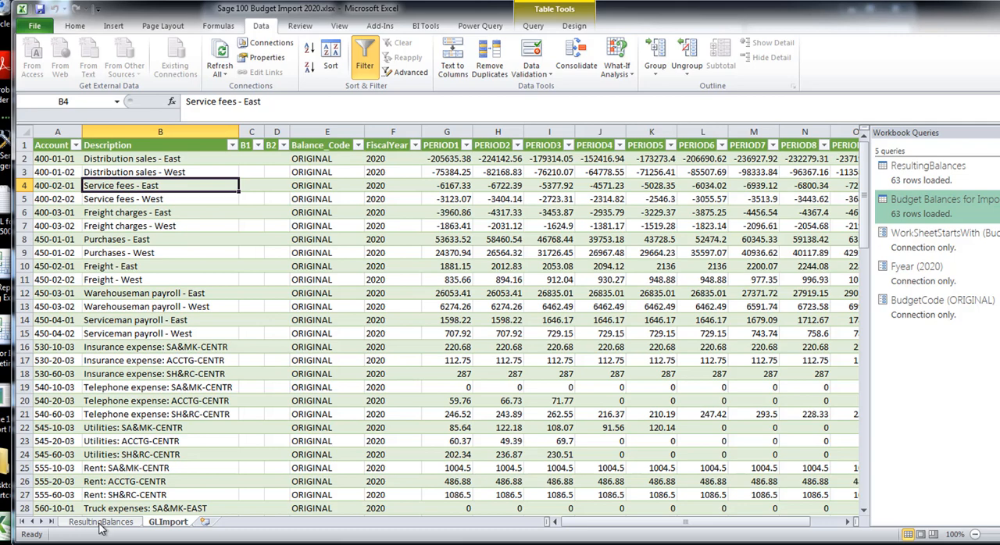
{"action": "mouse_move", "coordinate": [556, 231]}
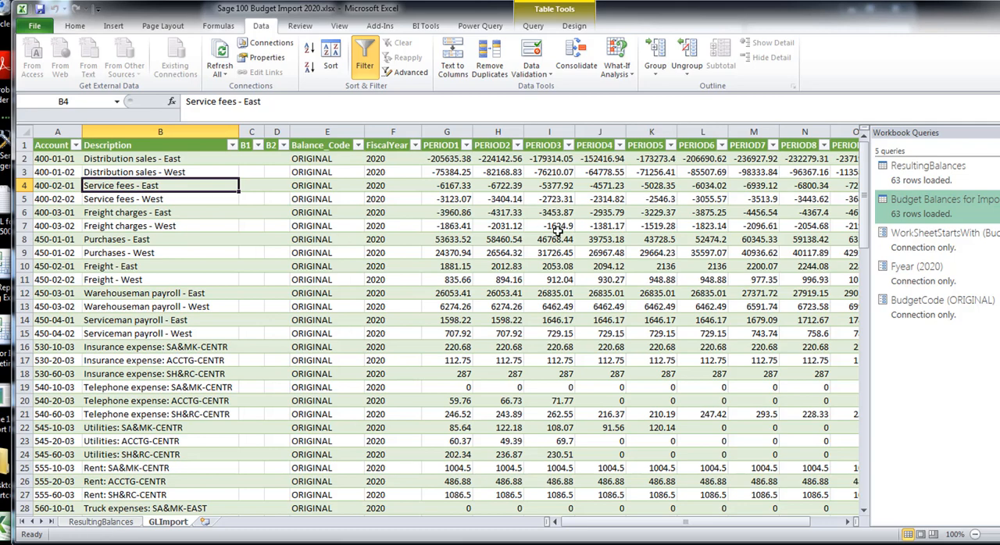
{"action": "mouse_move", "coordinate": [397, 268]}
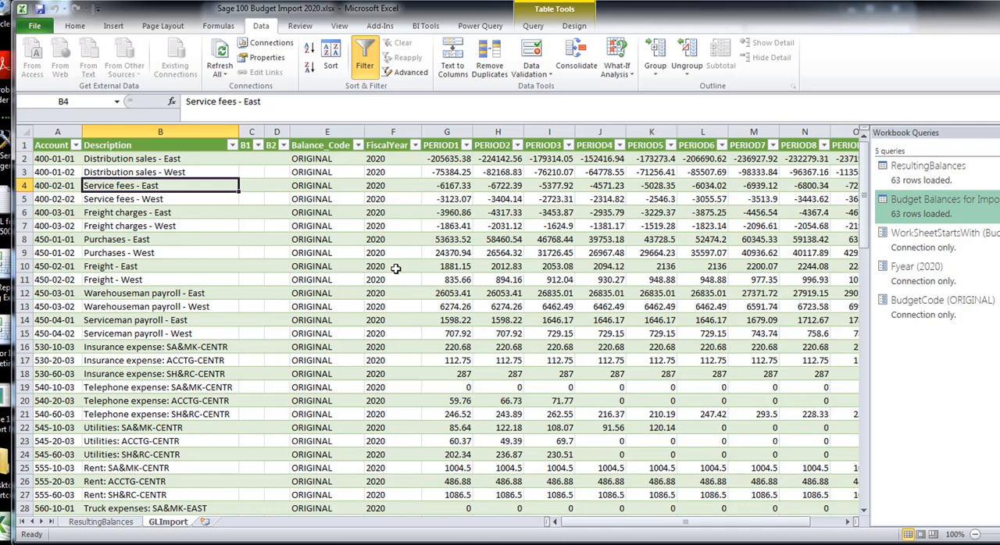
{"action": "mouse_move", "coordinate": [816, 312]}
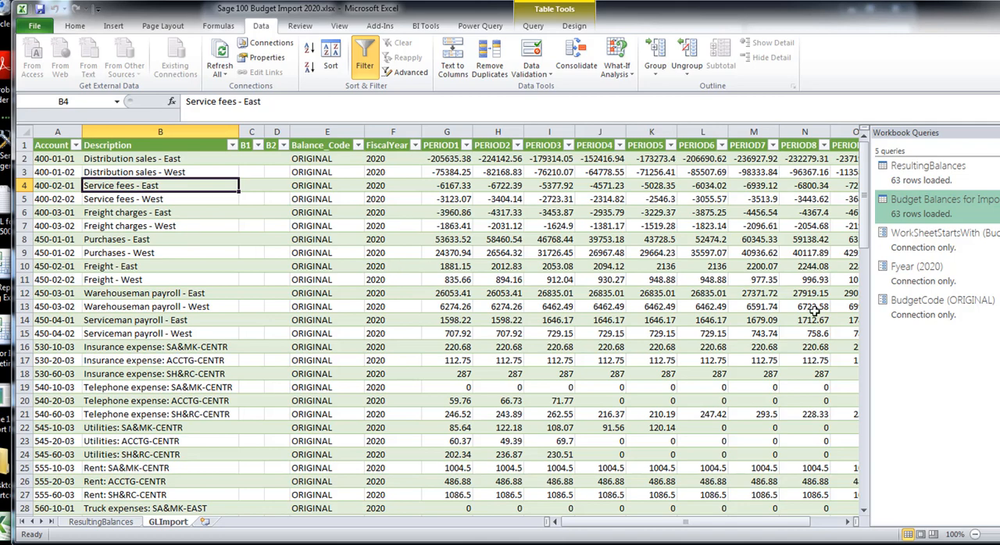
{"action": "mouse_move", "coordinate": [266, 306]}
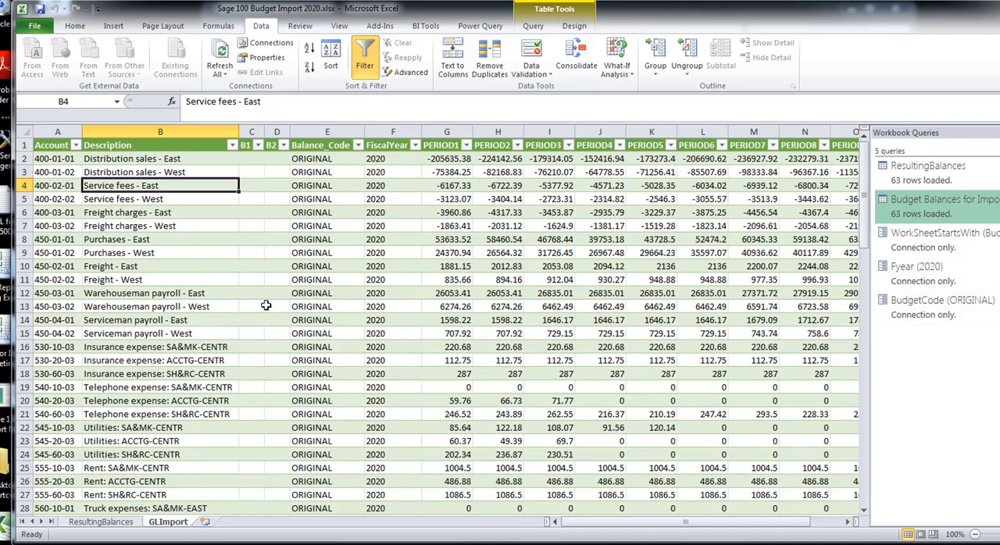
{"action": "mouse_move", "coordinate": [557, 397]}
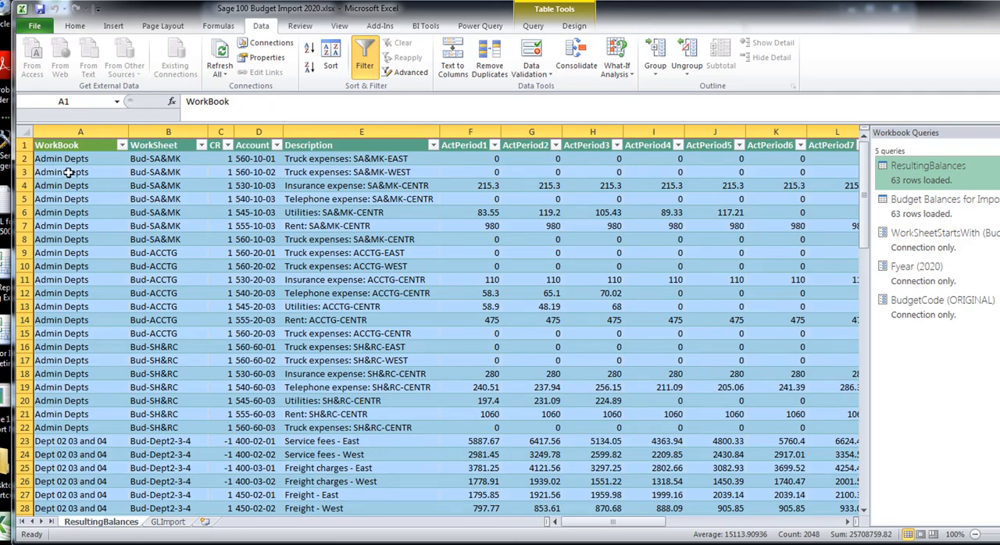
{"action": "mouse_move", "coordinate": [710, 353]}
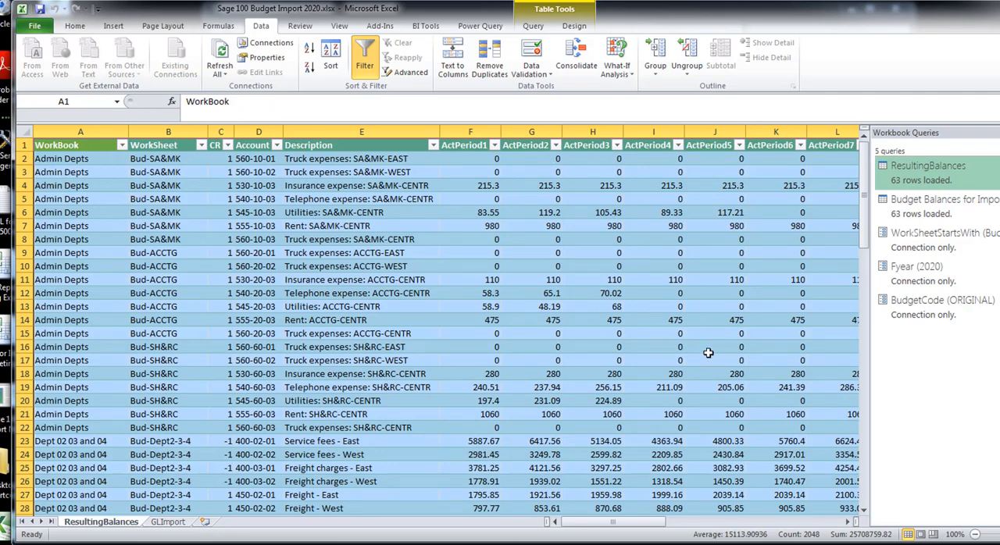
{"action": "mouse_move", "coordinate": [62, 258]}
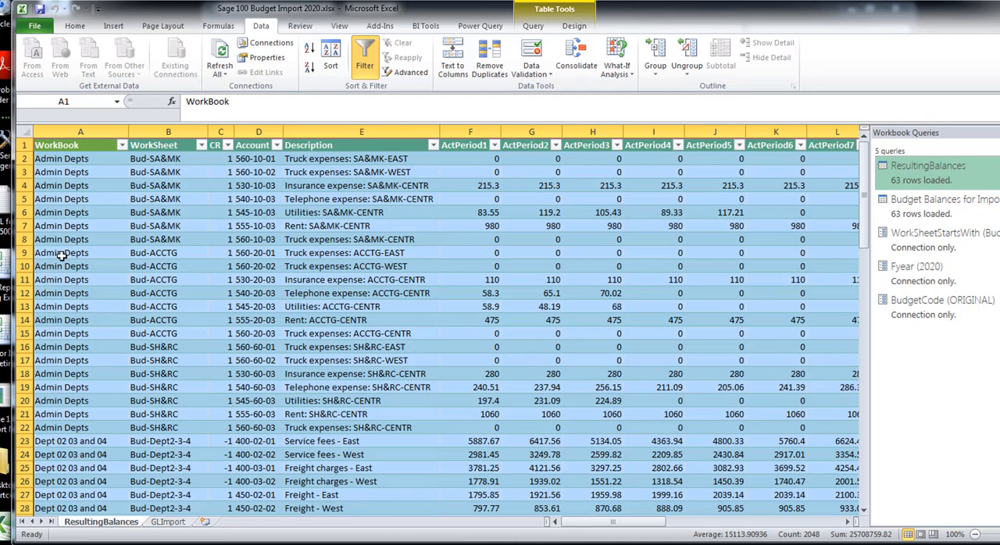
{"action": "mouse_move", "coordinate": [191, 253]}
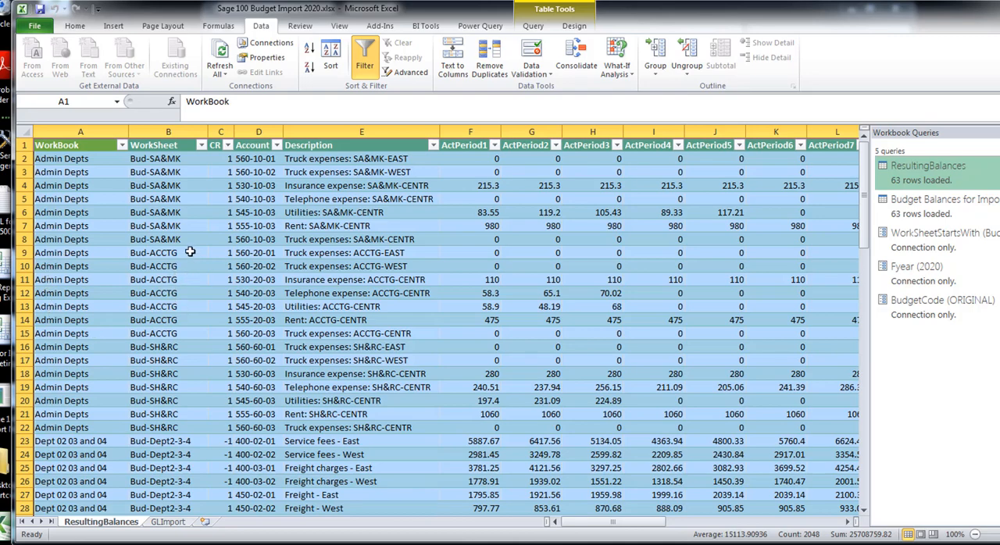
{"action": "mouse_move", "coordinate": [653, 513]}
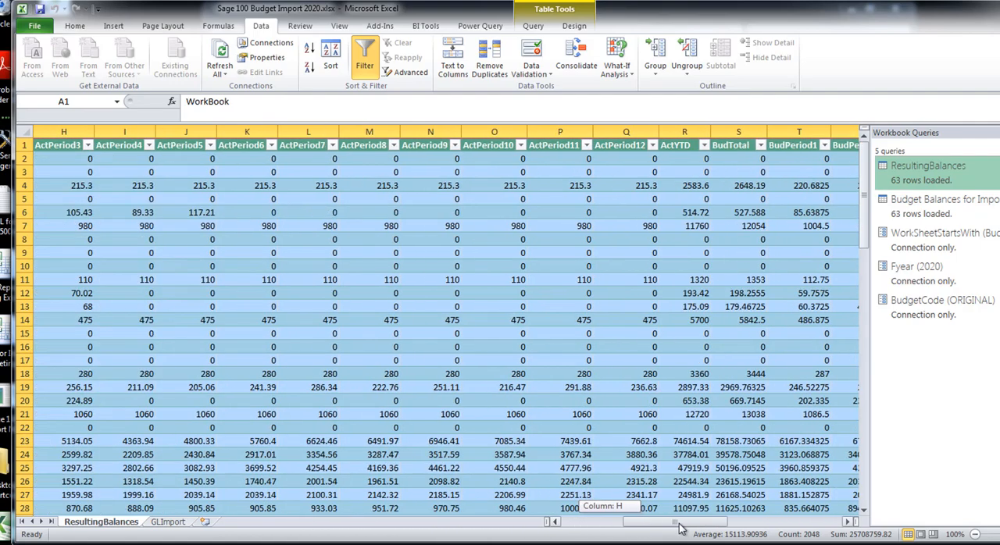
{"action": "scroll", "scroll_direction": "left", "scroll_amount": 3}
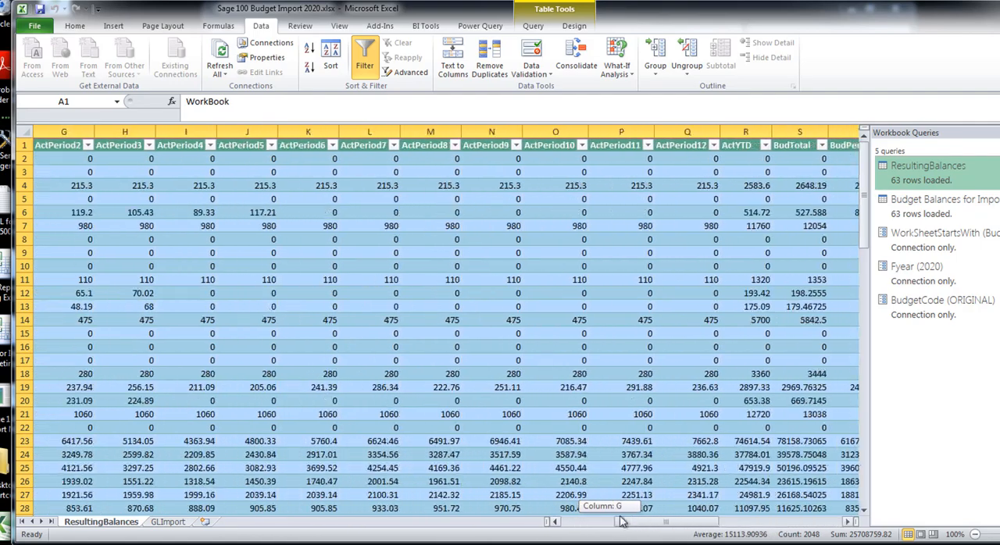
{"action": "scroll", "scroll_direction": "left", "scroll_amount": 3}
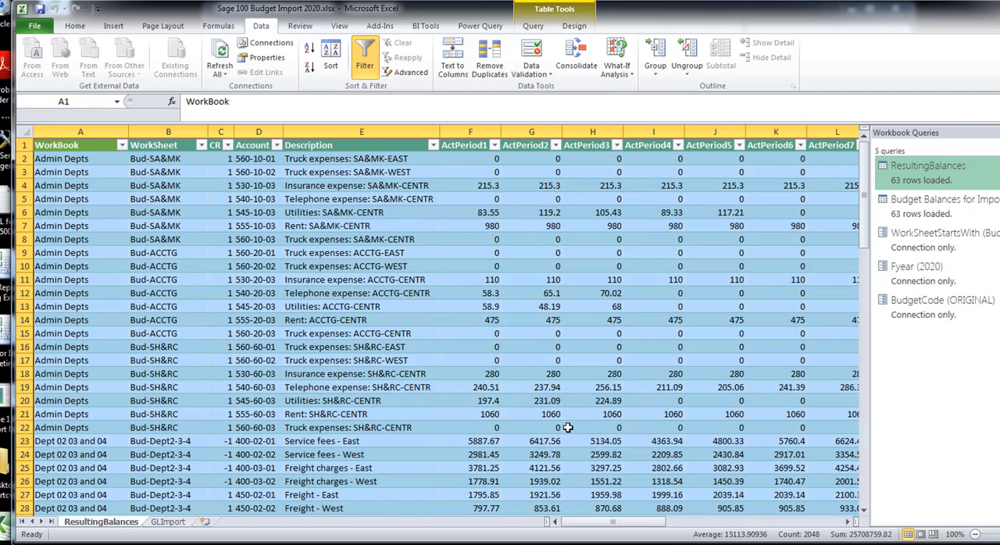
{"action": "mouse_move", "coordinate": [753, 237]}
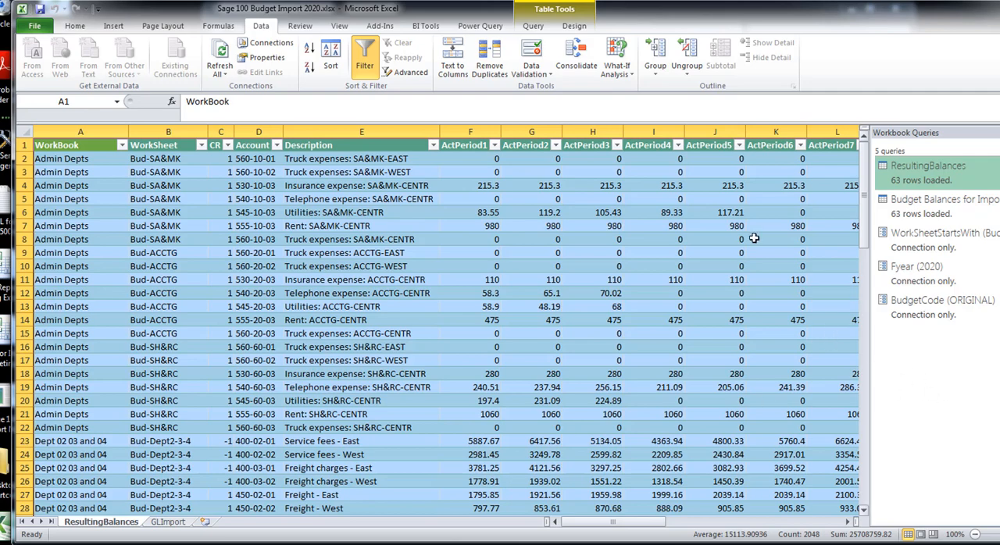
{"action": "mouse_move", "coordinate": [754, 238]}
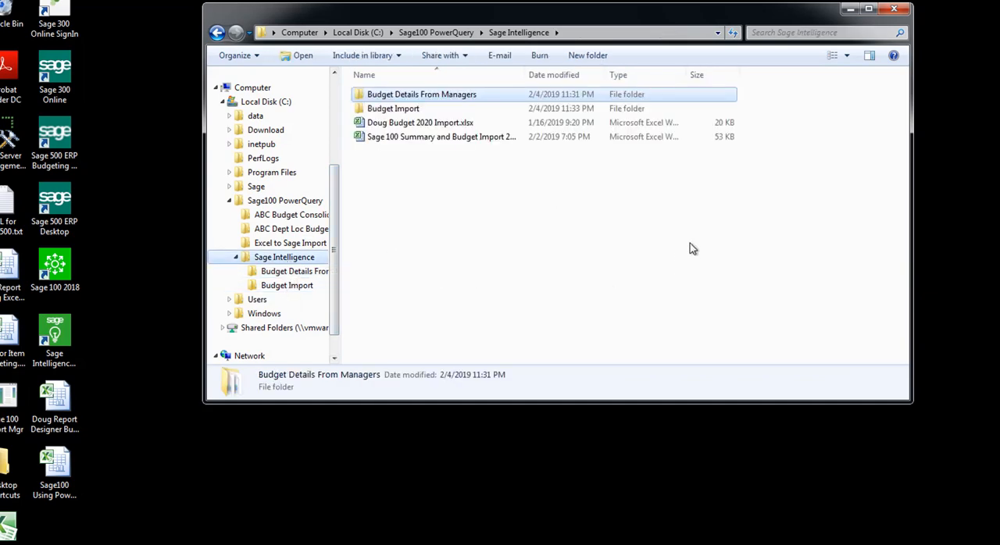
{"action": "mouse_move", "coordinate": [416, 186]}
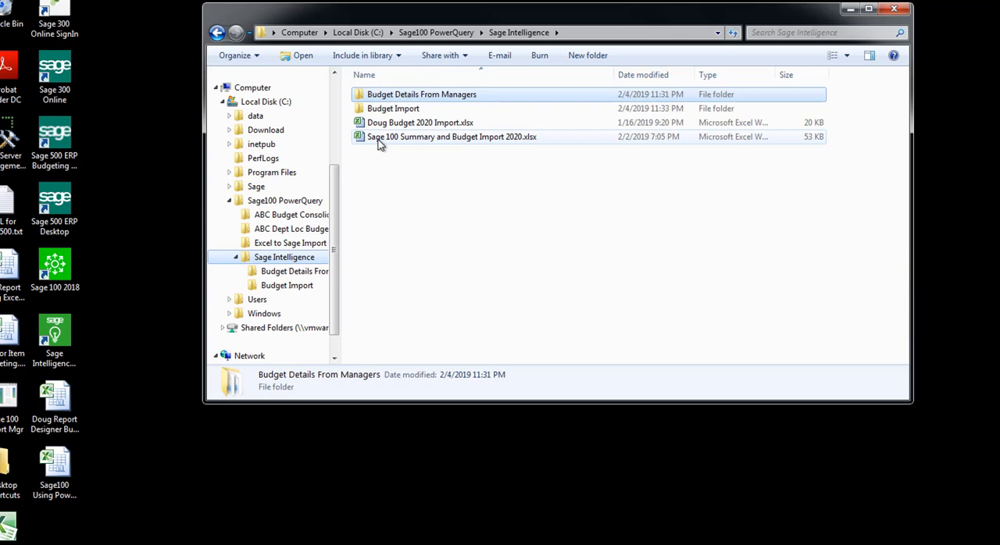
- Launch Sage 100 Summary and Budget Import 2020.xlsx from the Sage Intelligence folder
{"action": "double_click", "coordinate": [450, 137]}
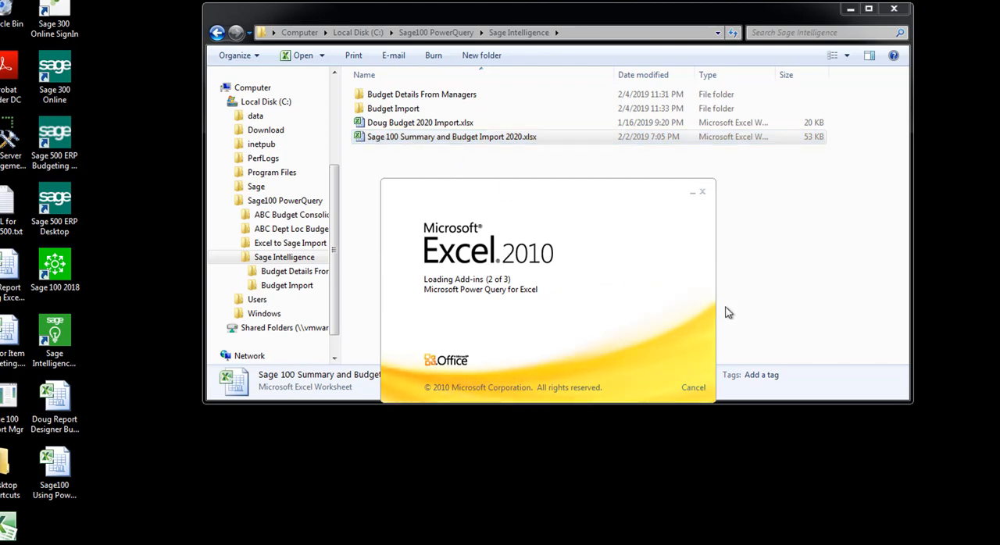
{"action": "mouse_move", "coordinate": [713, 290]}
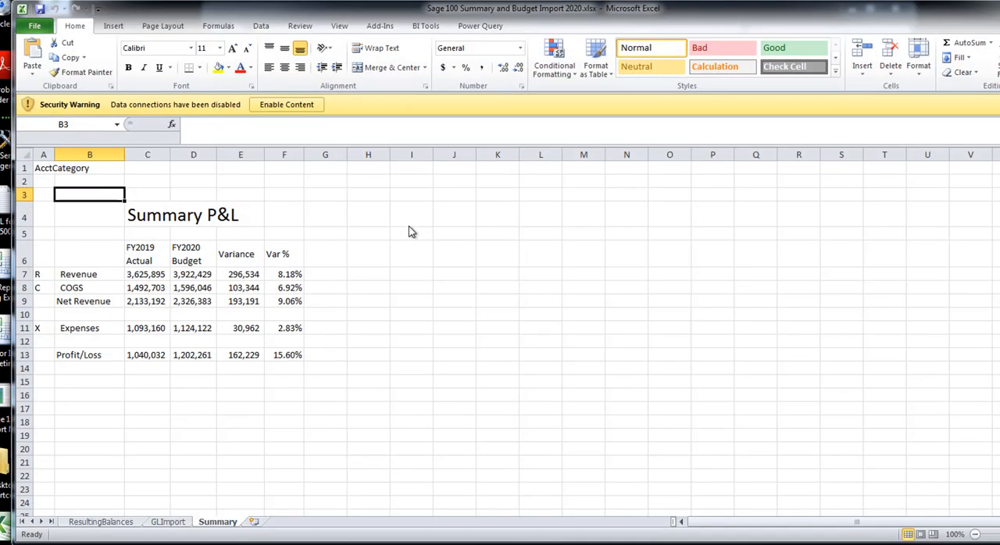
- Enable Content on the Security Warning bar to allow the workbook's data connections
{"action": "left_click", "coordinate": [100, 522]}
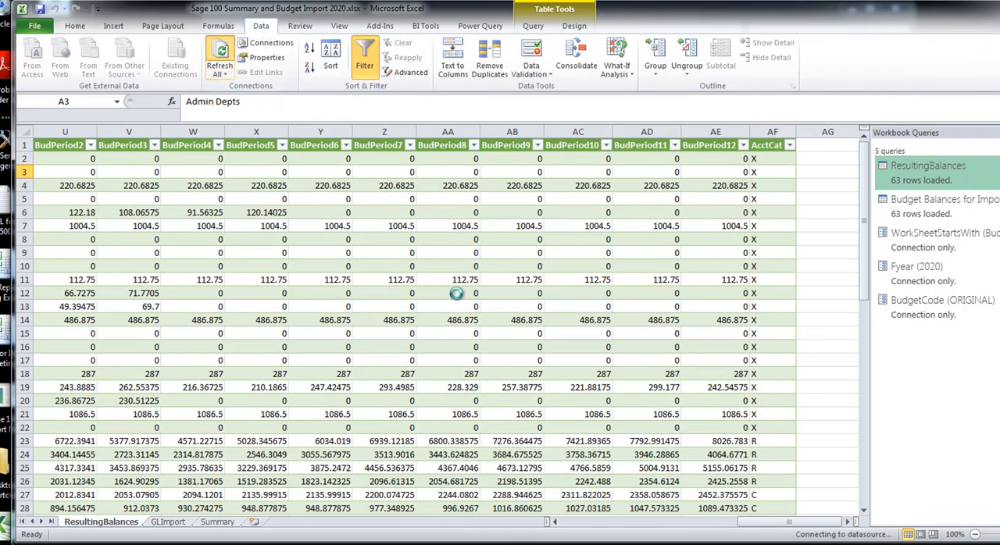
- Refresh ResultingBalances to 63 rows and switch to the Summary P&L of FY2019 actuals vs FY2020 budget
{"action": "left_click", "coordinate": [219, 55]}
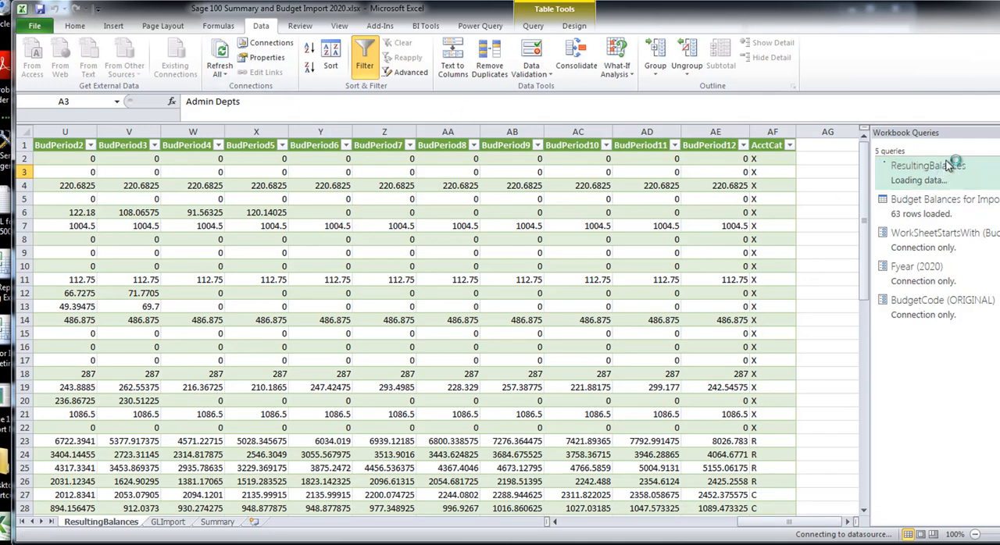
{"action": "mouse_move", "coordinate": [930, 482]}
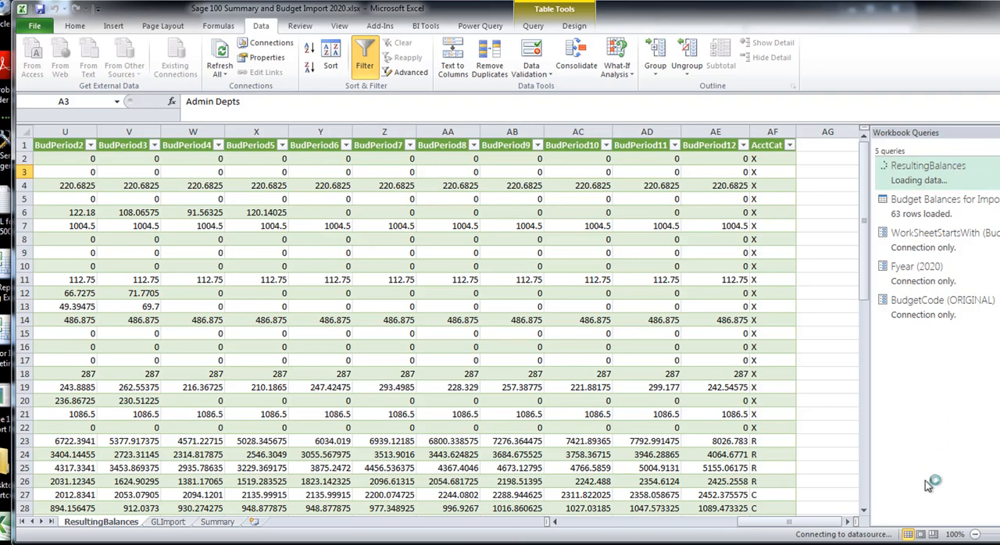
{"action": "mouse_move", "coordinate": [905, 476]}
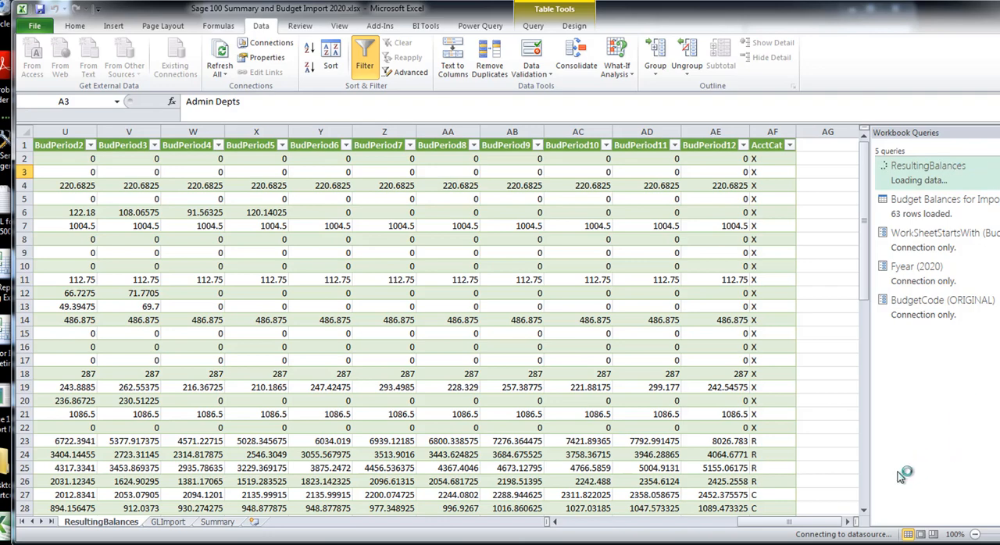
{"action": "mouse_move", "coordinate": [960, 475]}
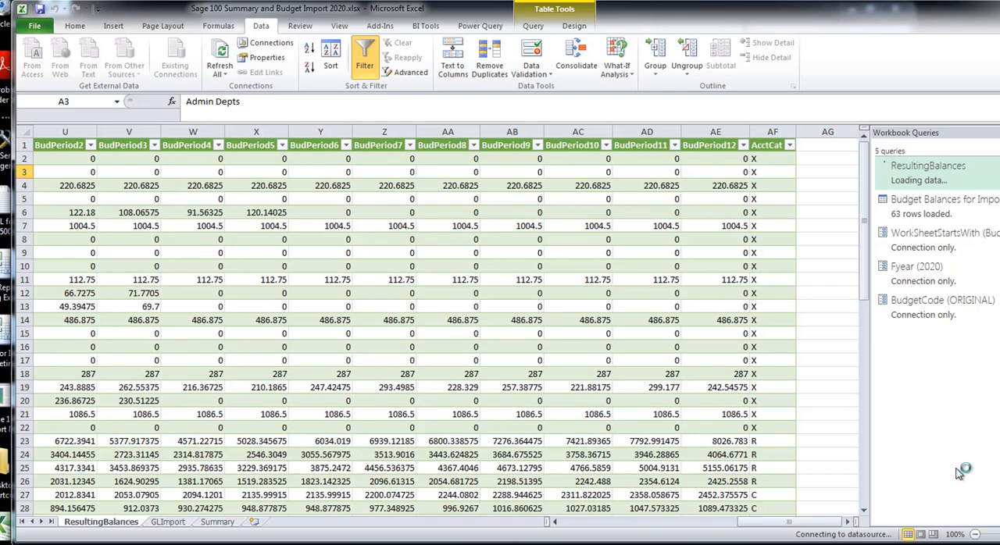
{"action": "mouse_move", "coordinate": [679, 444]}
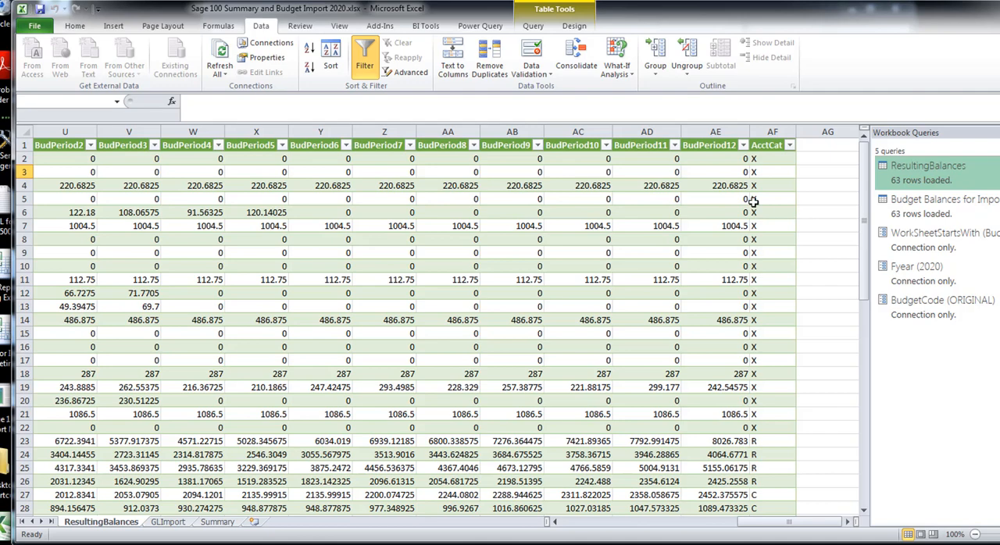
{"action": "mouse_move", "coordinate": [472, 375]}
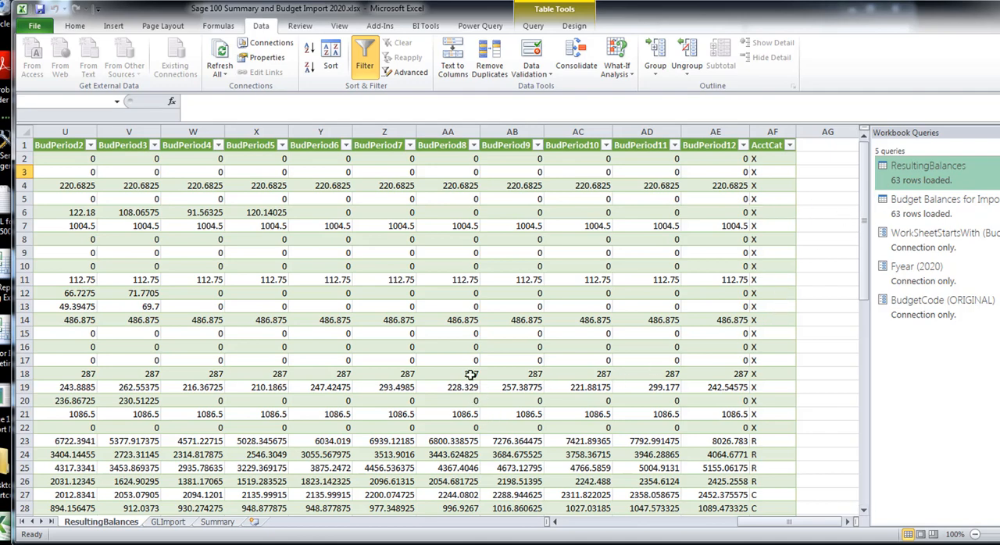
{"action": "mouse_move", "coordinate": [318, 353]}
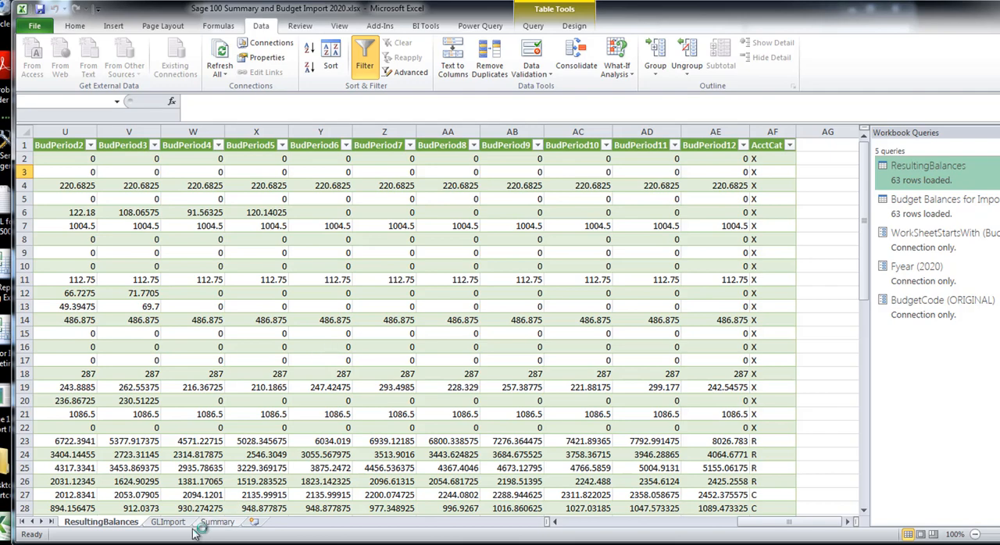
{"action": "left_click", "coordinate": [217, 522]}
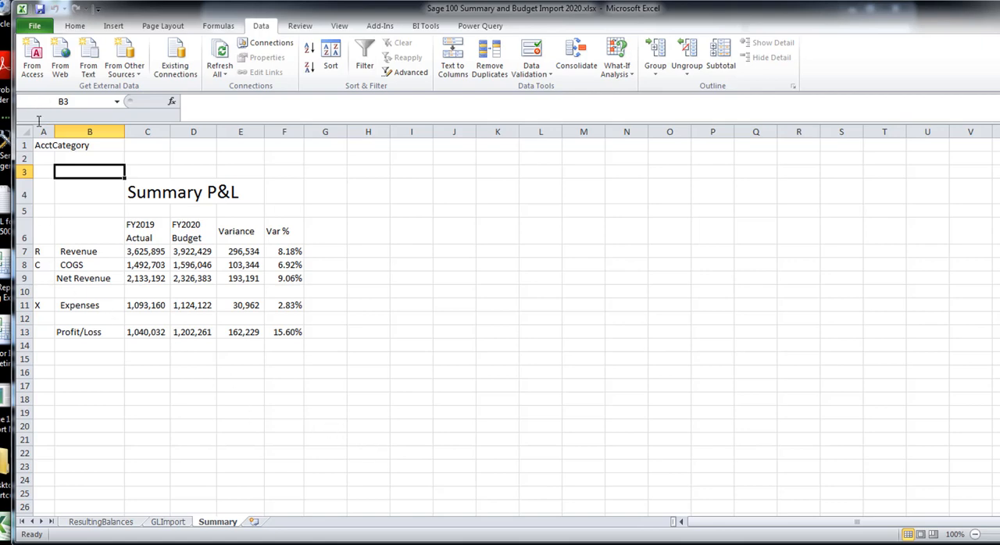
{"action": "mouse_move", "coordinate": [272, 372]}
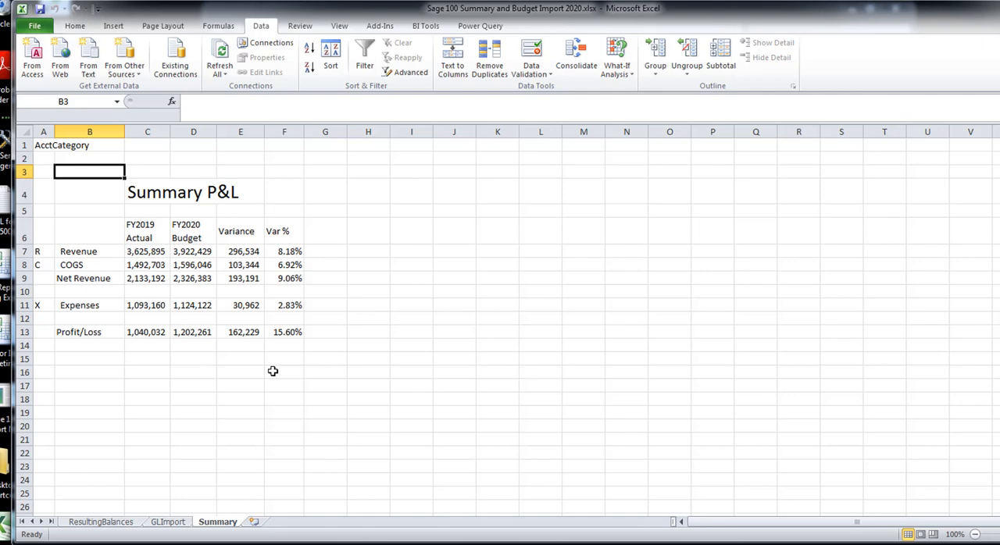
{"action": "mouse_move", "coordinate": [140, 252]}
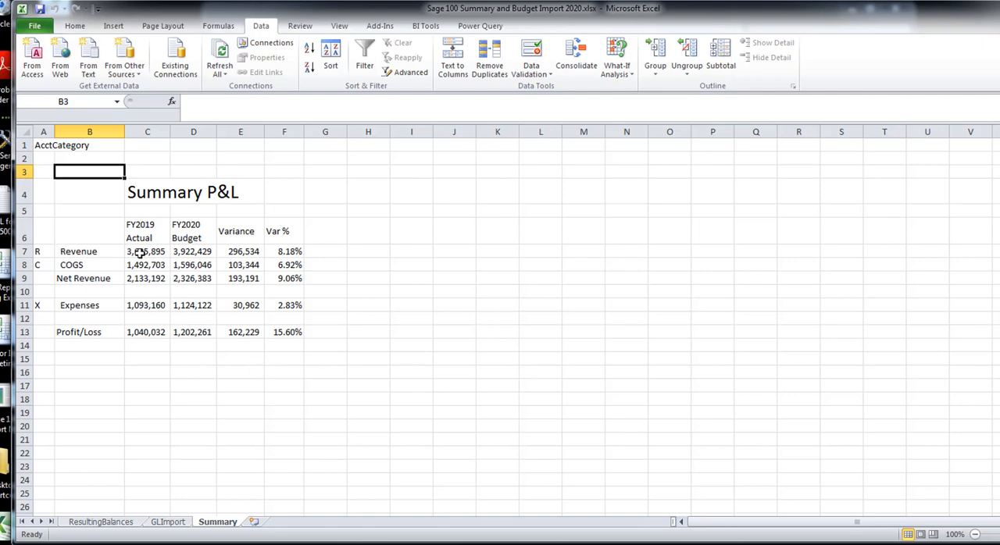
- Inspect the SUMIFS formula in C7 for FY2019 Revenue, then return to ResultingBalances
{"action": "left_click", "coordinate": [147, 250]}
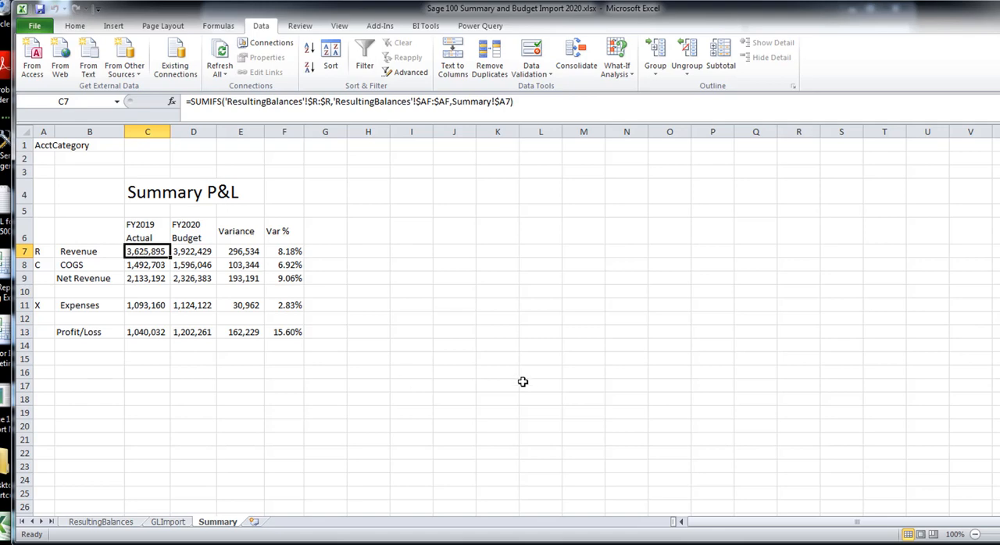
{"action": "left_click", "coordinate": [100, 522]}
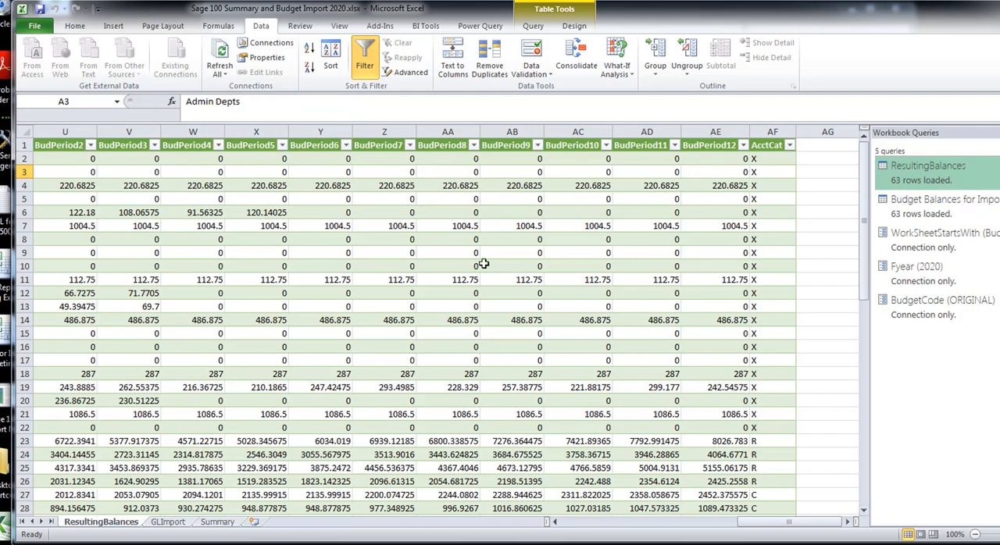
{"action": "mouse_move", "coordinate": [295, 179]}
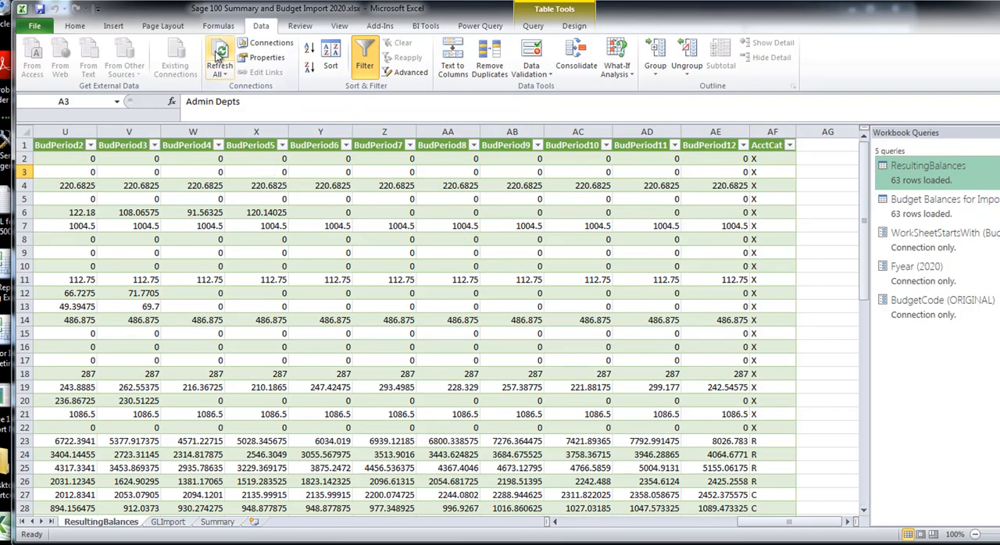
- Review the Summary P&L and move to the GLImport sheet's 63-row Budget Balances import table
{"action": "left_click", "coordinate": [219, 55]}
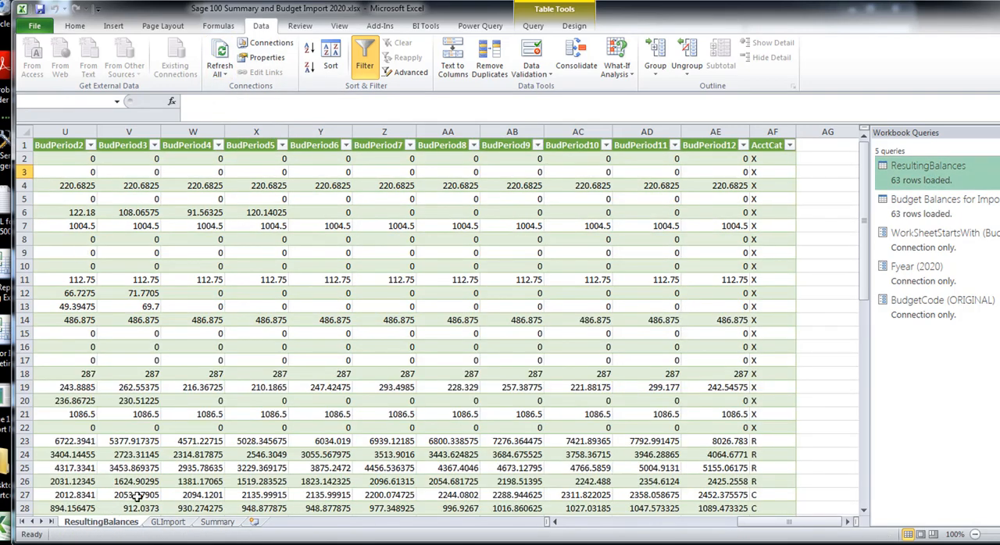
{"action": "left_click", "coordinate": [216, 522]}
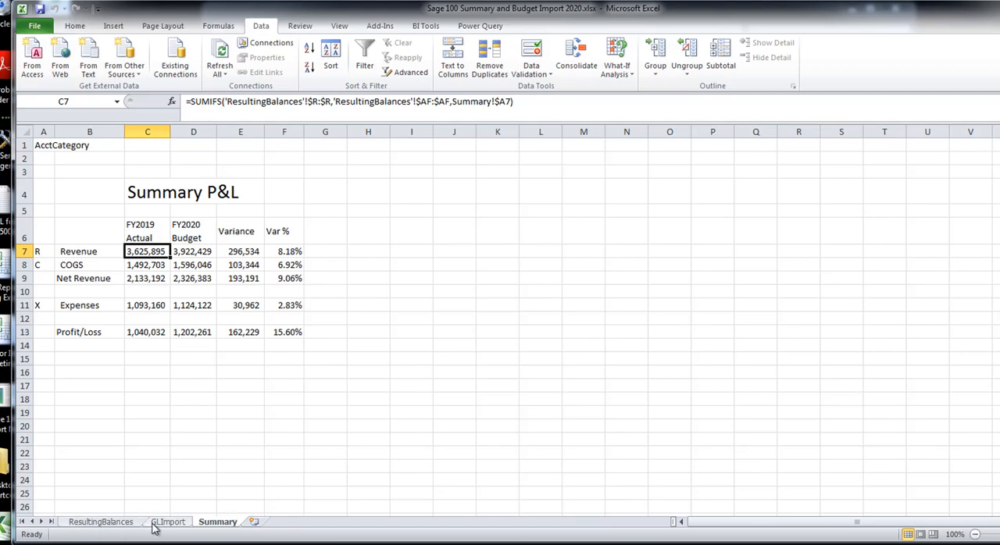
{"action": "left_click", "coordinate": [168, 522]}
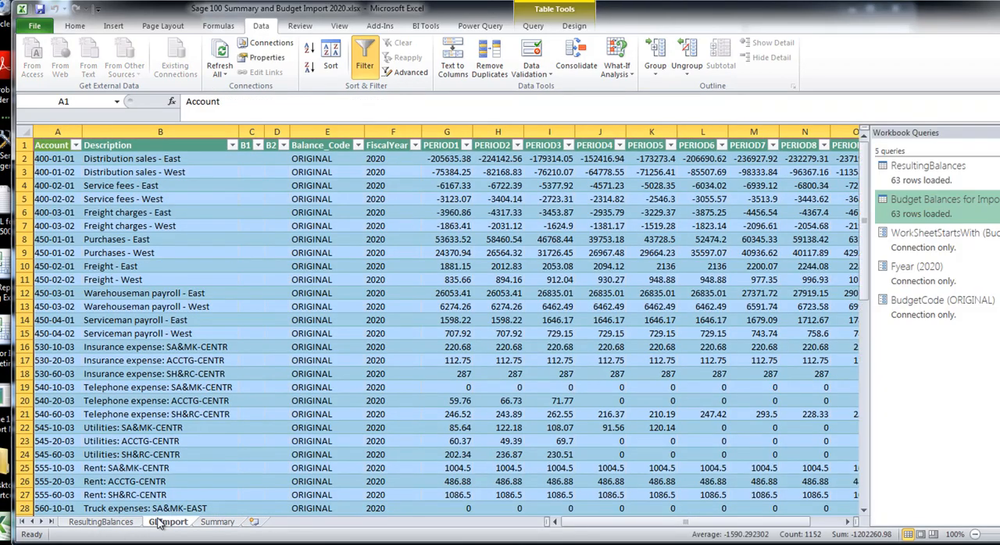